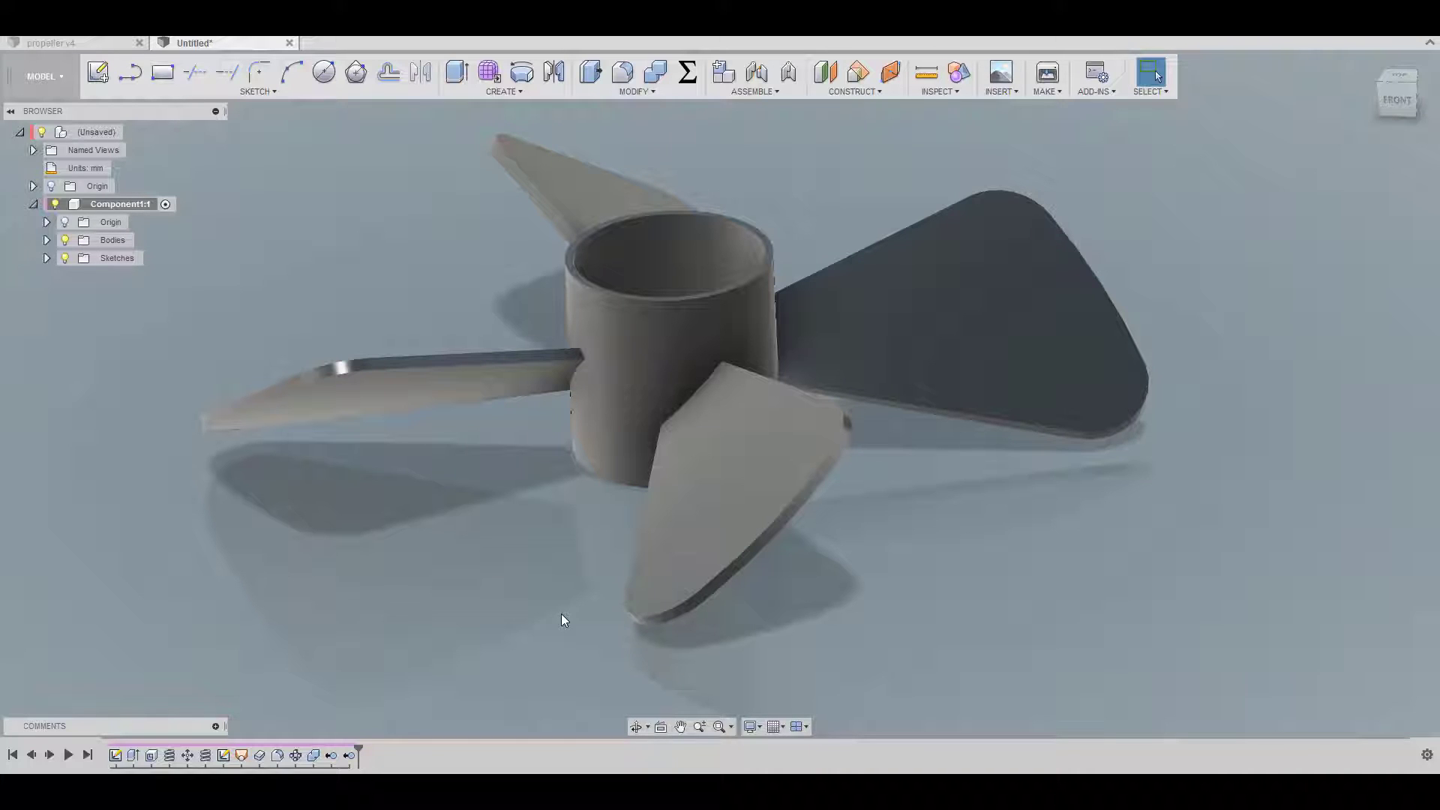
pyautogui.moveTo(330, 285)
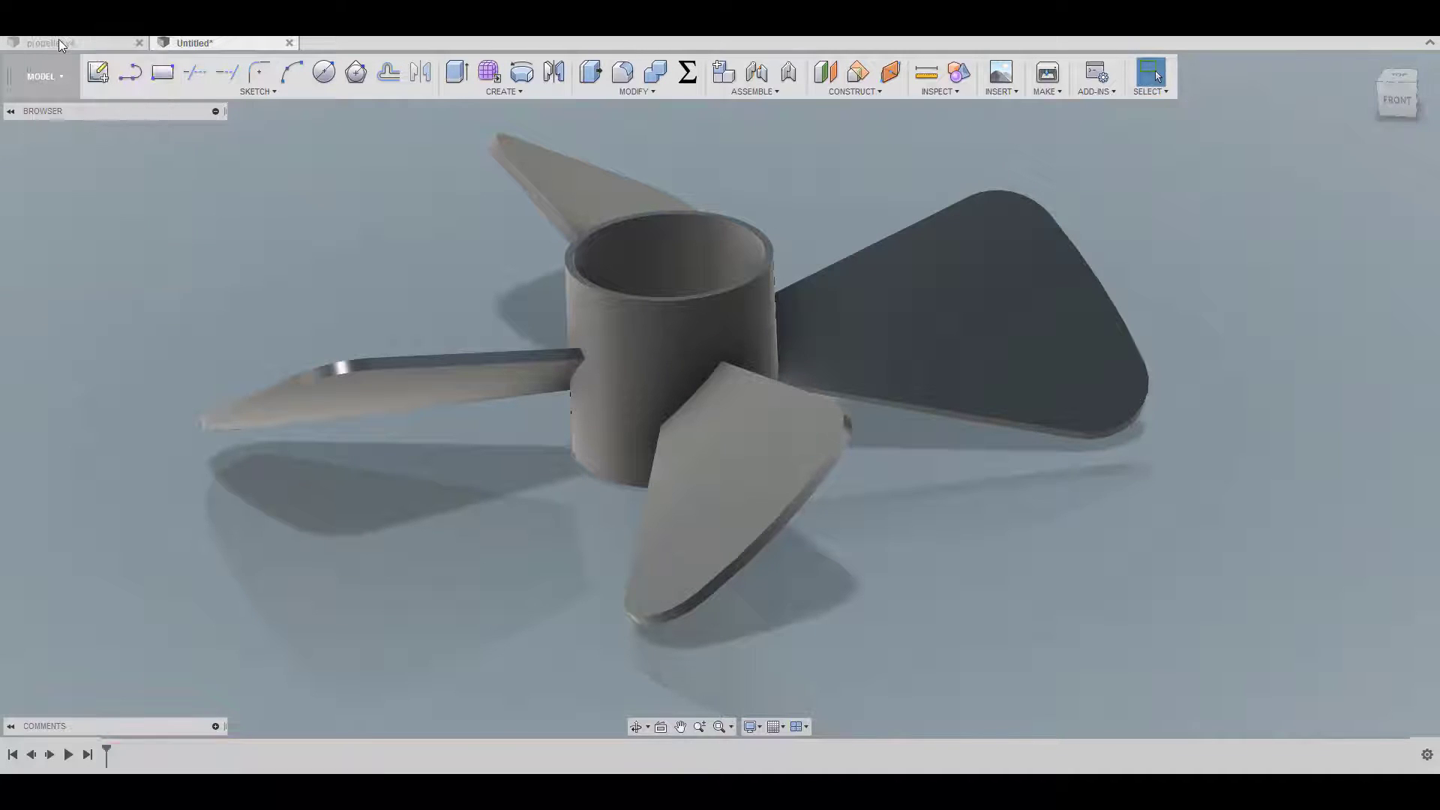
# Begin a new blank design and add an empty component under the root.
pyautogui.click(366, 42)
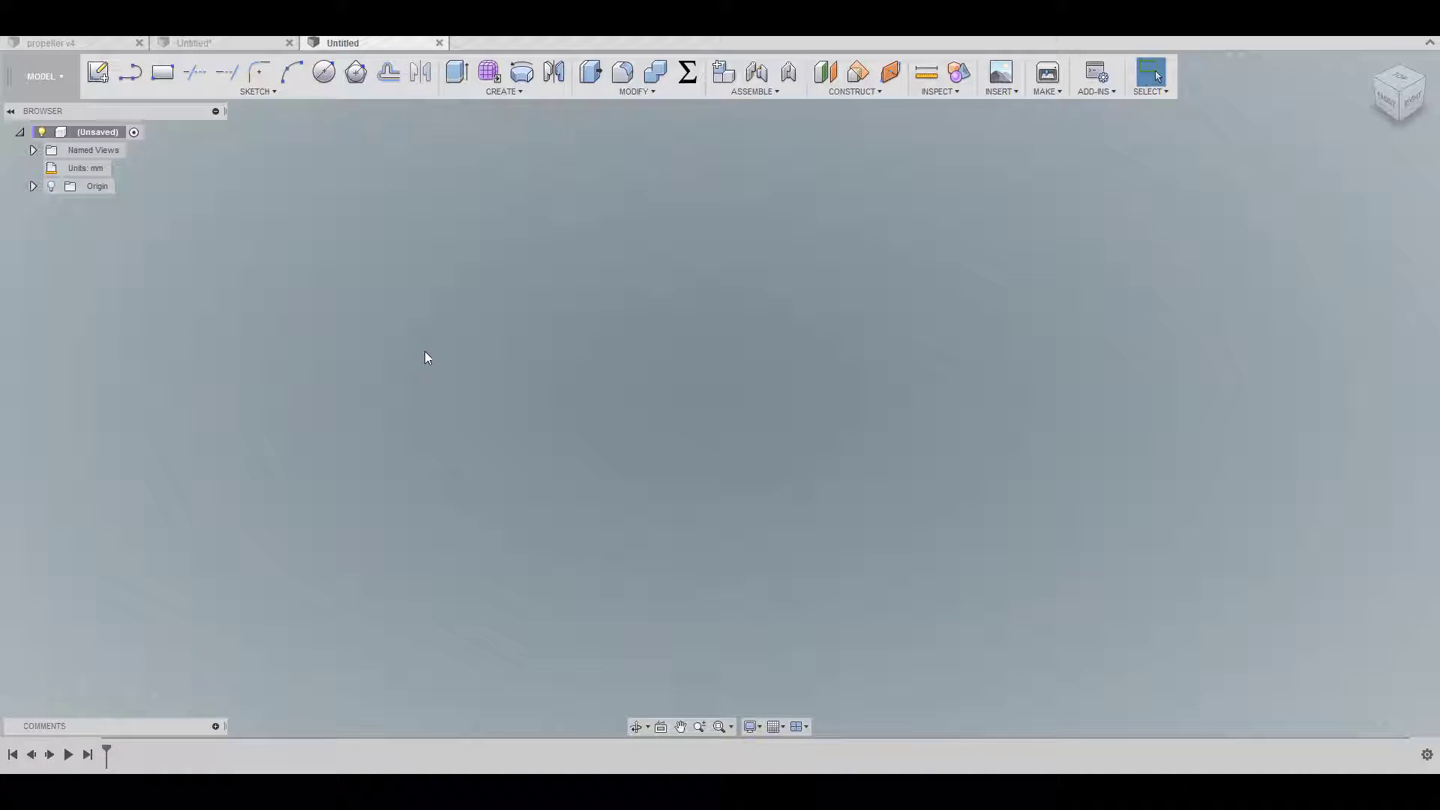
pyautogui.rightClick(87, 132)
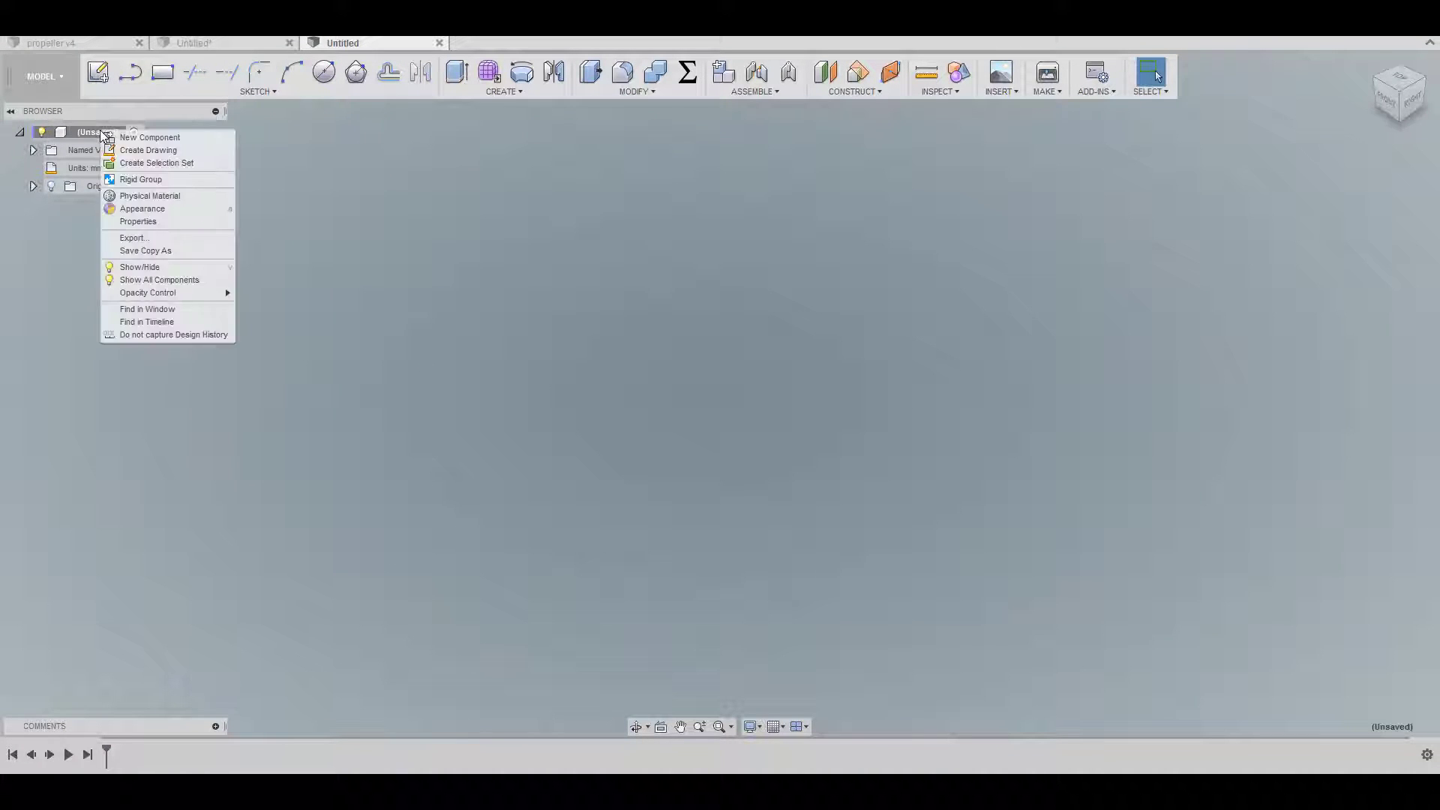
pyautogui.click(149, 136)
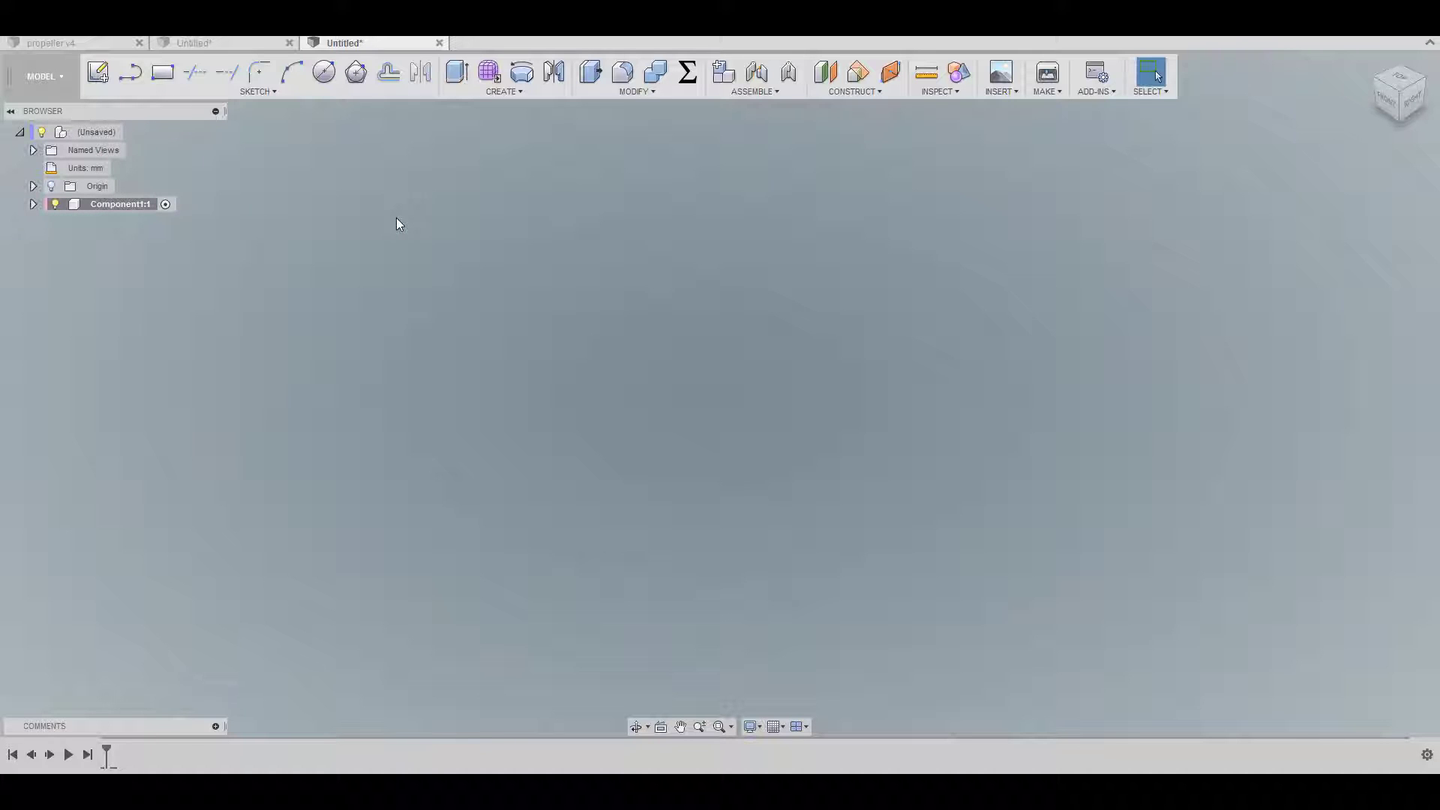
pyautogui.moveTo(420, 170)
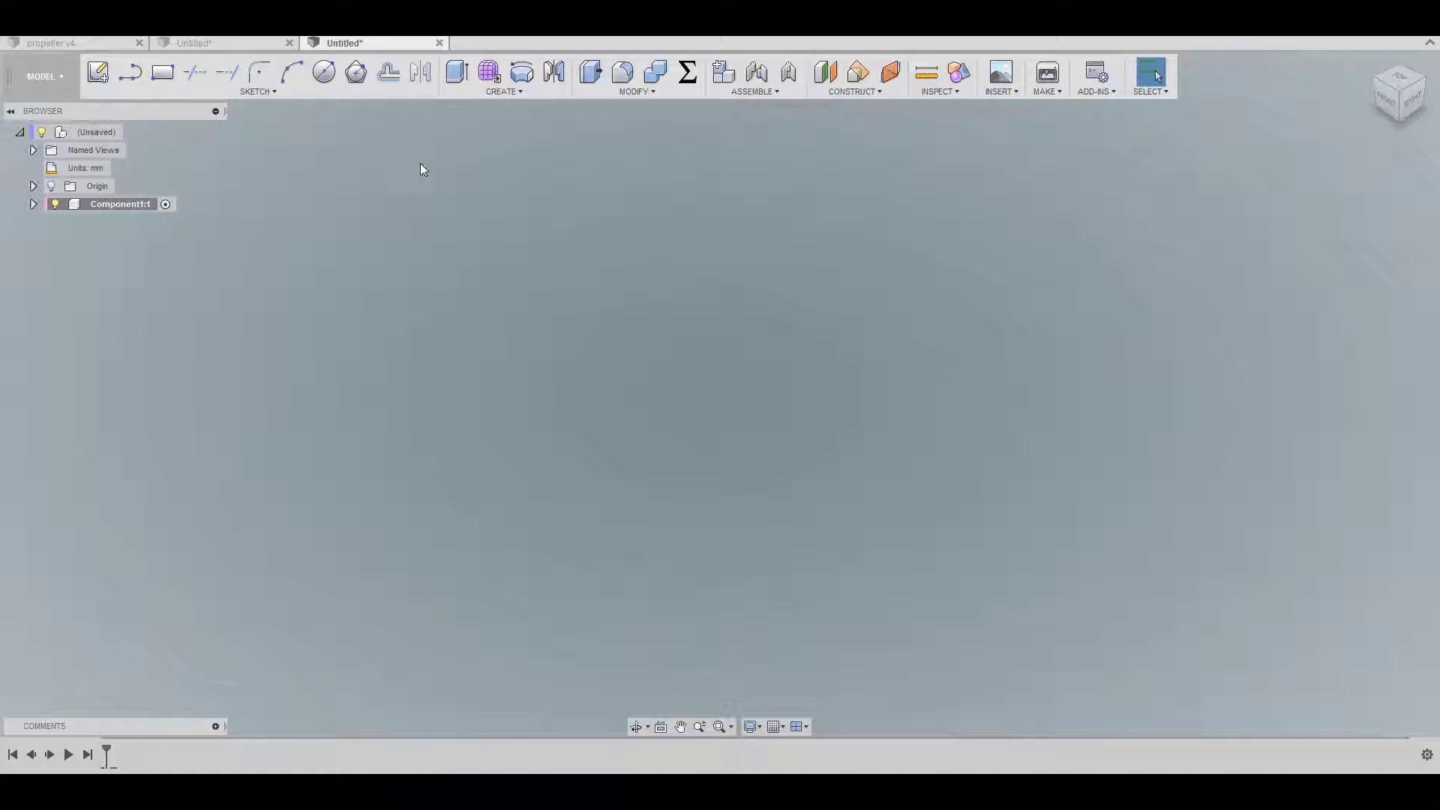
# Bring up the solid creation features to start a cylinder in the new component.
pyautogui.click(503, 77)
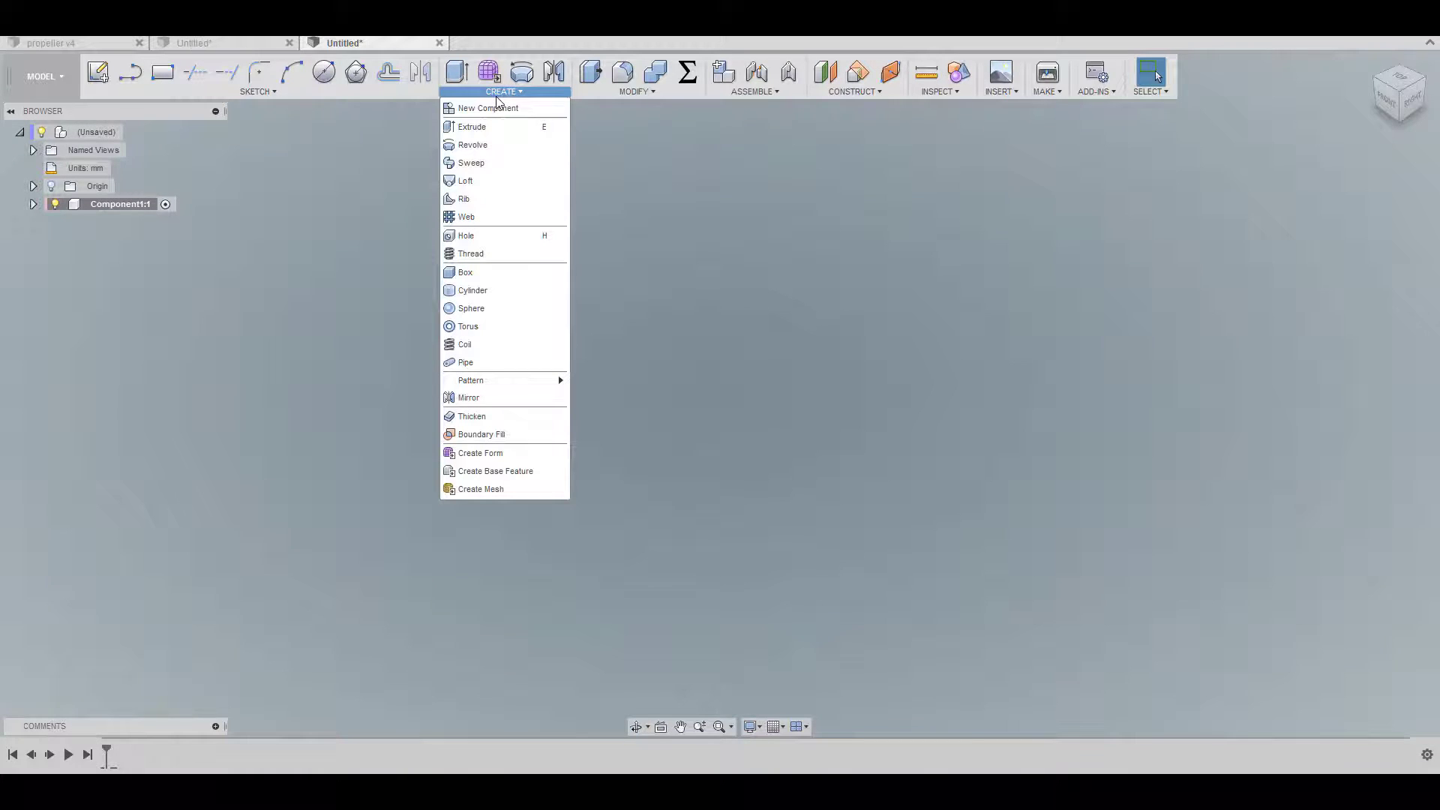
pyautogui.moveTo(472, 289)
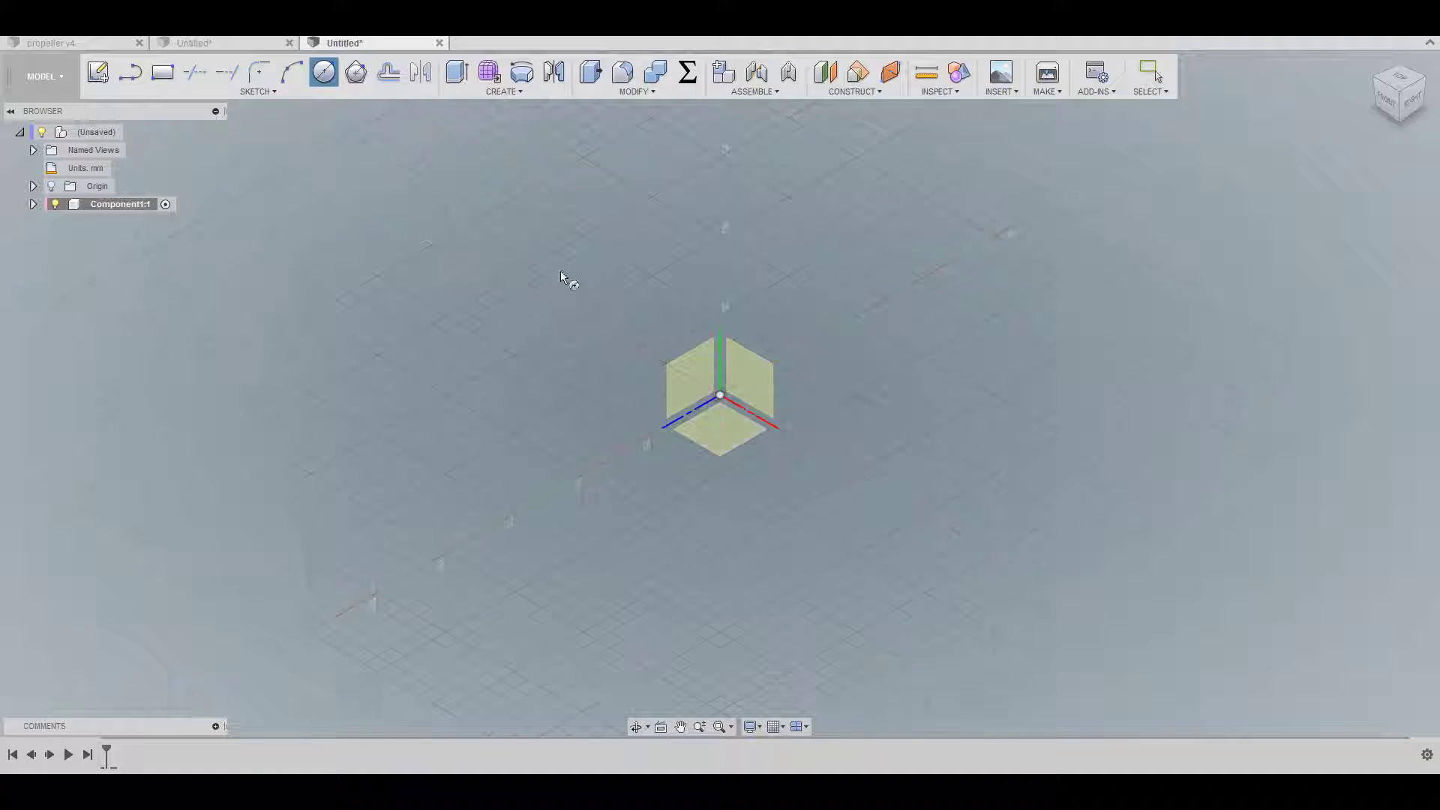
pyautogui.moveTo(322, 72)
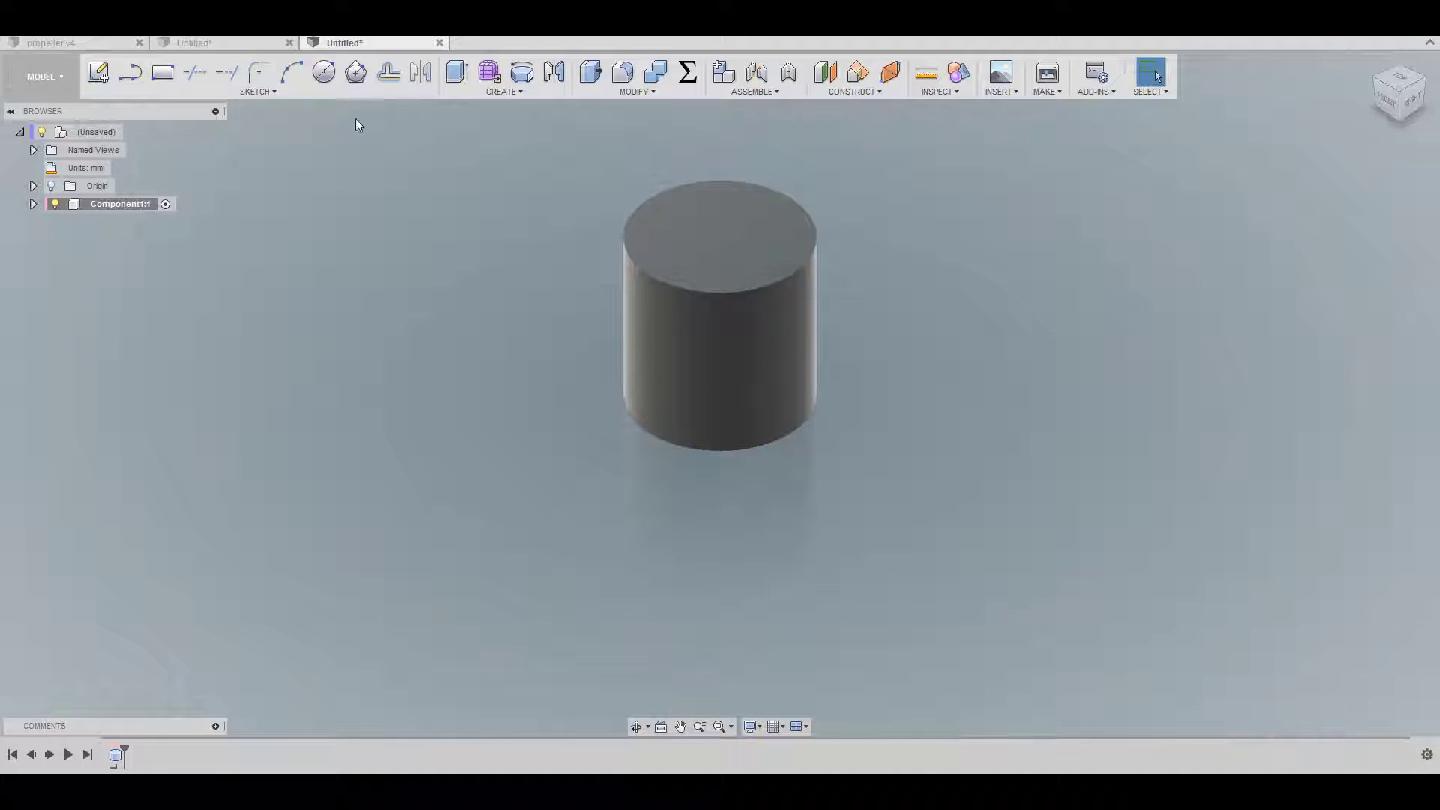
pyautogui.moveTo(510, 101)
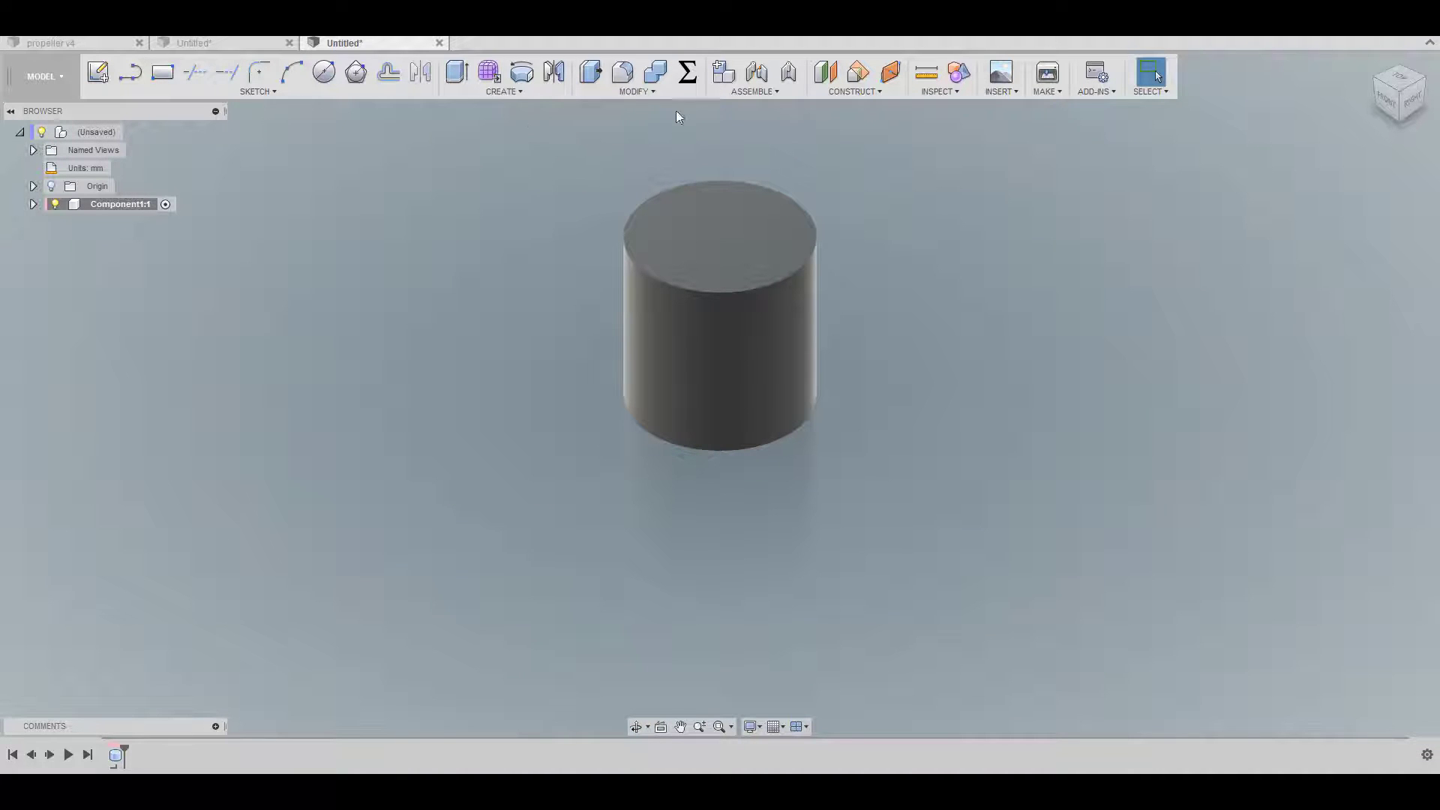
# Shell the cylinder into an open-ended tube with 2 mm walls, top and bottom faces removed.
pyautogui.click(634, 75)
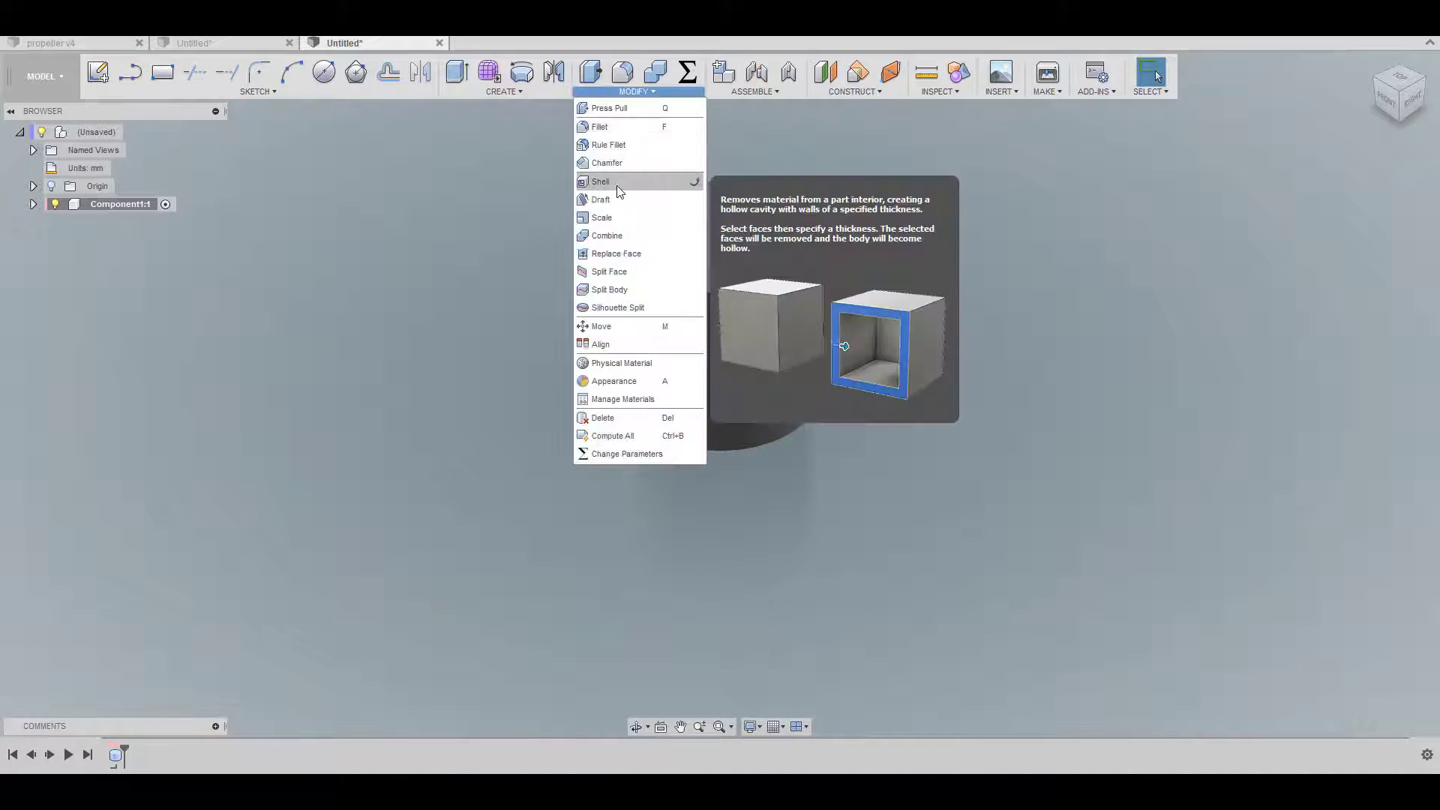
pyautogui.click(600, 181)
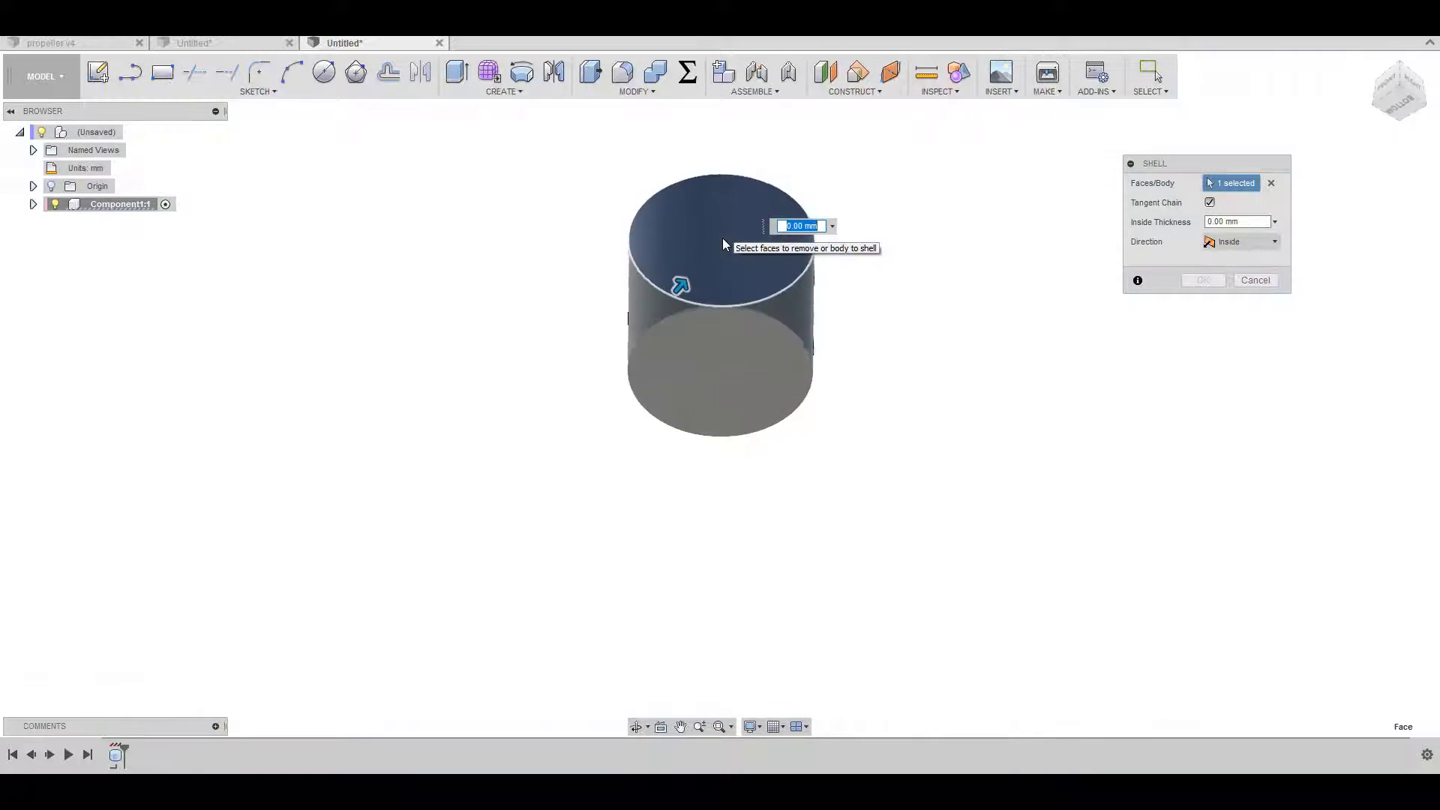
pyautogui.click(721, 368)
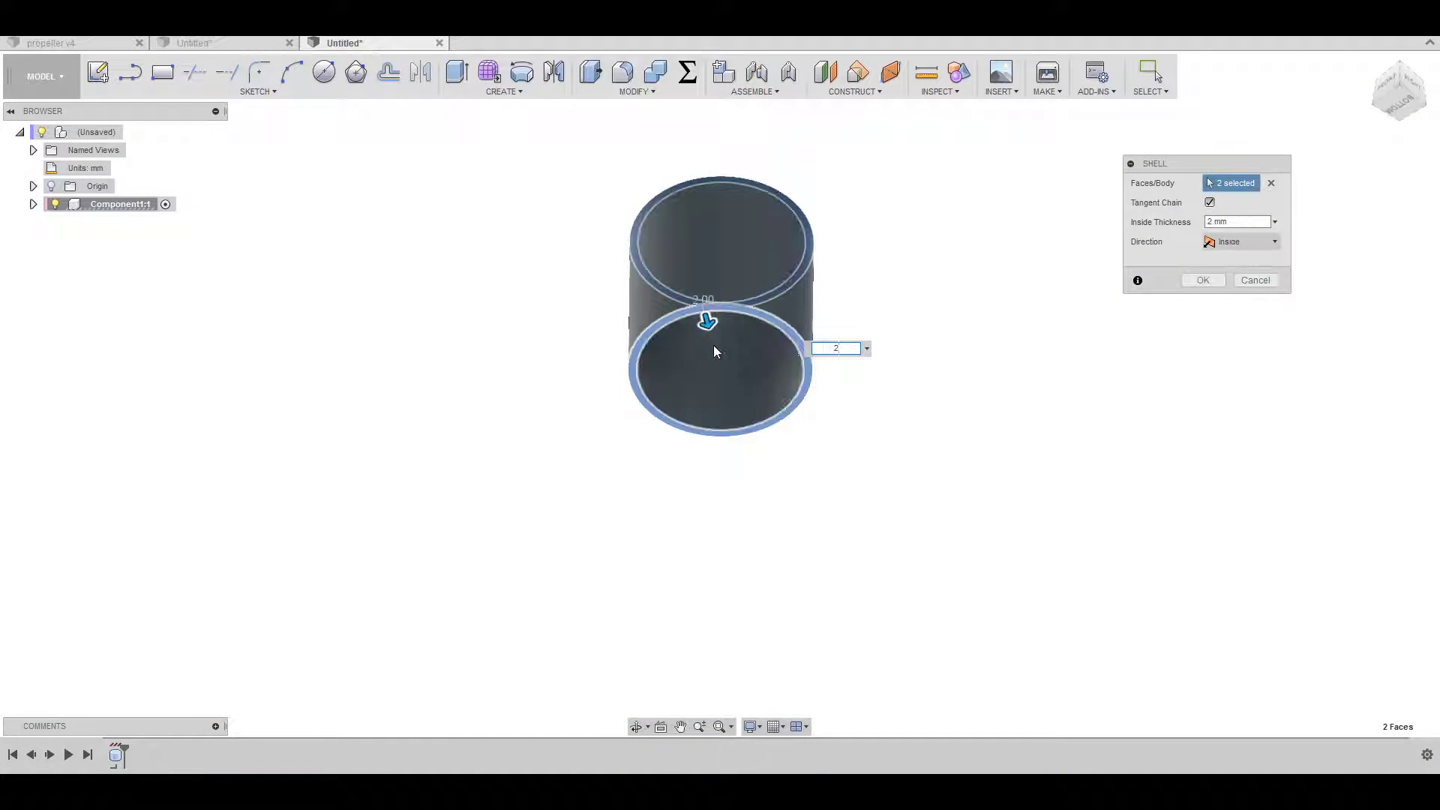
pyautogui.click(1201, 280)
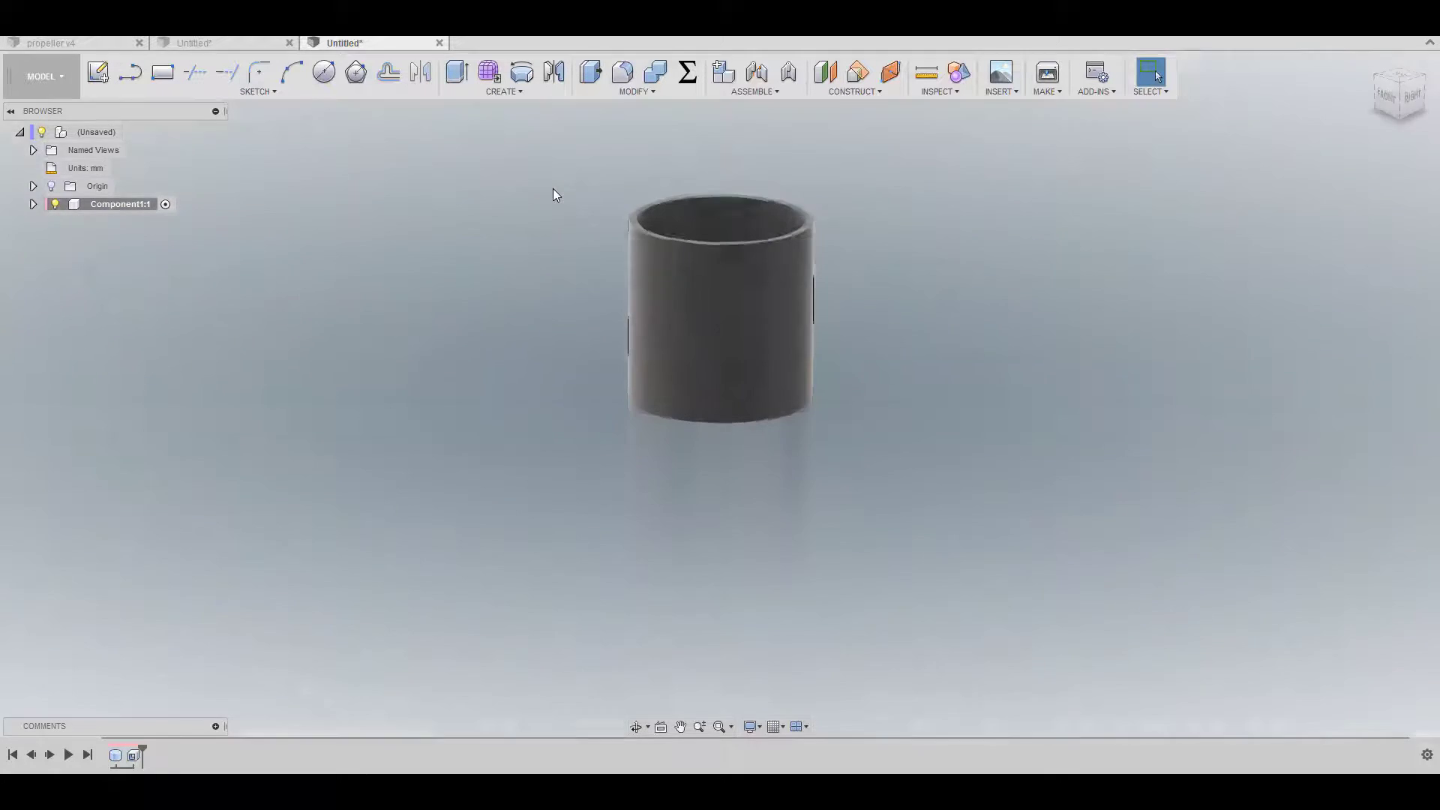
pyautogui.click(504, 77)
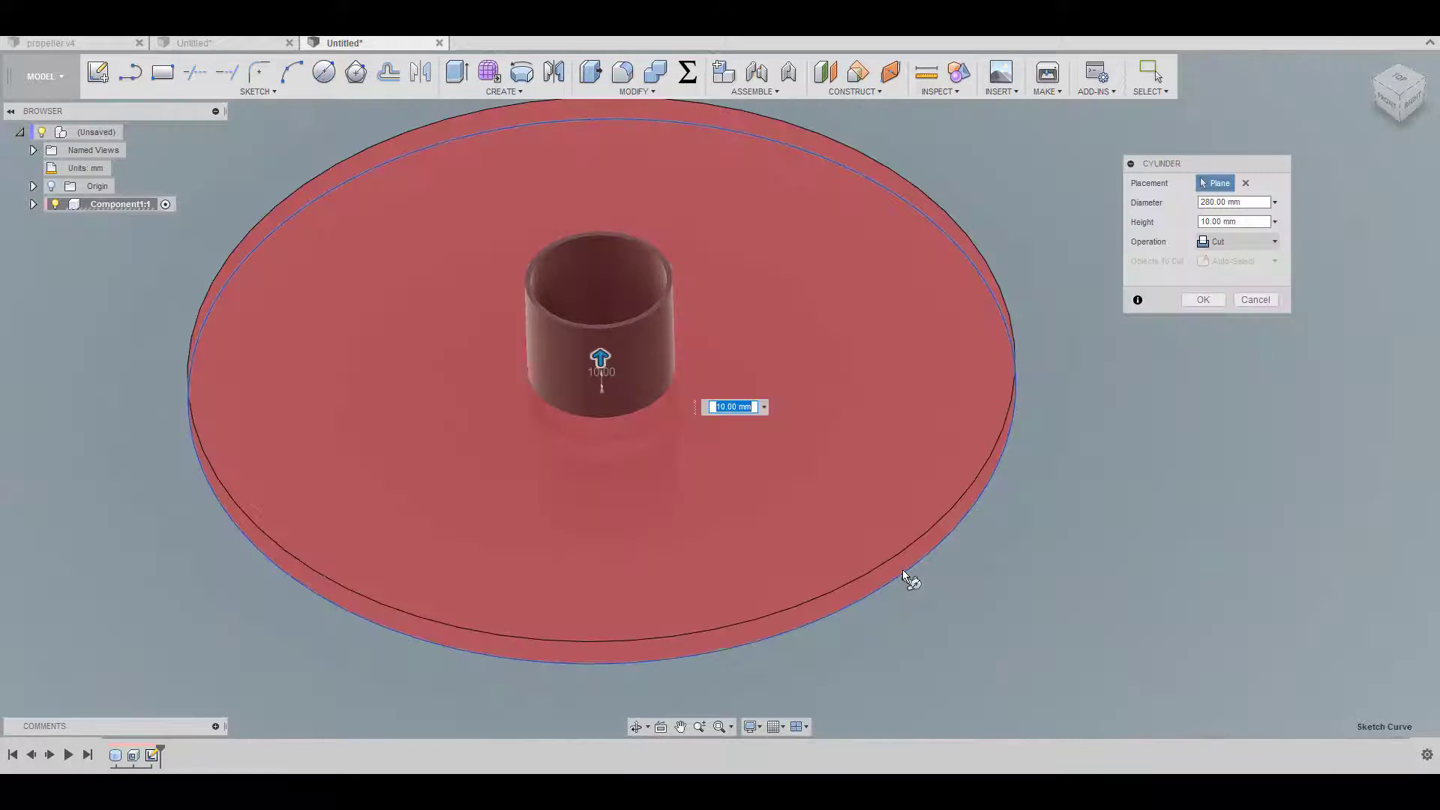
# Define the 280 mm disc as a separate new body with height 50 mm.
pyautogui.click(1273, 240)
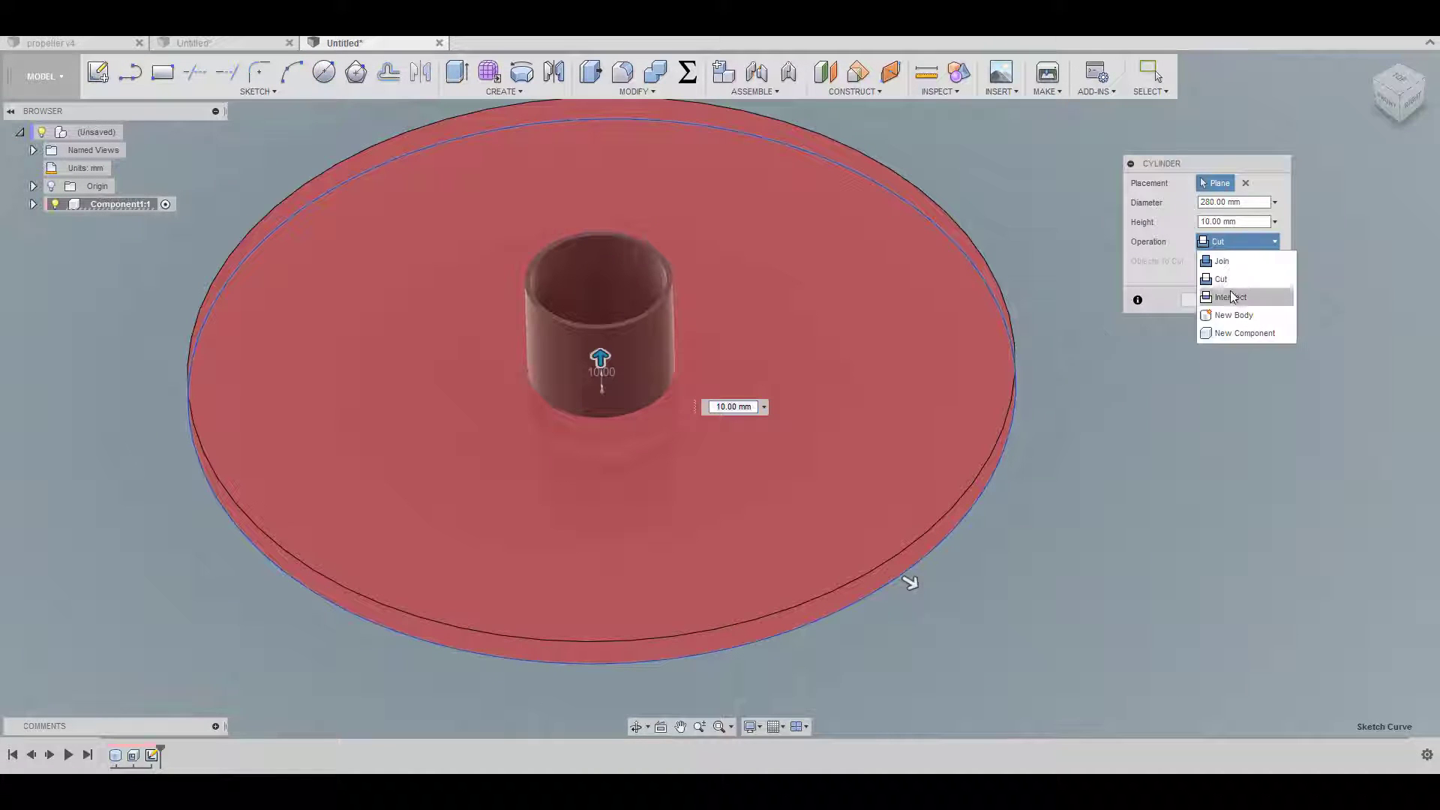
pyautogui.click(1233, 315)
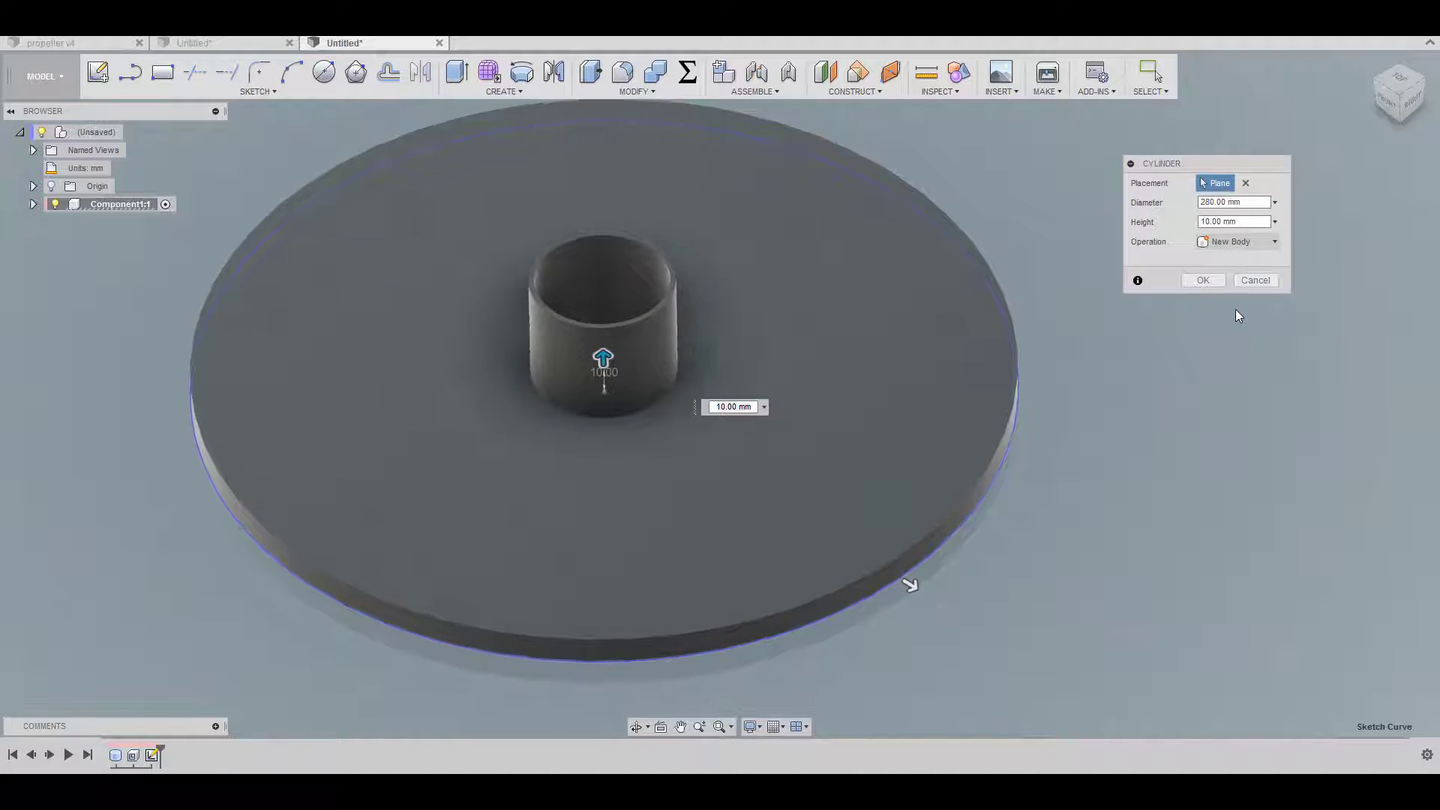
pyautogui.click(1230, 220)
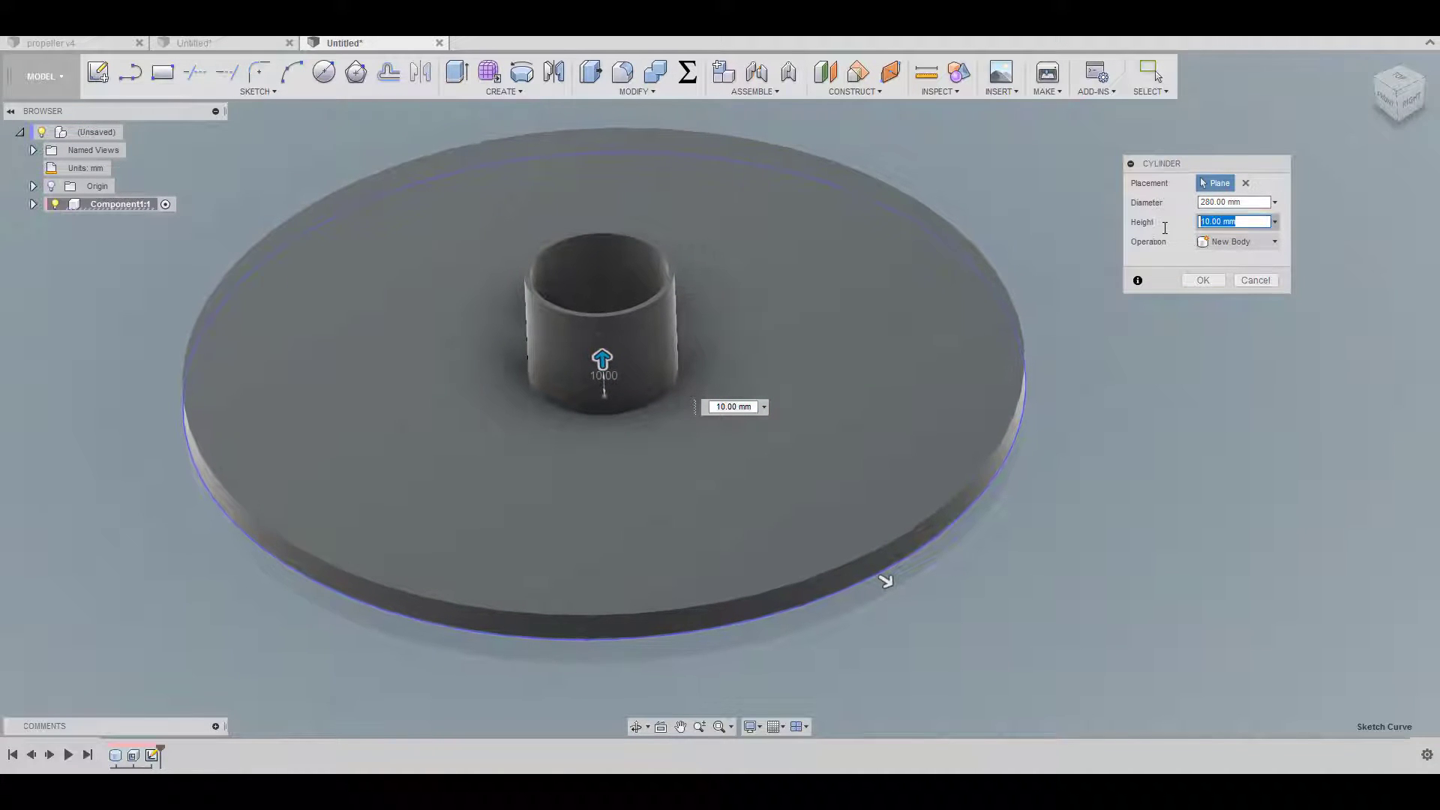
pyautogui.write('50')
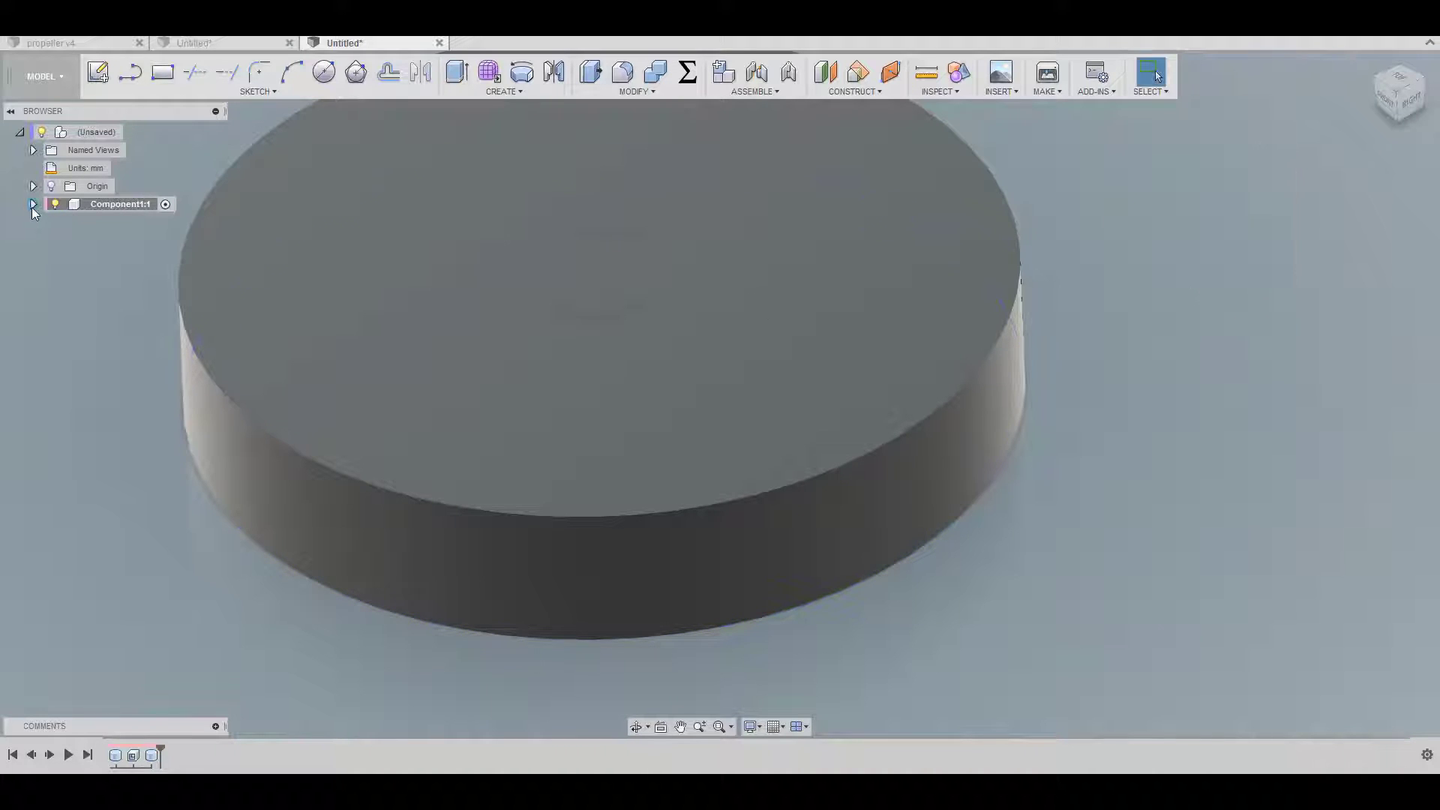
# Expand Component1's bodies and shell the disc into an open 2 mm-walled ring.
pyautogui.click(33, 204)
pyautogui.write('2')
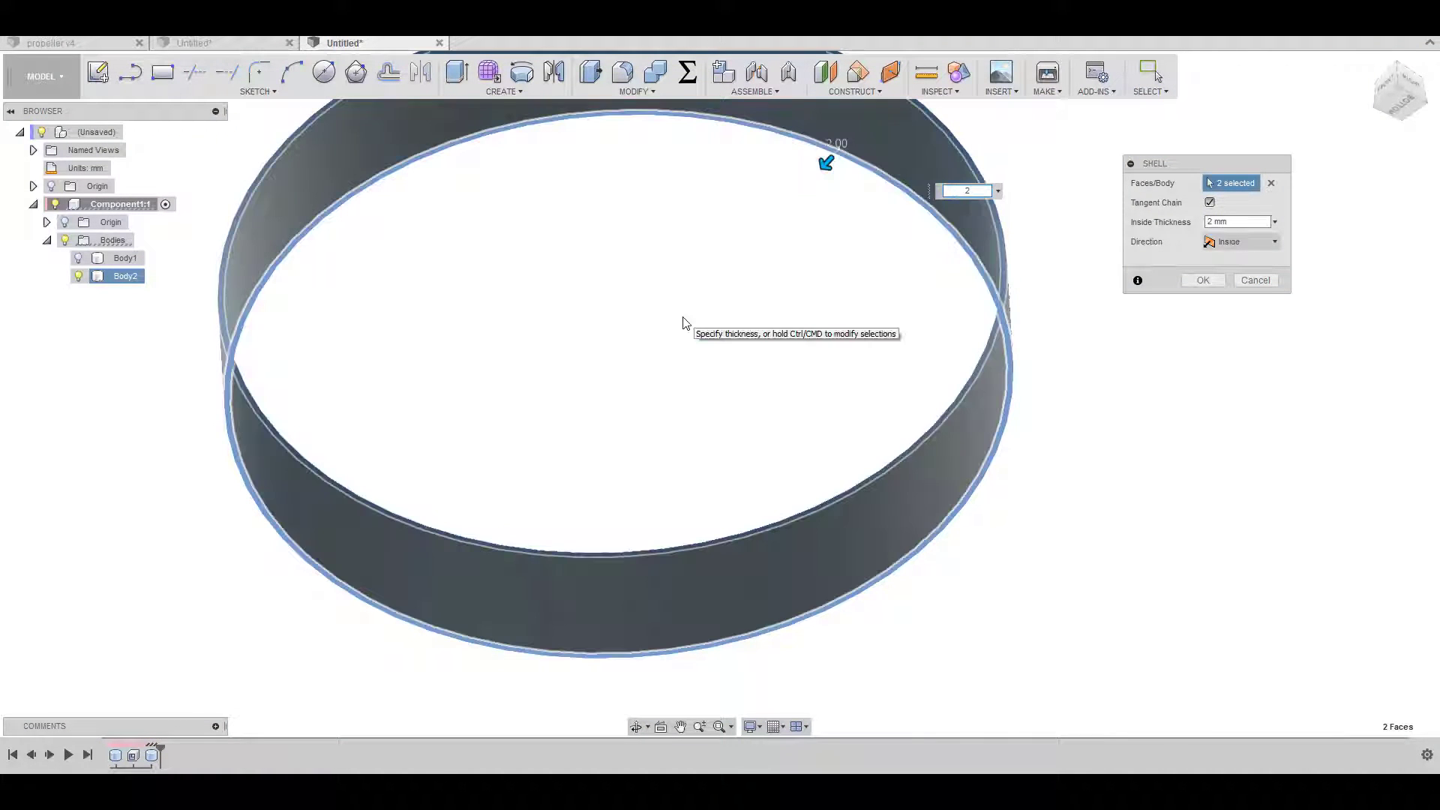
pyautogui.click(1202, 281)
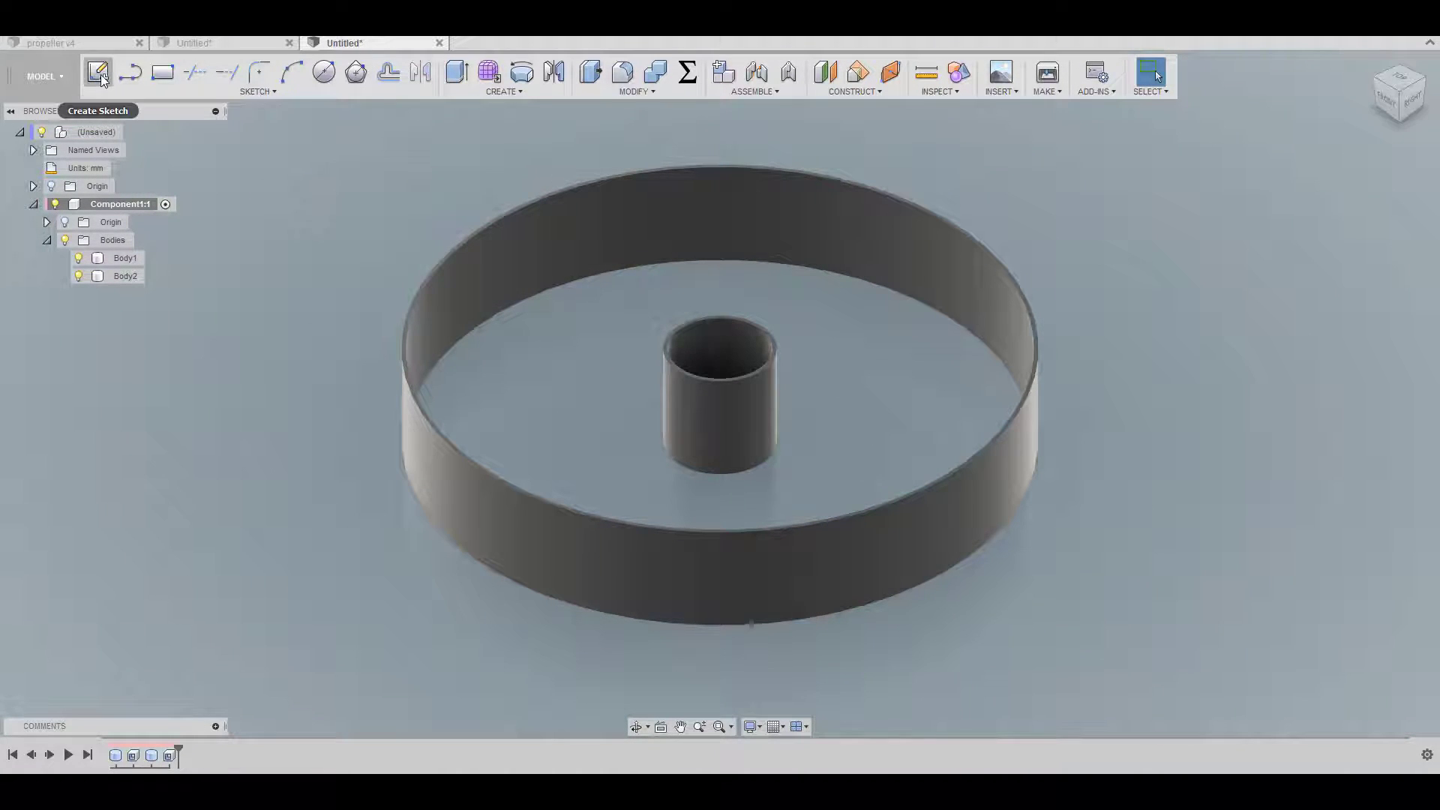
pyautogui.moveTo(99, 72)
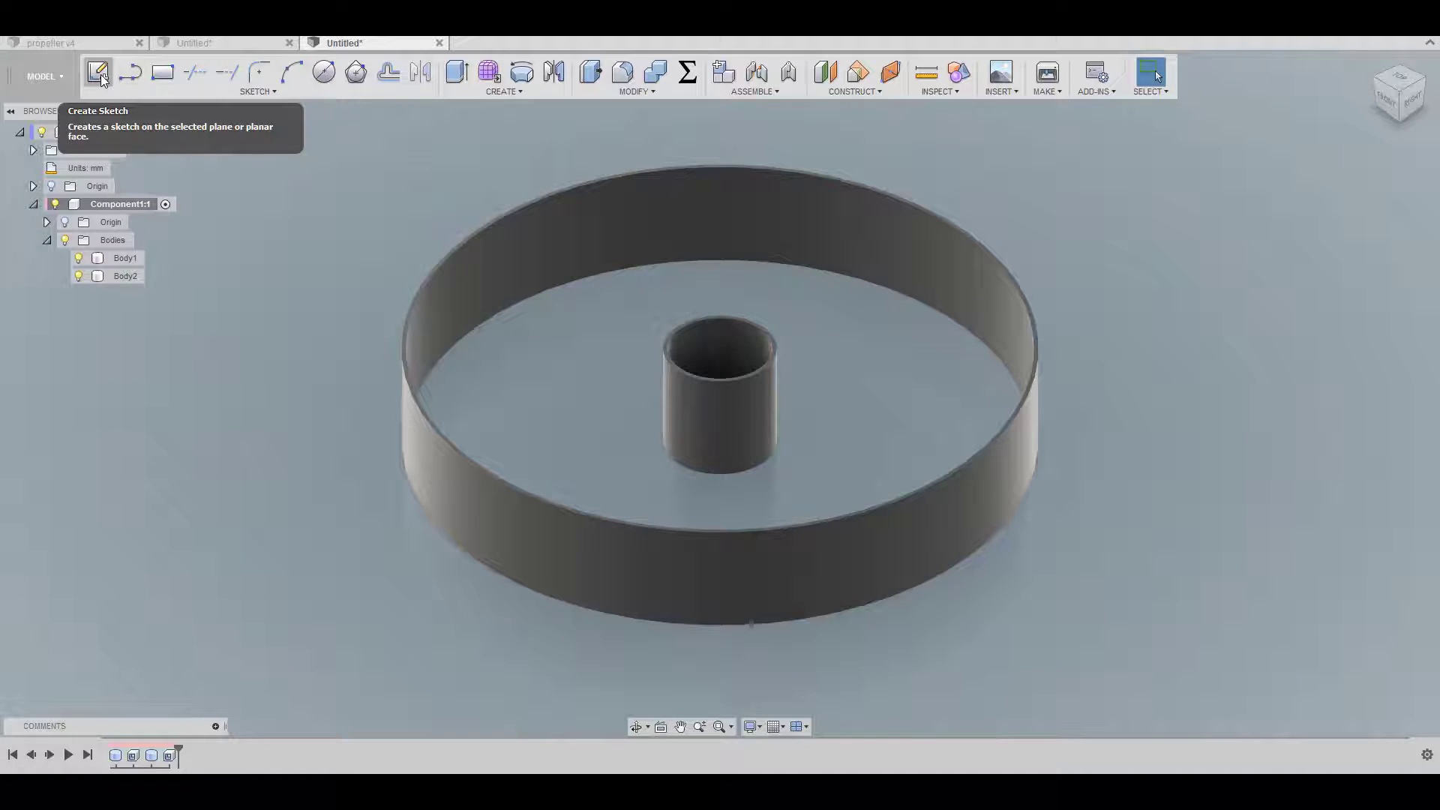
# Start a sketch on the vertical origin plane through the hub with Slice enabled.
pyautogui.click(98, 72)
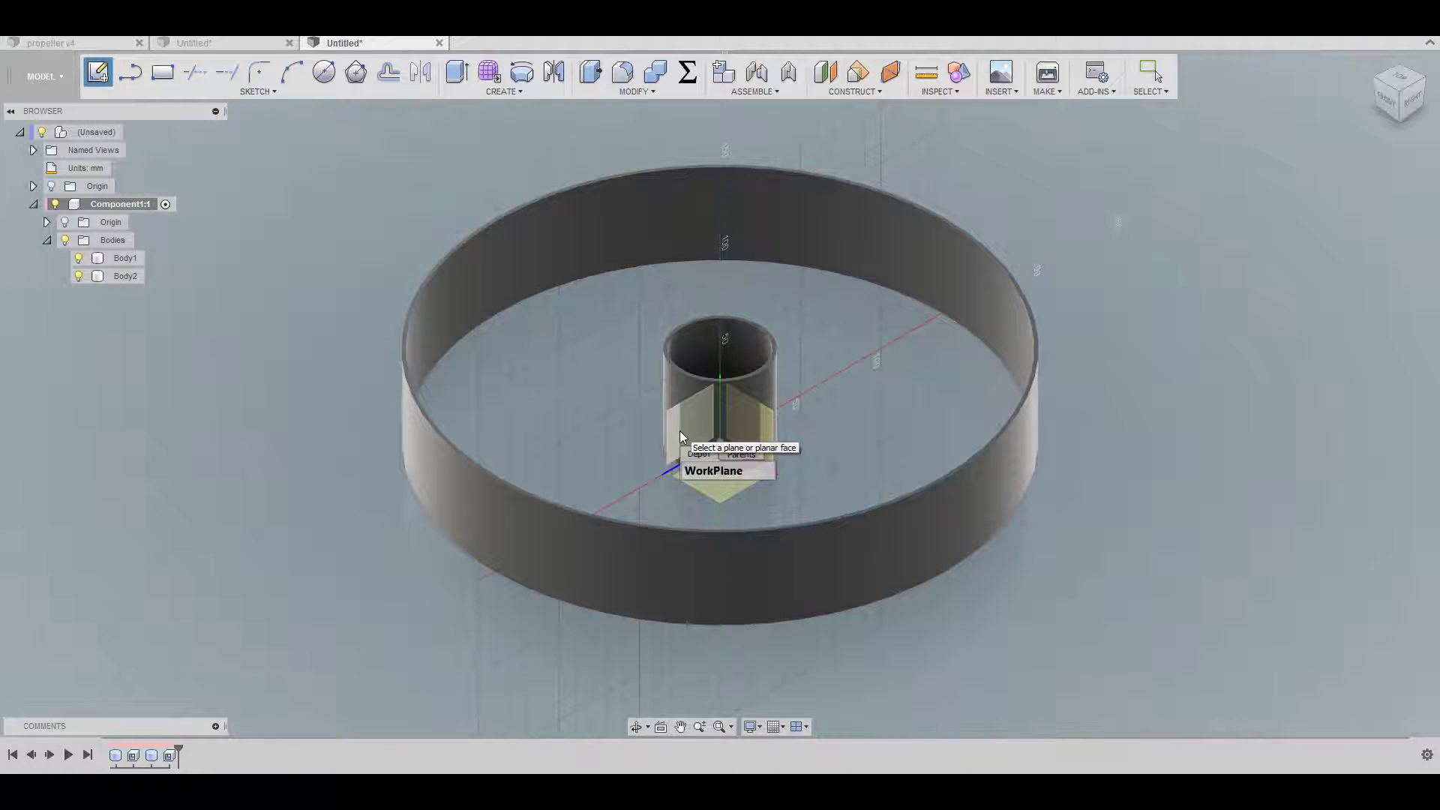
pyautogui.click(722, 432)
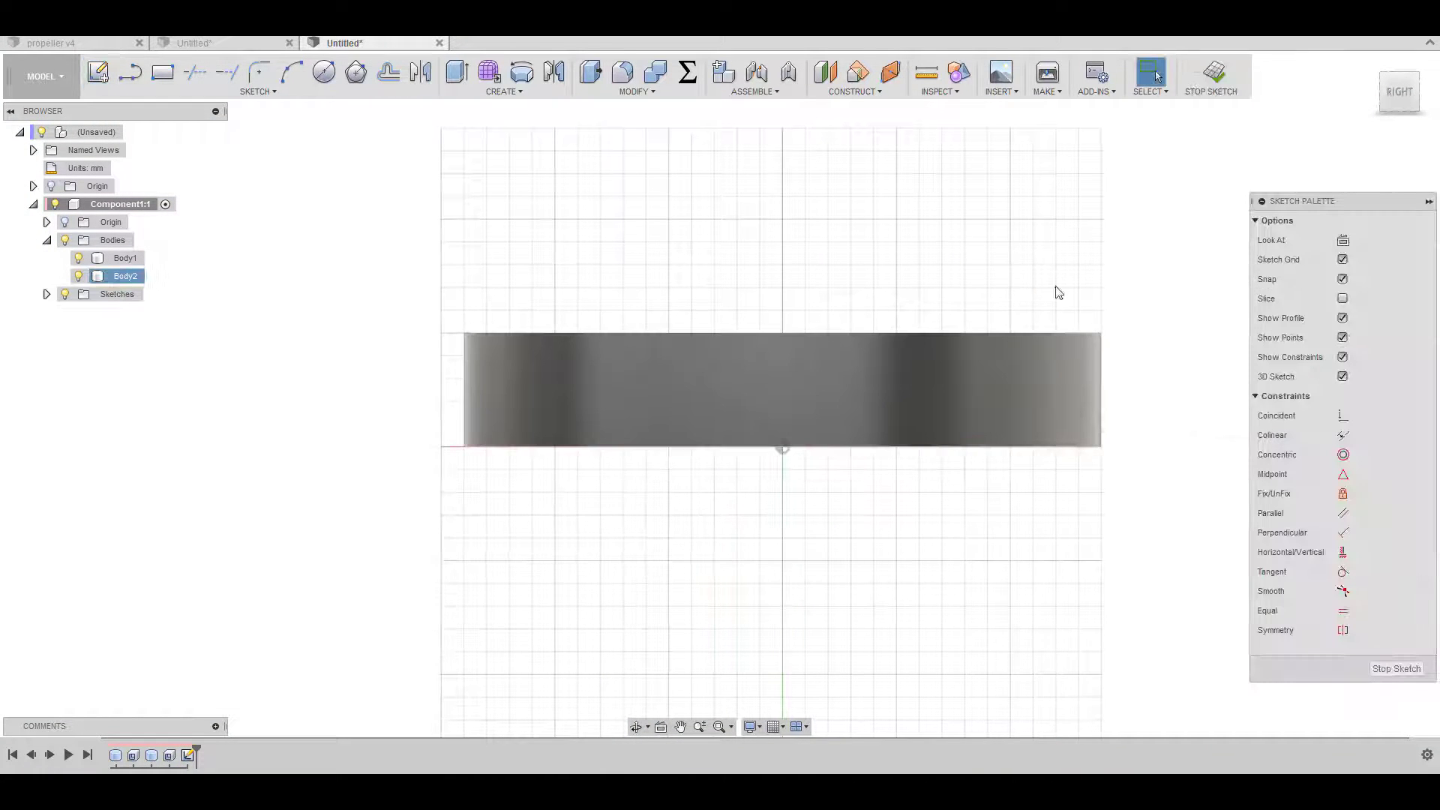
pyautogui.click(1341, 298)
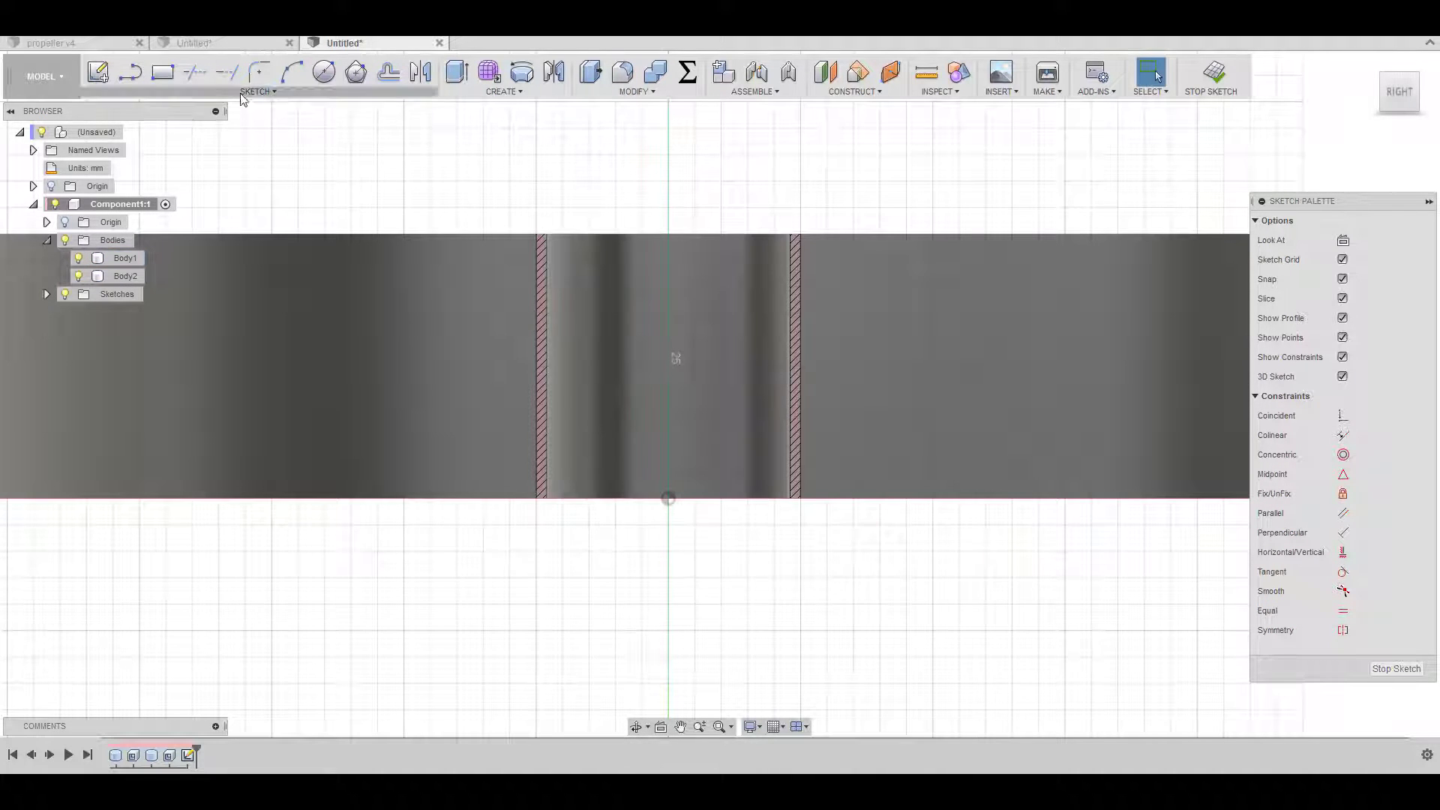
# Draw a centre rectangle for the blade profile, dimensioned 35 mm wide and 25 mm above the origin.
pyautogui.click(162, 72)
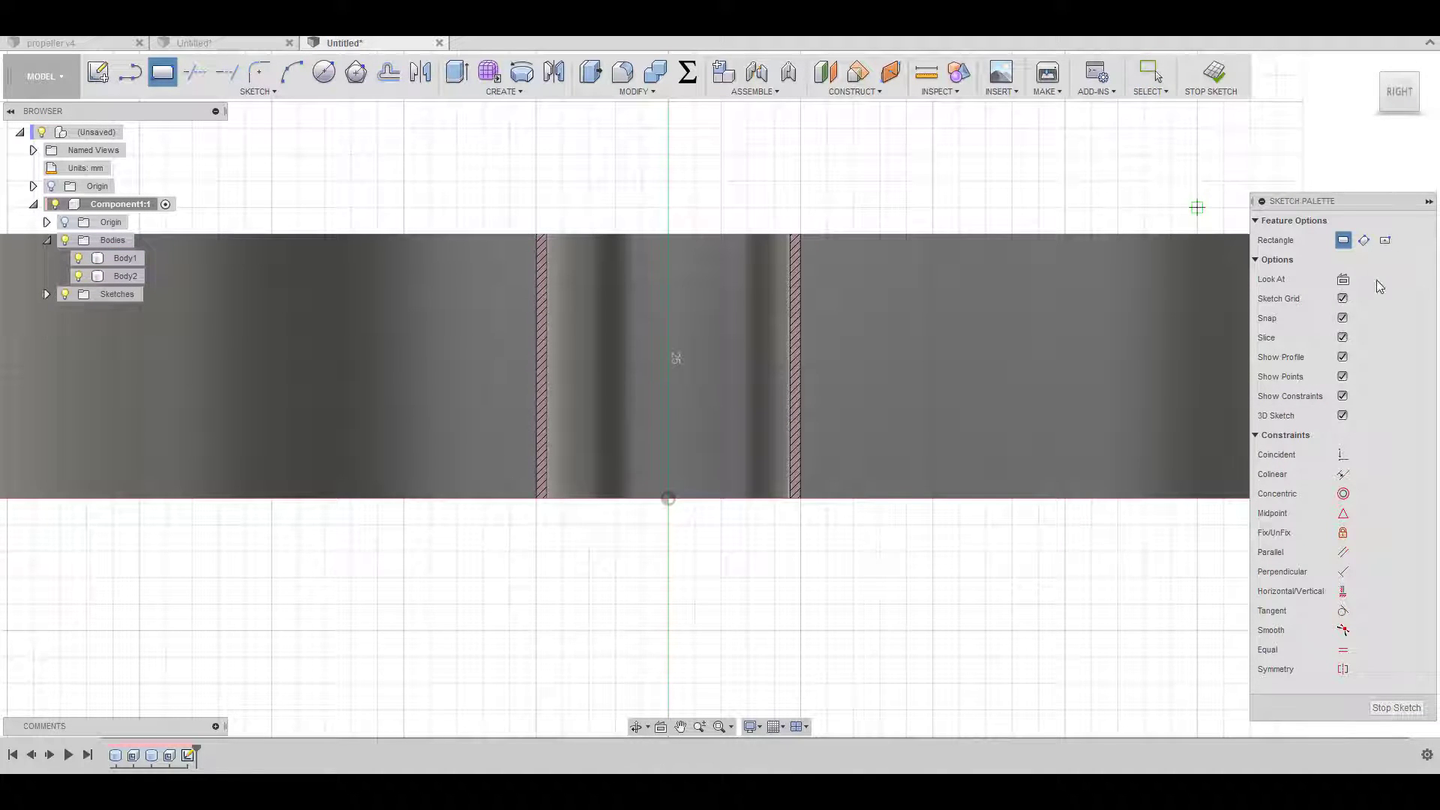
pyautogui.click(1384, 240)
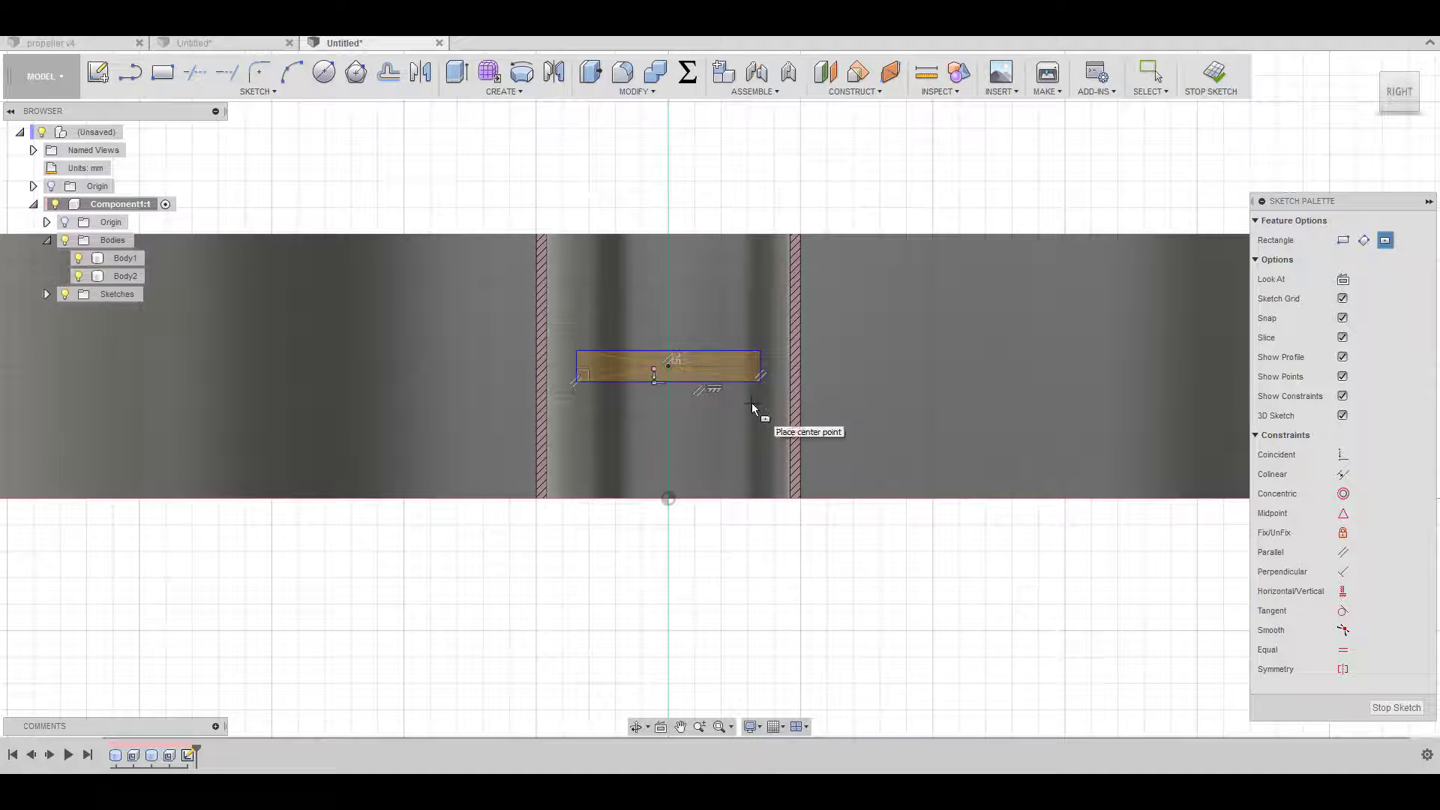
pyautogui.rightClick(716, 390)
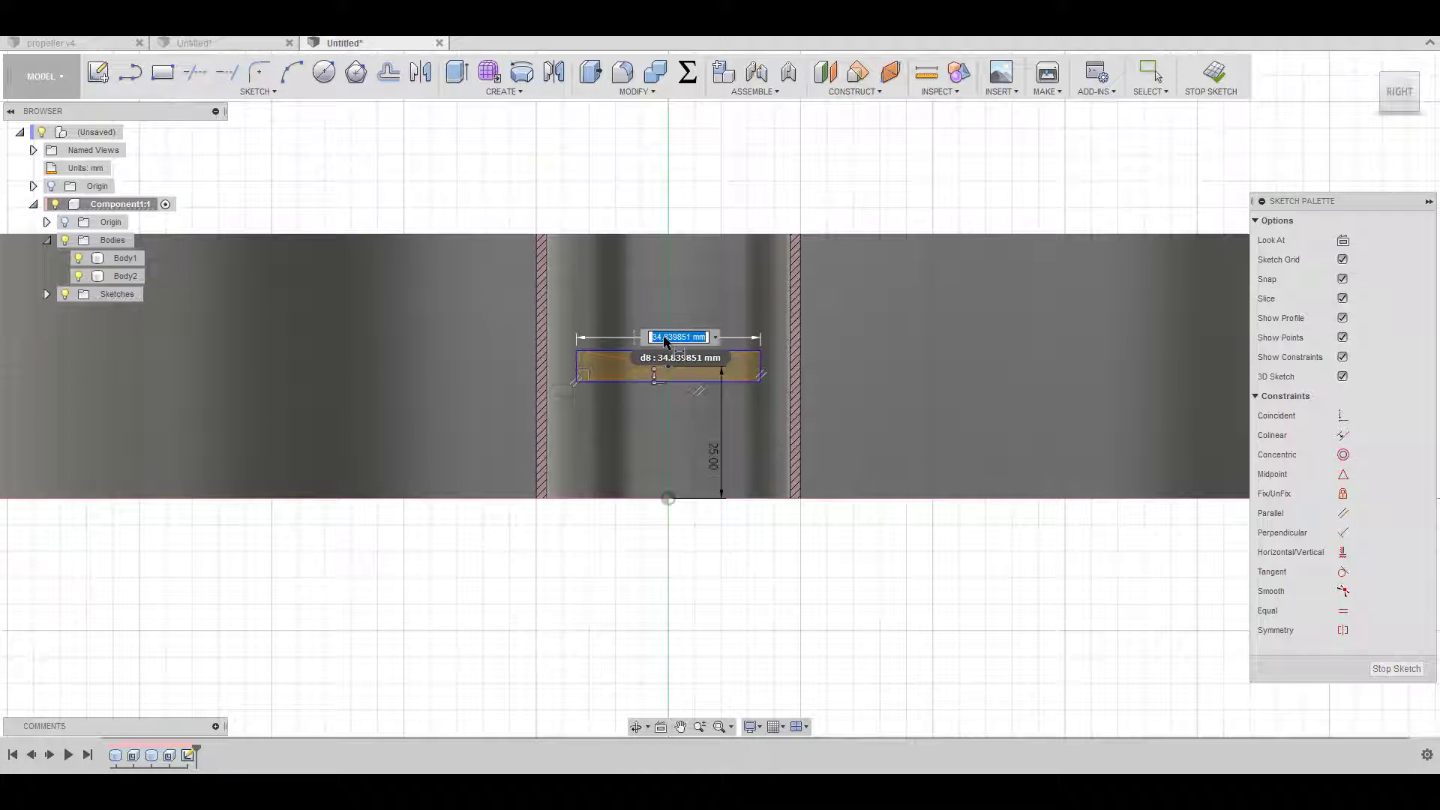
pyautogui.write('35.00')
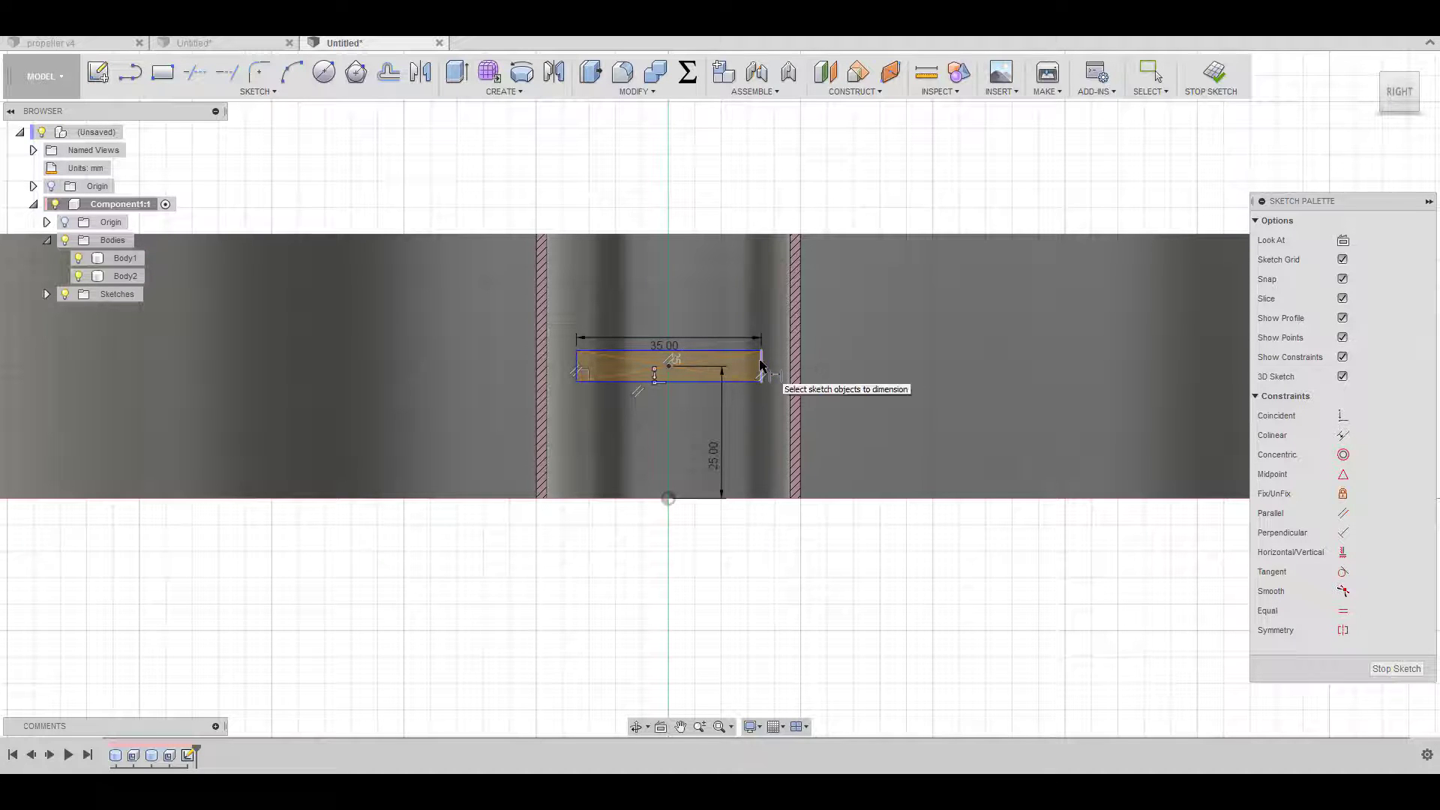
pyautogui.click(761, 357)
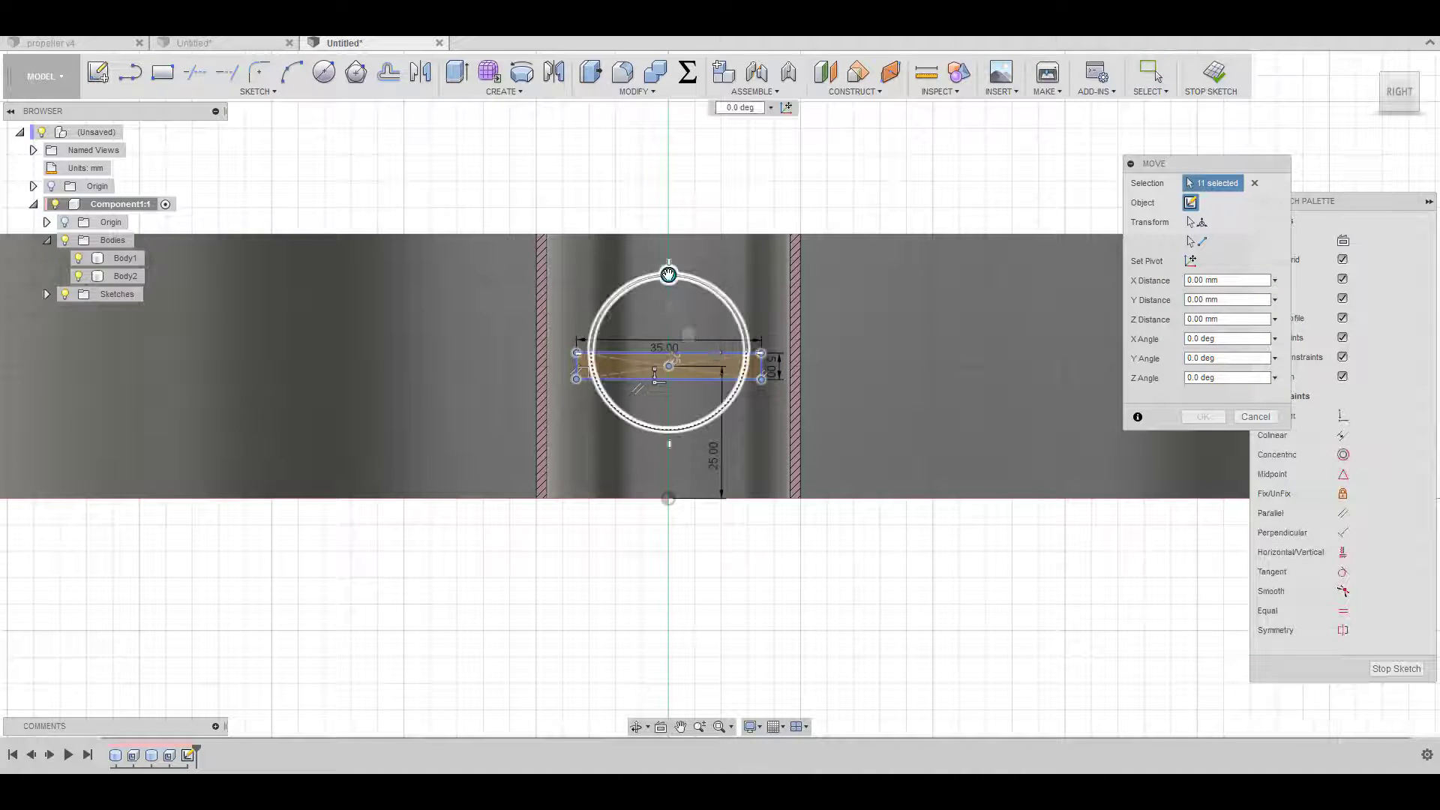
# Rotate the 35 mm rectangle 35° about its centre with Move/Copy.
pyautogui.moveTo(669, 276); pyautogui.dragTo(622, 289)
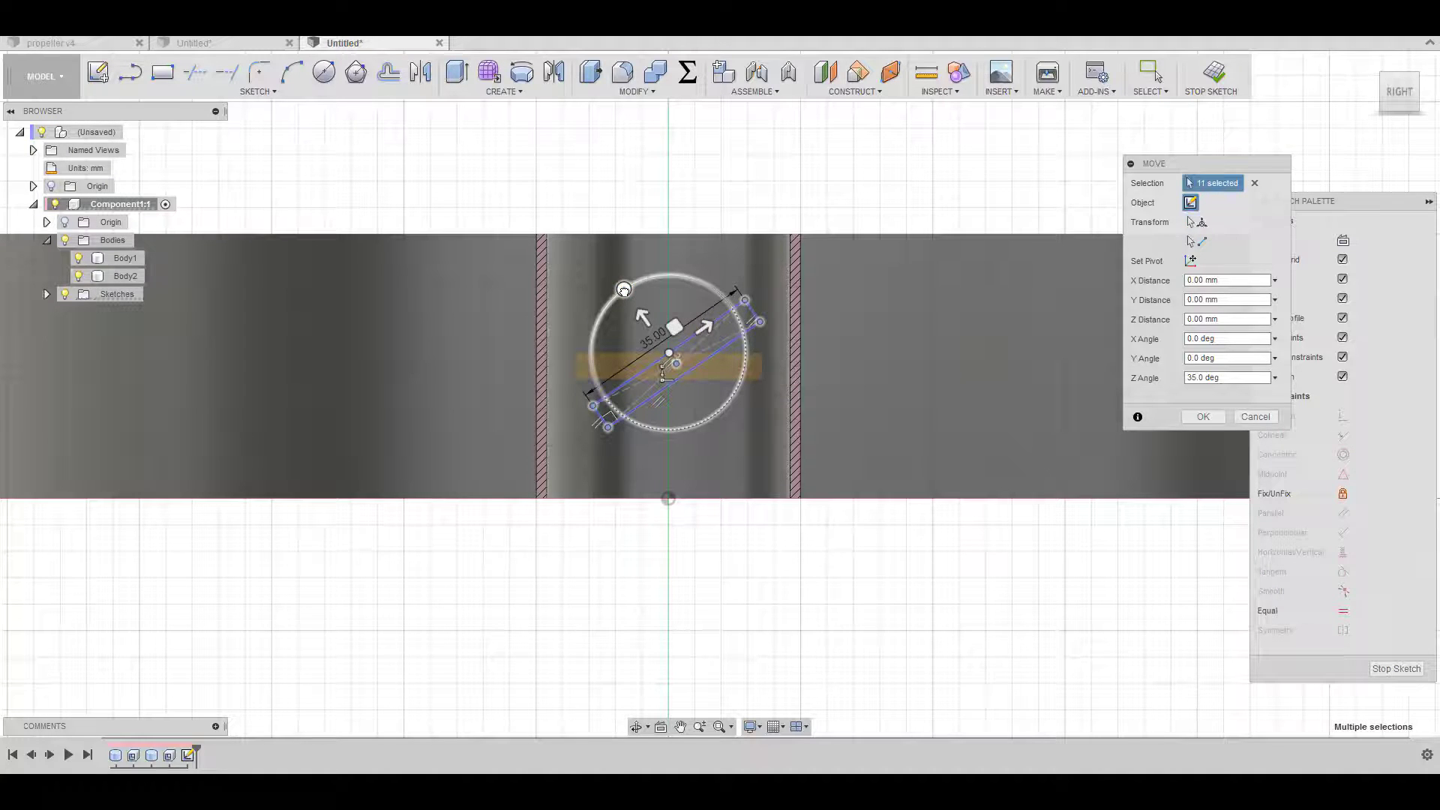
pyautogui.click(1203, 415)
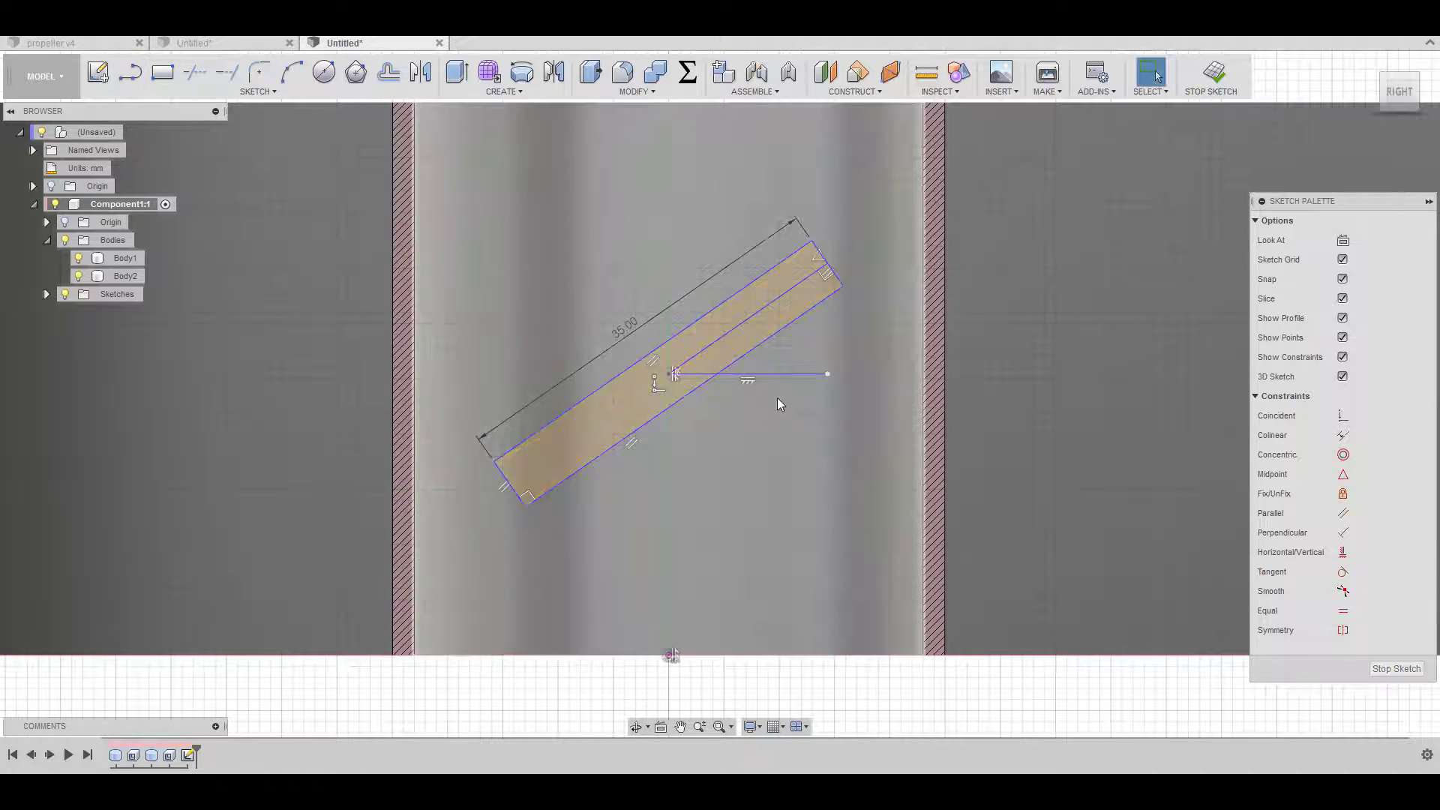
# Make the rectangle's middle line construction, dimension its angle, and finish the blade sketch.
pyautogui.click(125, 258)
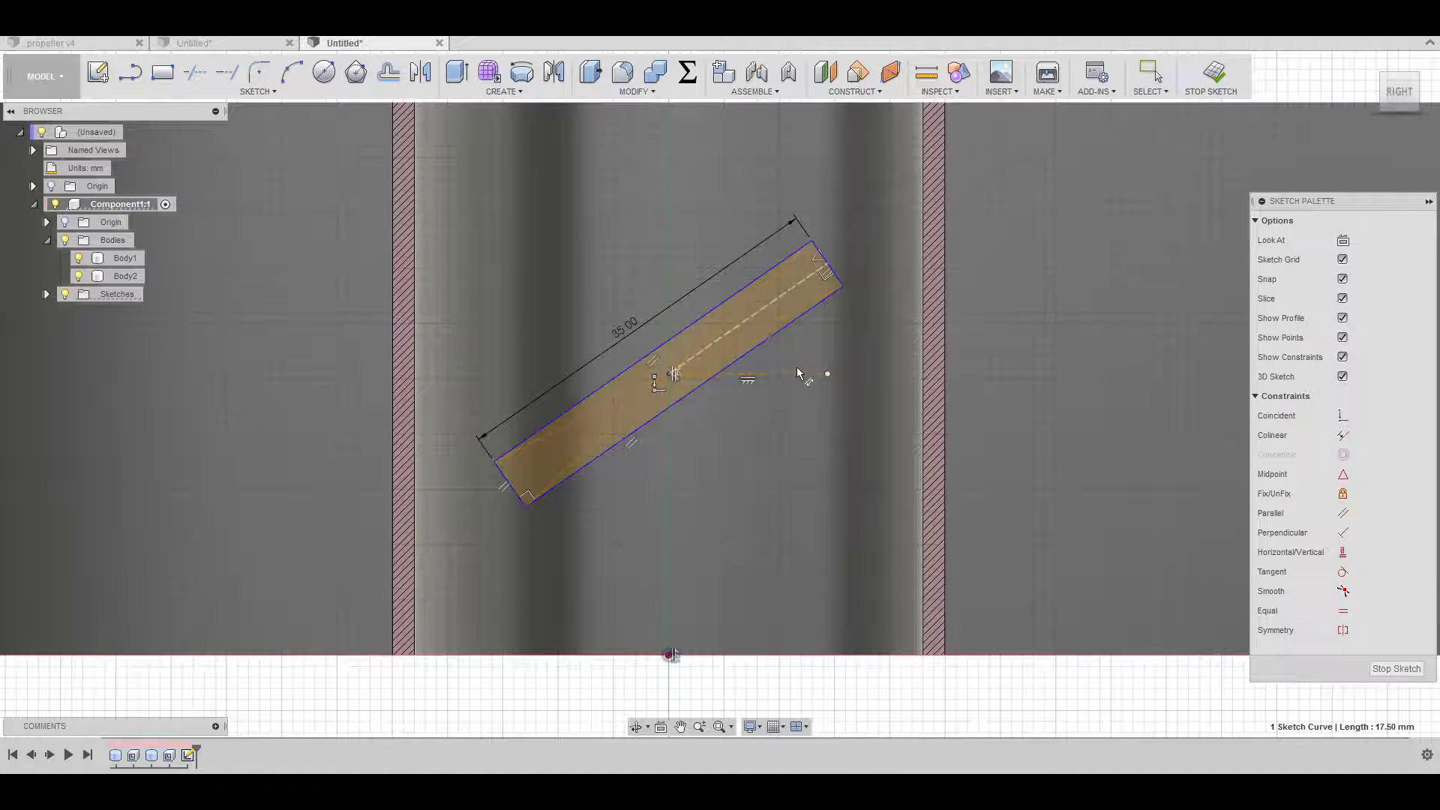
pyautogui.click(804, 377)
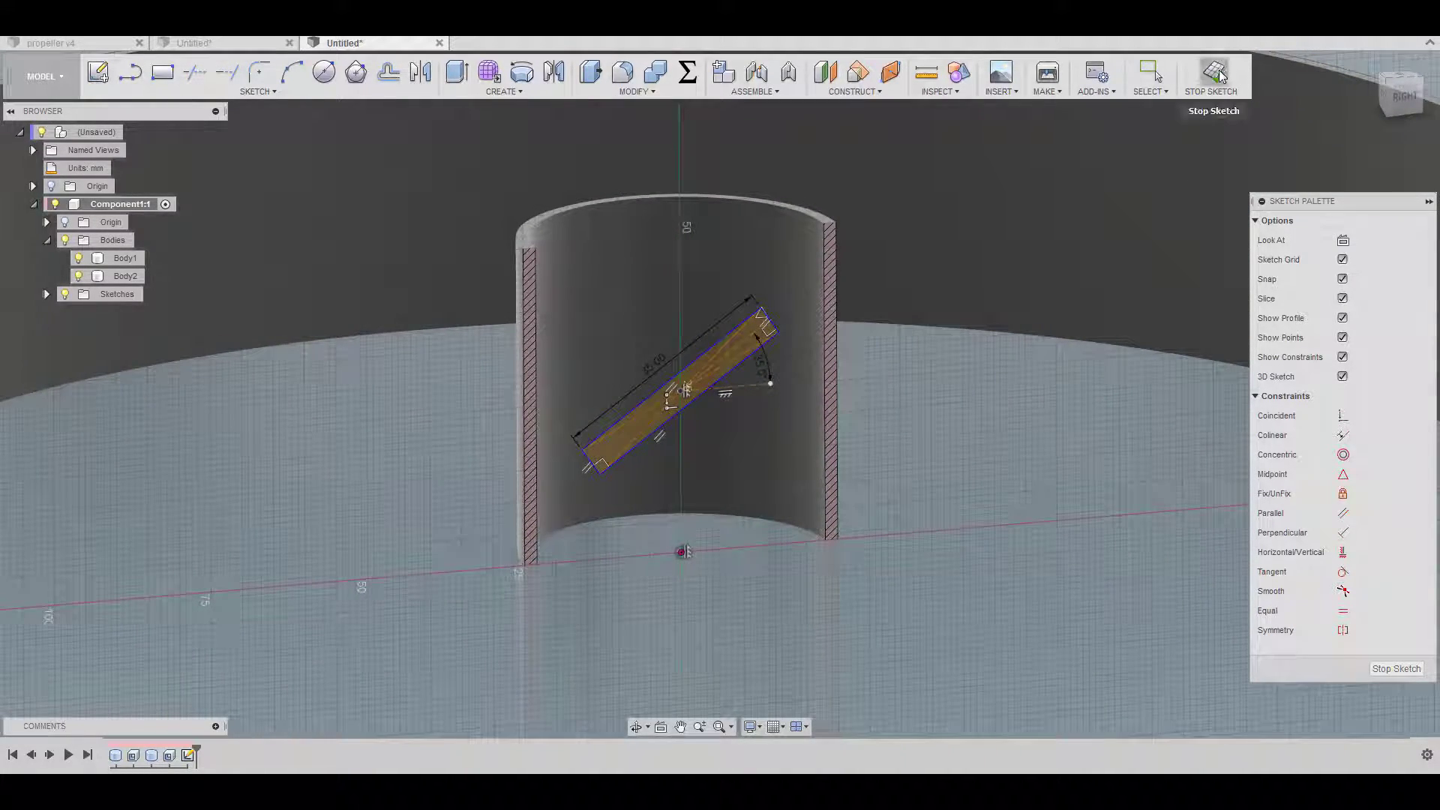
pyautogui.click(1212, 74)
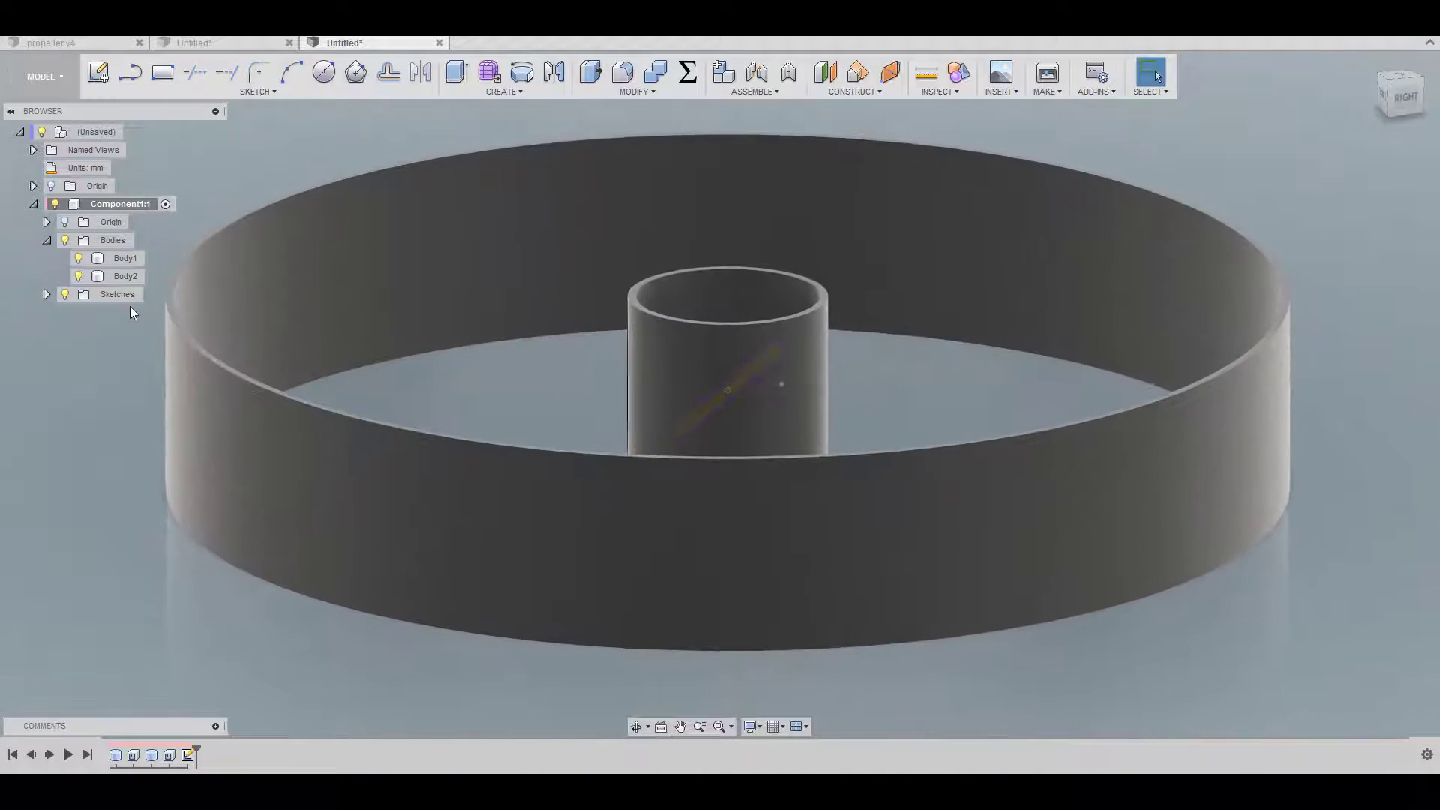
pyautogui.click(98, 72)
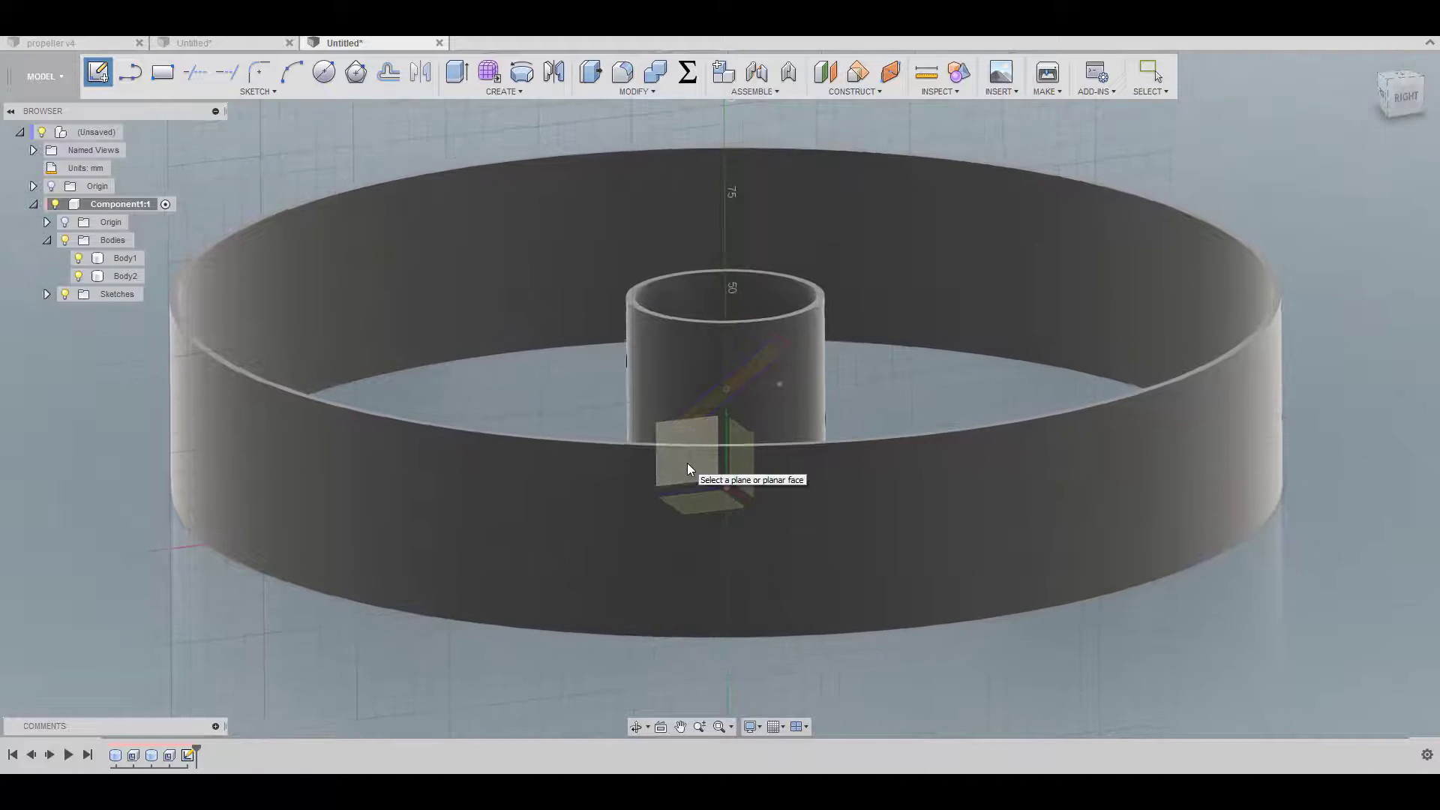
# Place the second sketch on the hub's vertical plane, sliced open, ready for a new rectangle.
pyautogui.click(688, 459)
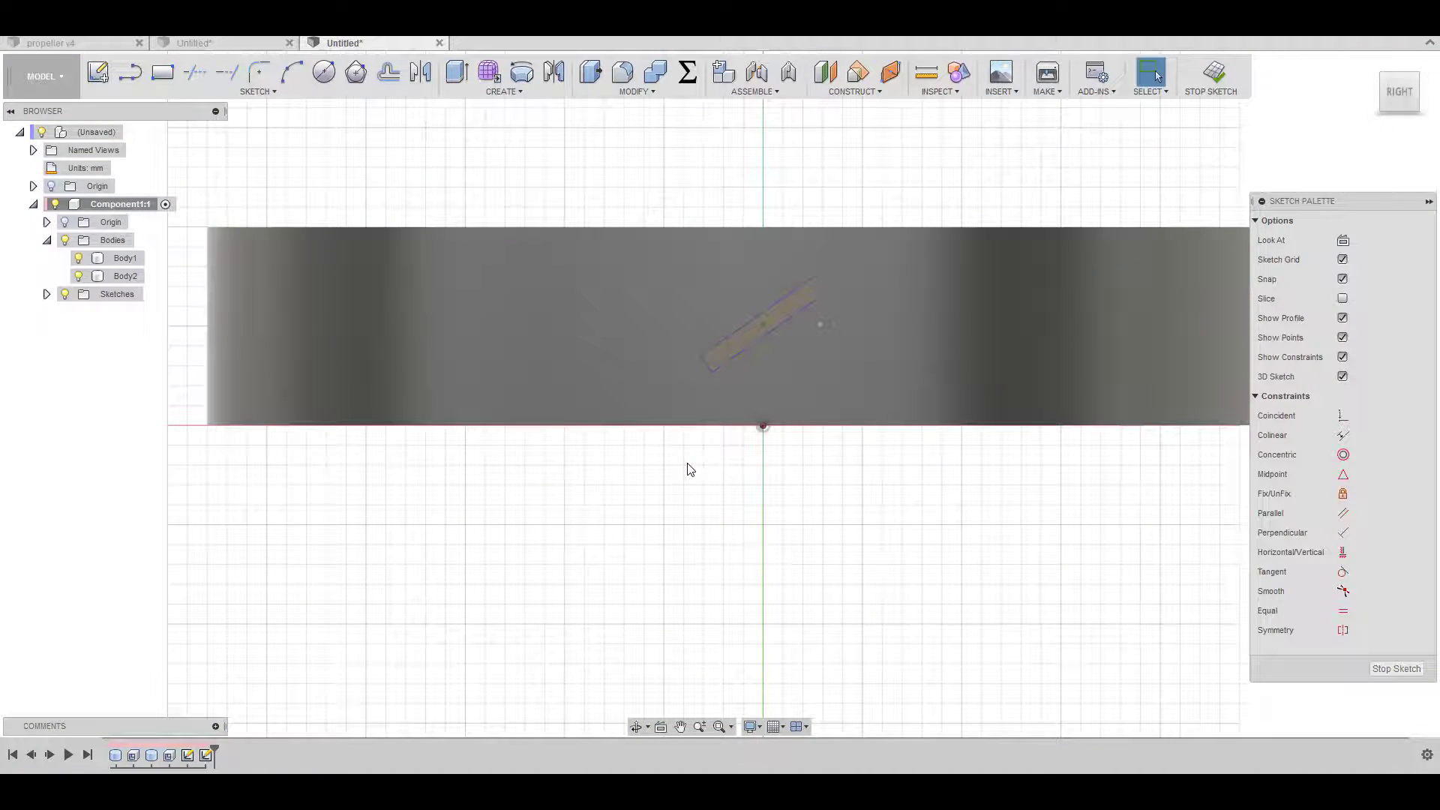
pyautogui.click(1340, 298)
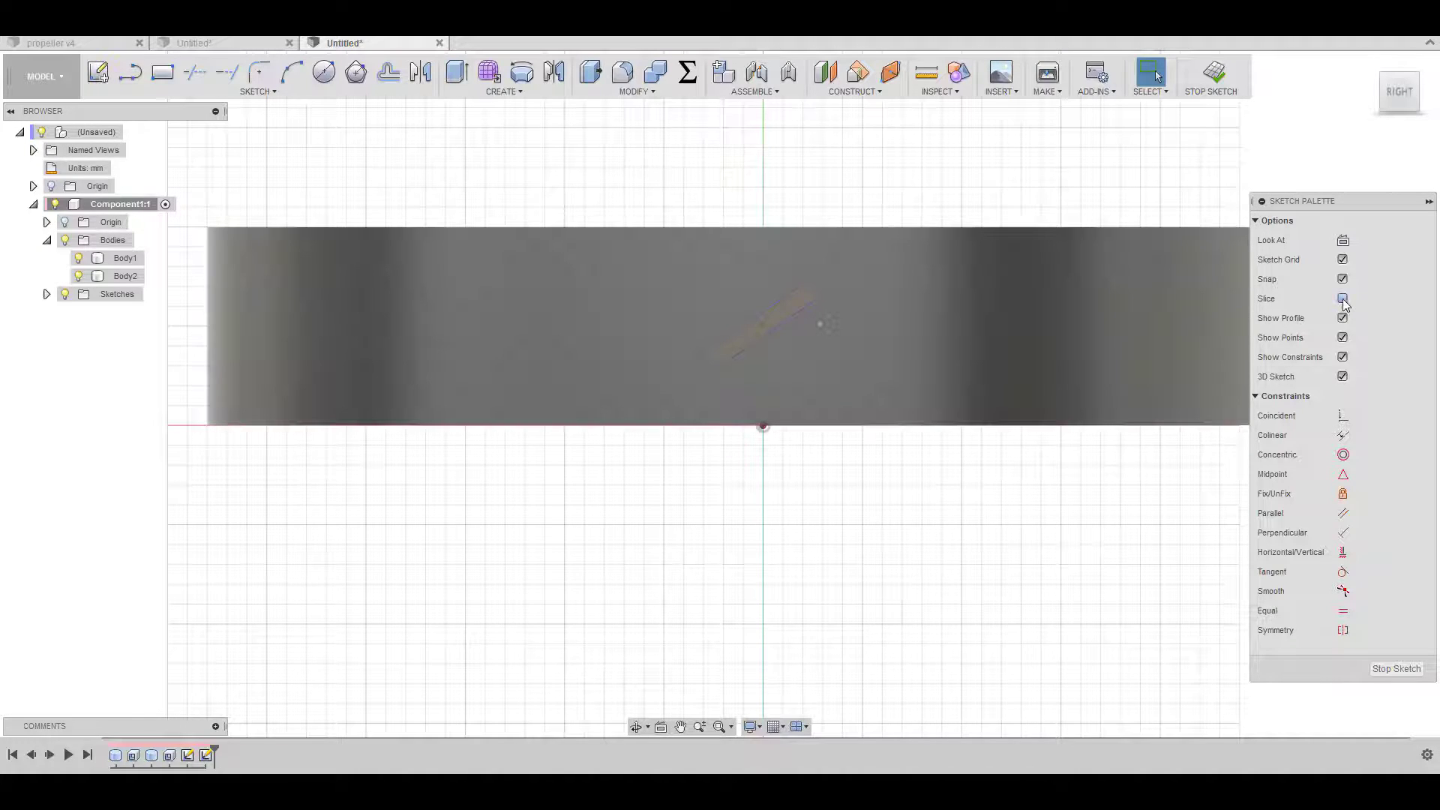
pyautogui.click(1340, 297)
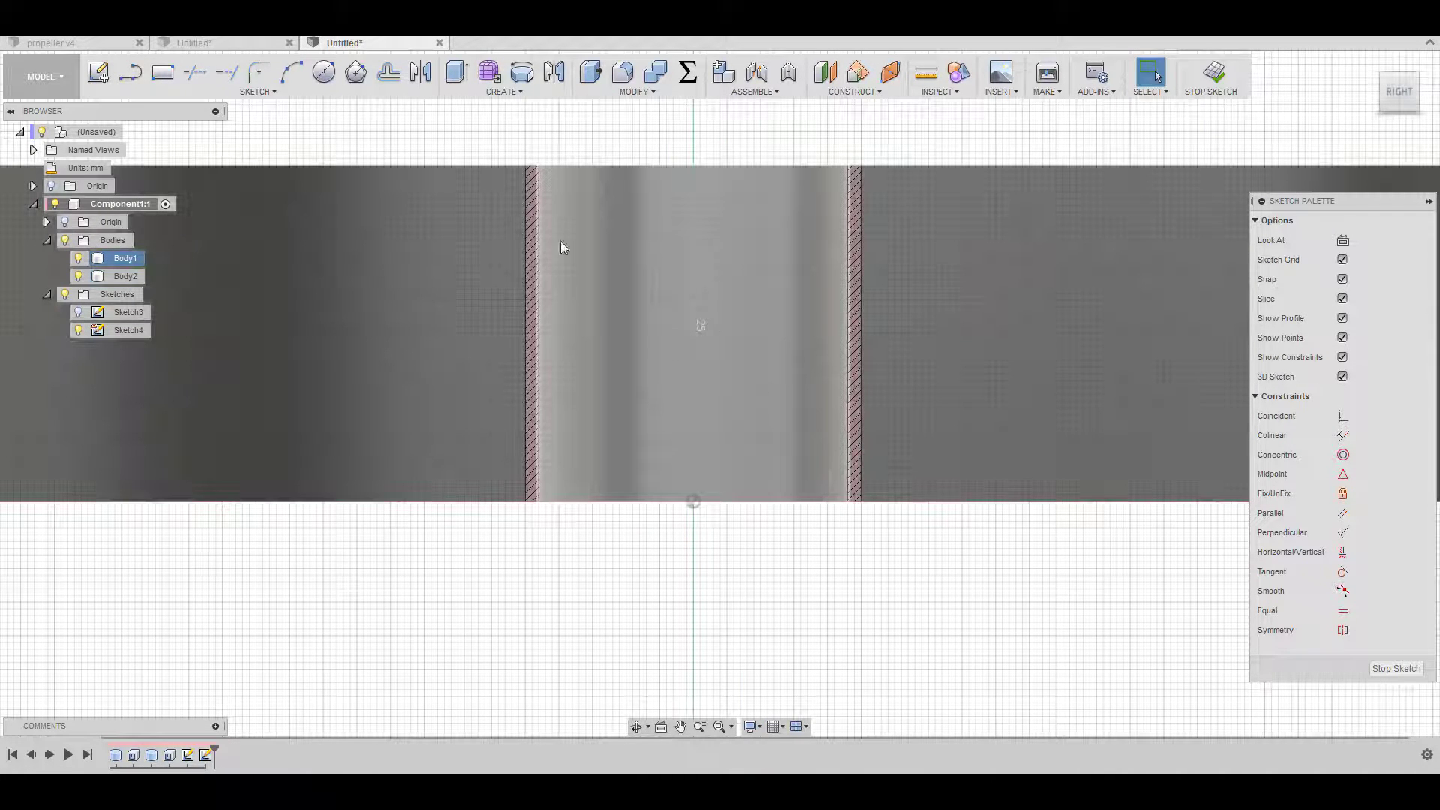
pyautogui.click(162, 72)
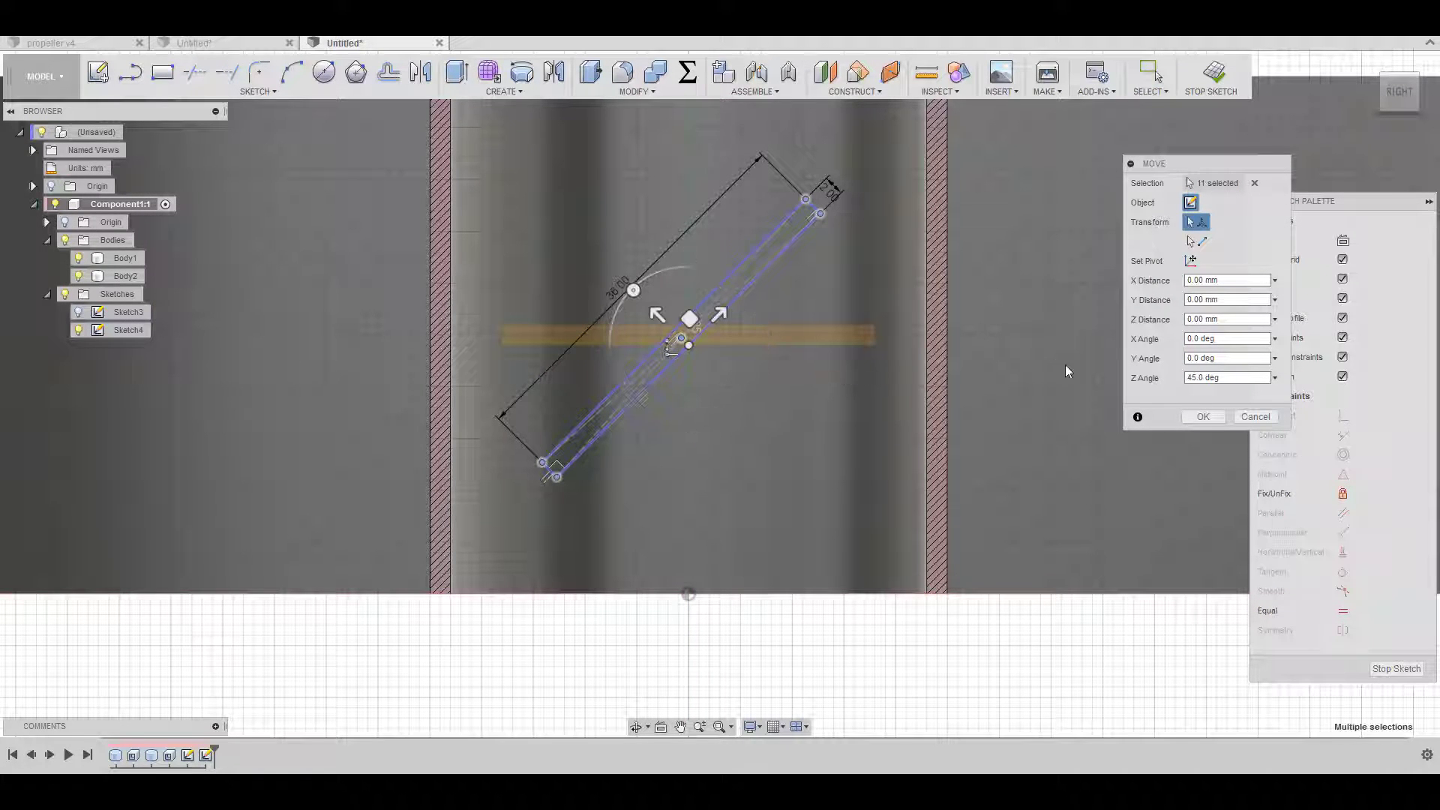
# Confirm the 45° tilt, then dimension the rectangle 50 mm long and 25 mm above the base.
pyautogui.click(1201, 415)
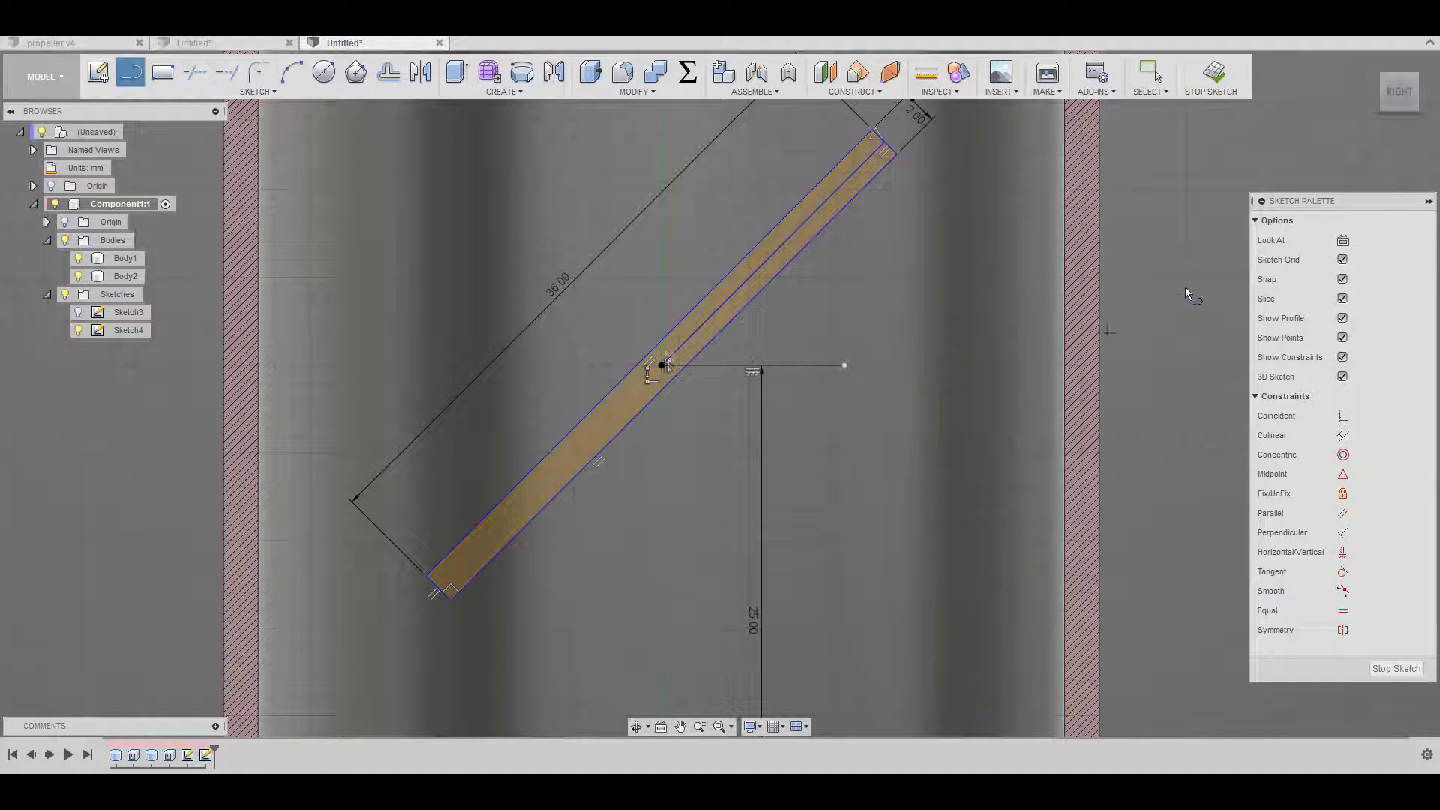
pyautogui.click(780, 367)
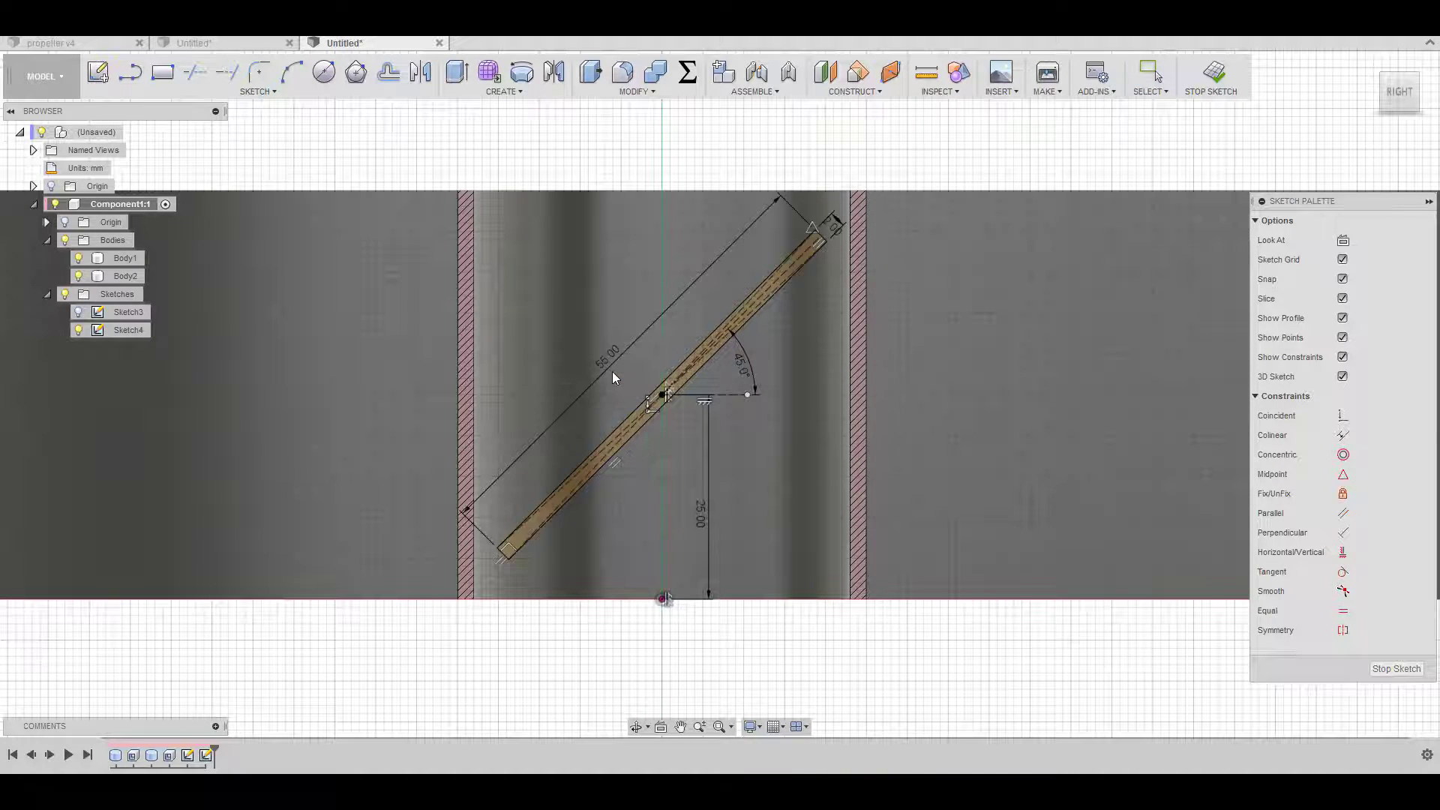
pyautogui.click(1146, 72)
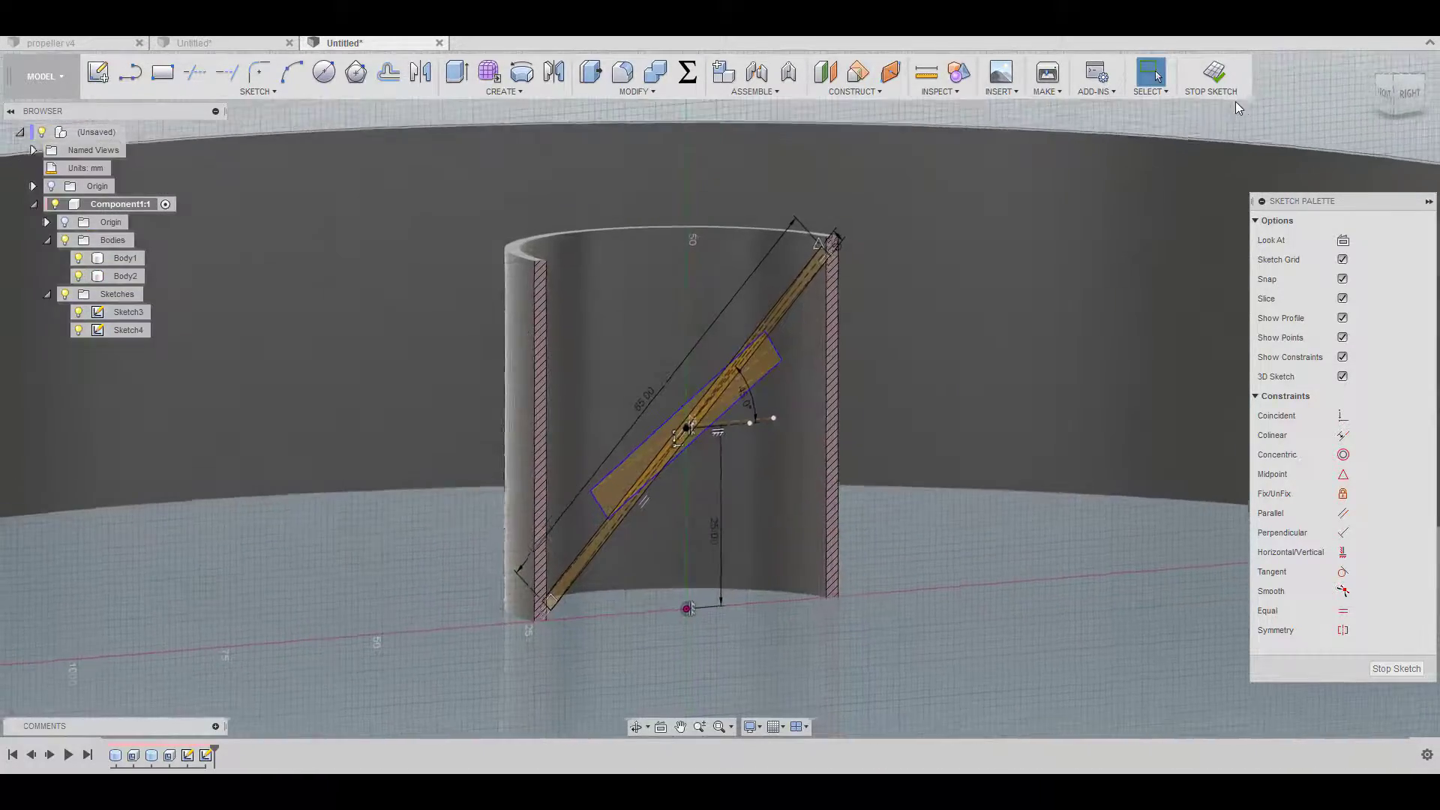
# Finish the sketch and extrude the 35° rectangle 30 mm as an Intersect, leaving a curved sliver.
pyautogui.click(1211, 75)
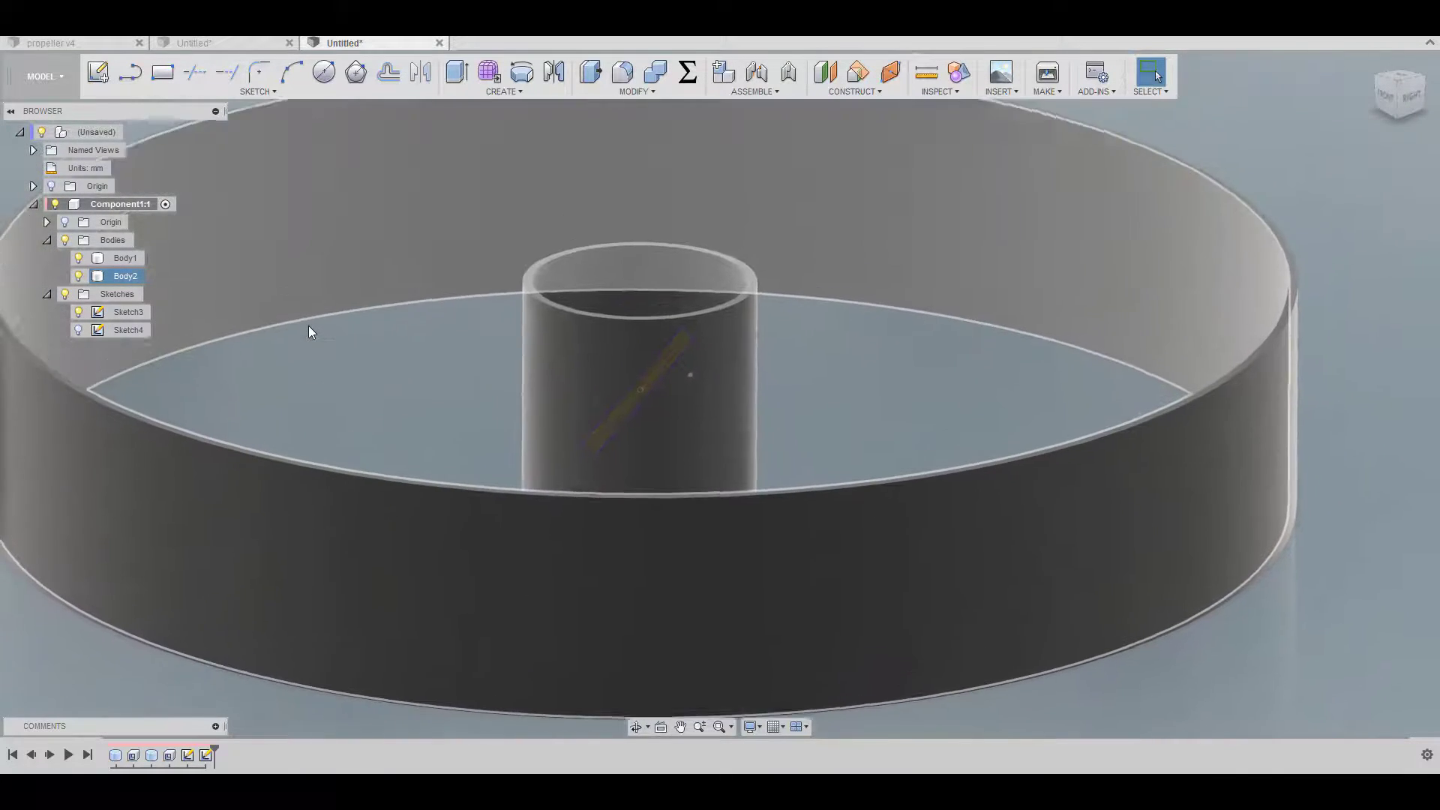
pyautogui.click(456, 72)
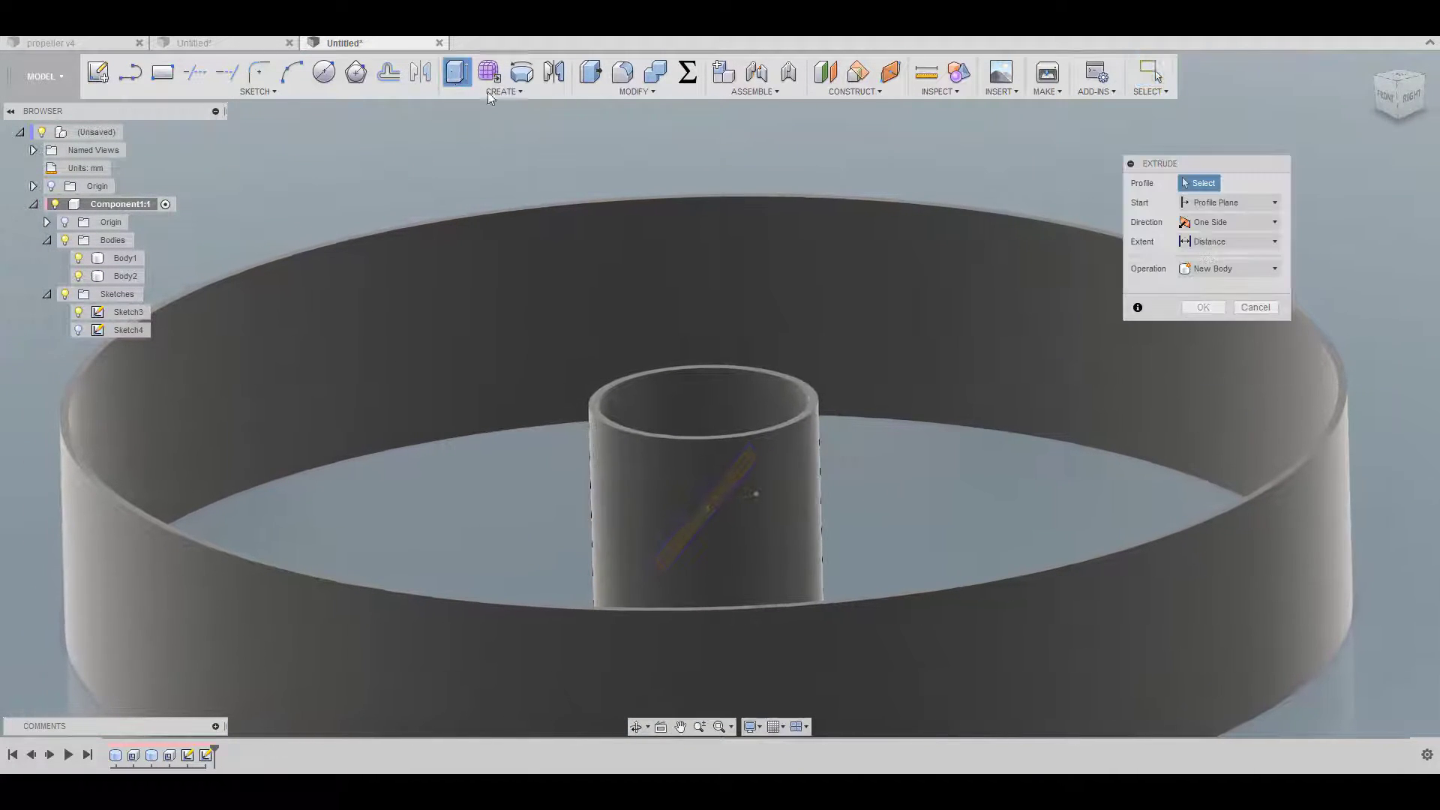
pyautogui.click(697, 510)
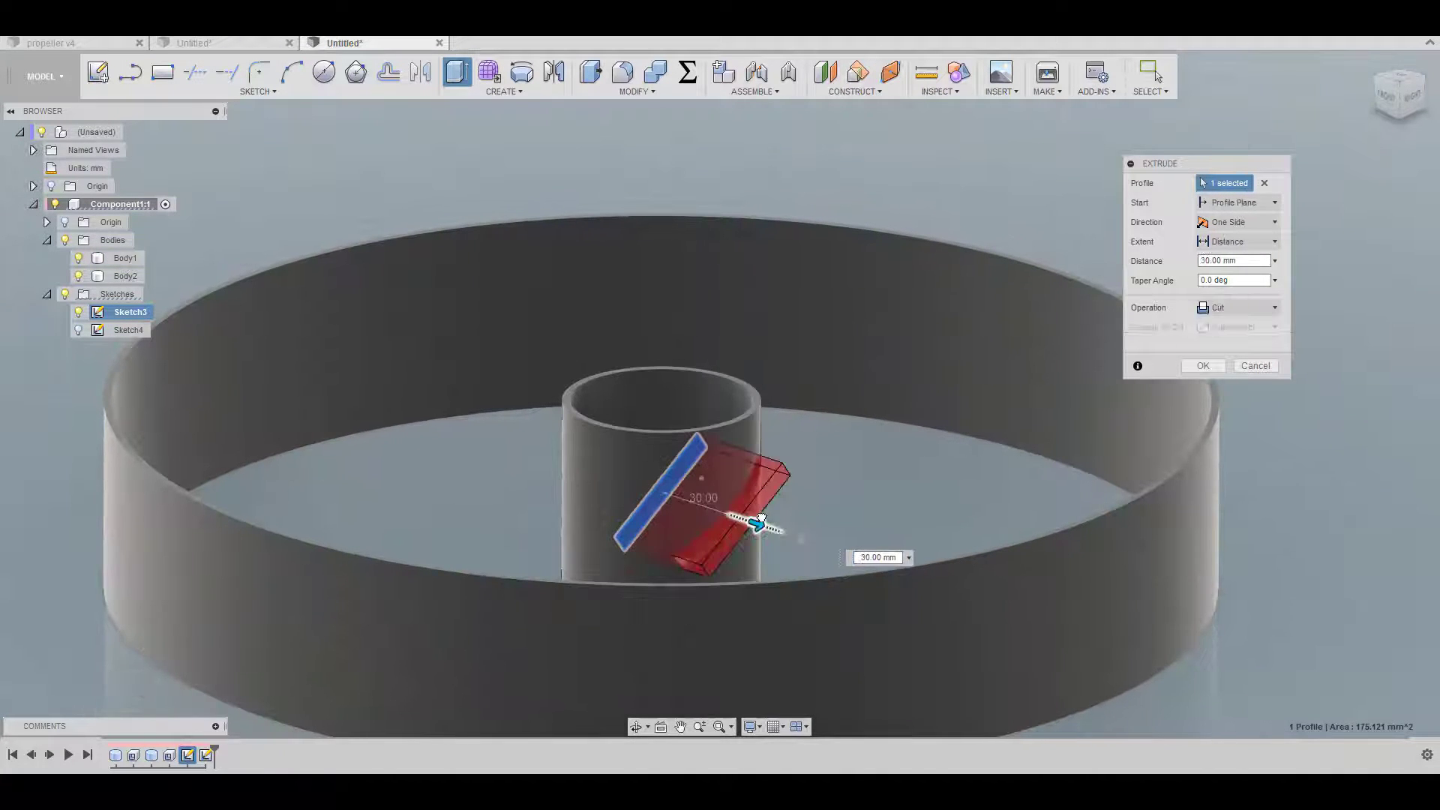
pyautogui.click(1273, 306)
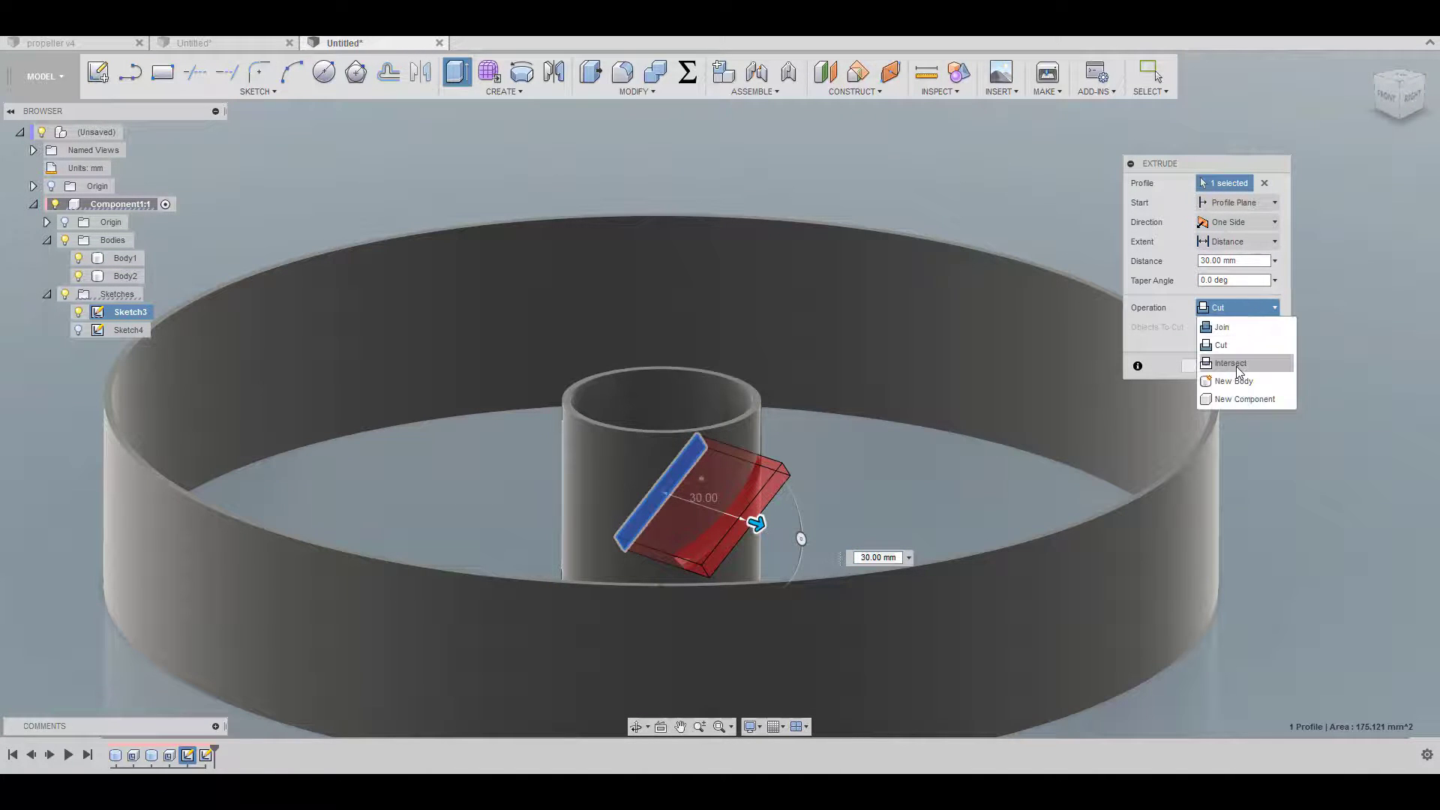
pyautogui.click(1230, 363)
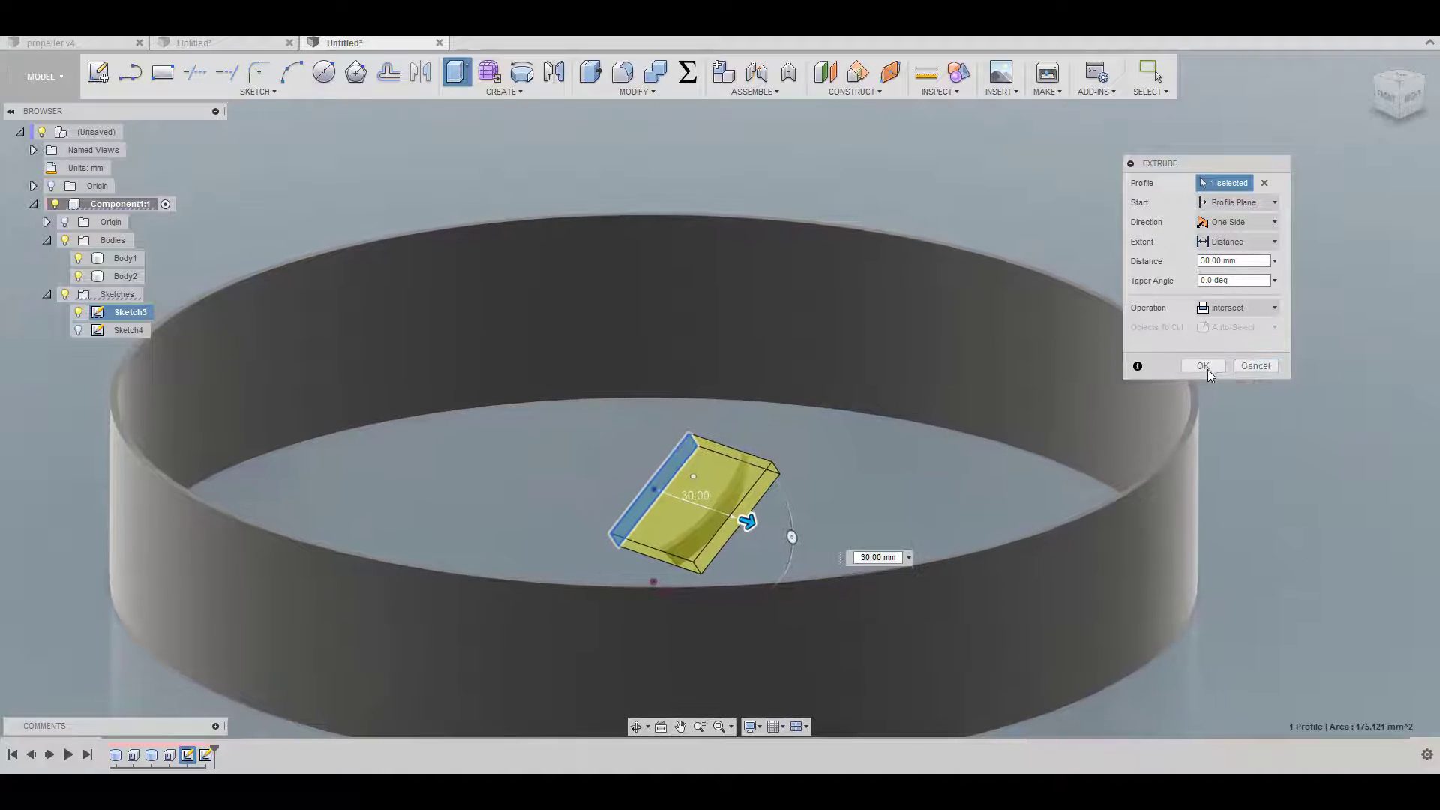
pyautogui.click(1203, 366)
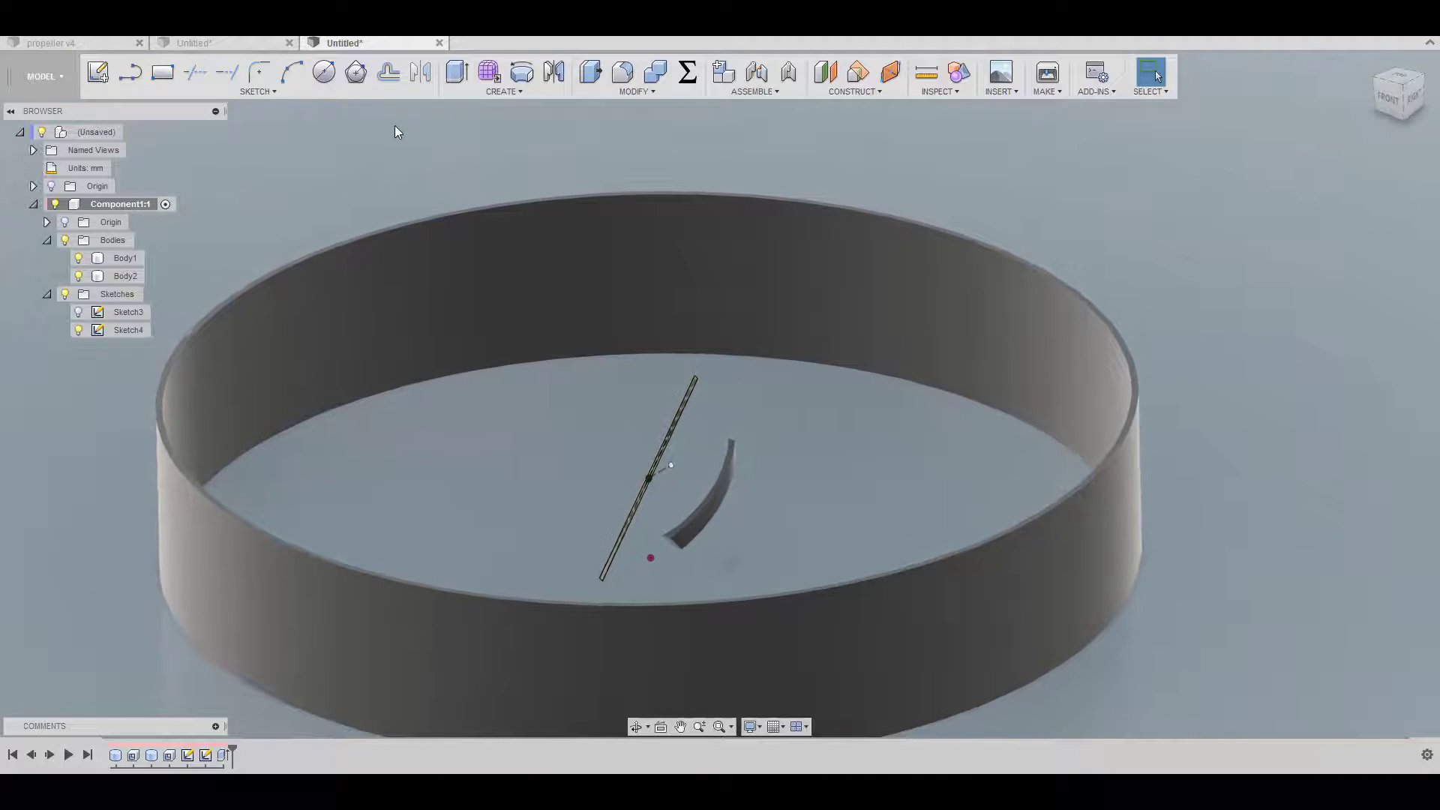
pyautogui.click(456, 72)
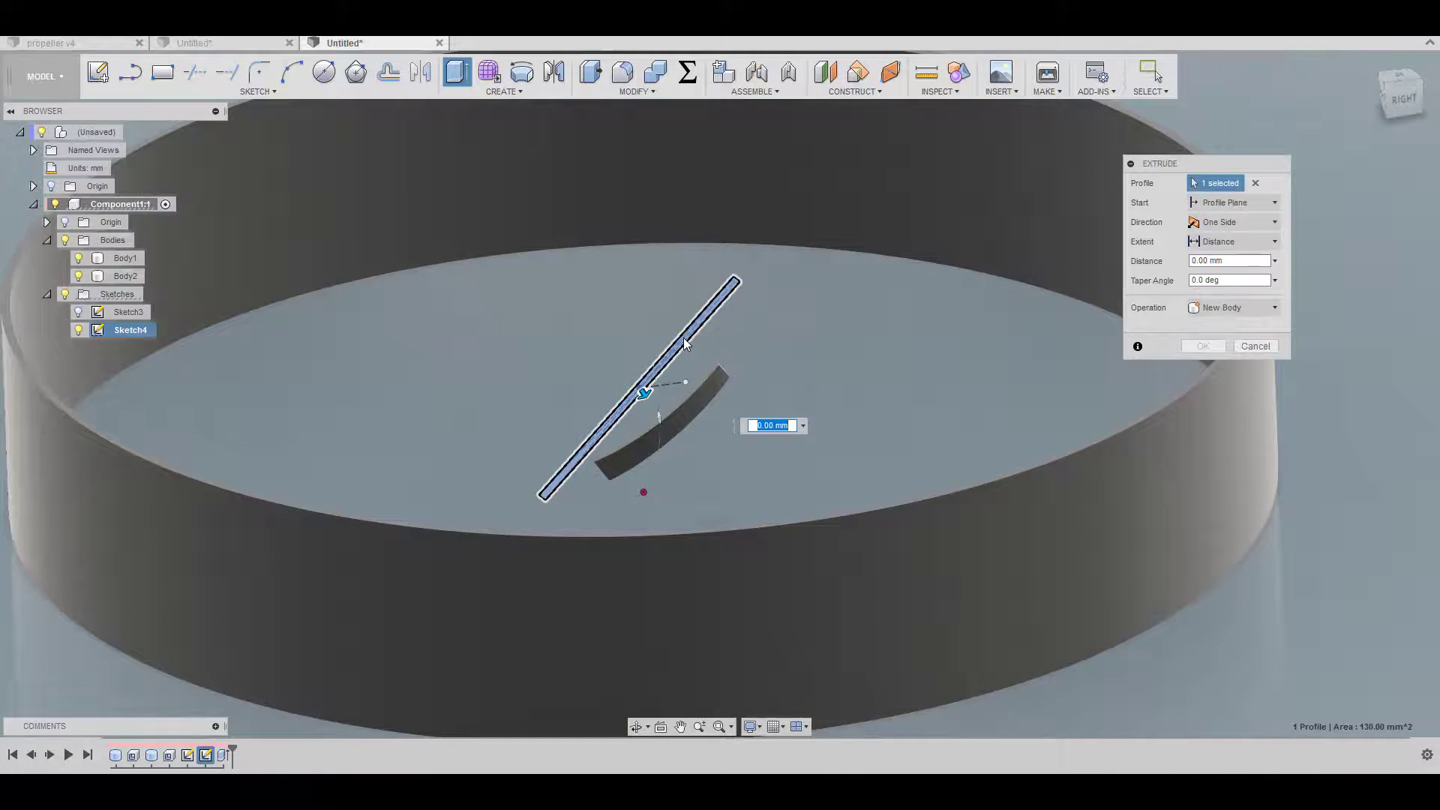
pyautogui.moveTo(647, 390); pyautogui.dragTo(794, 597)
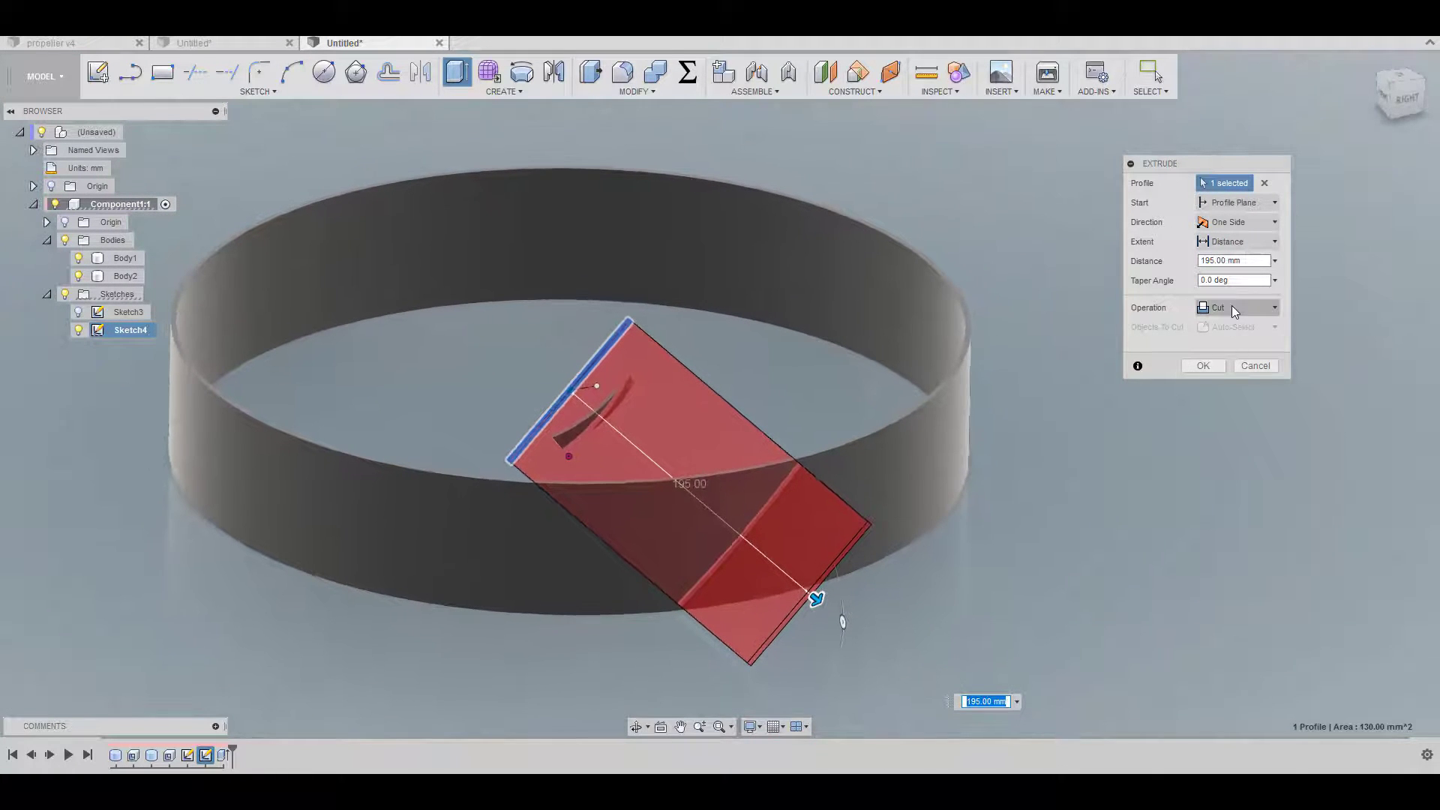
pyautogui.click(1235, 306)
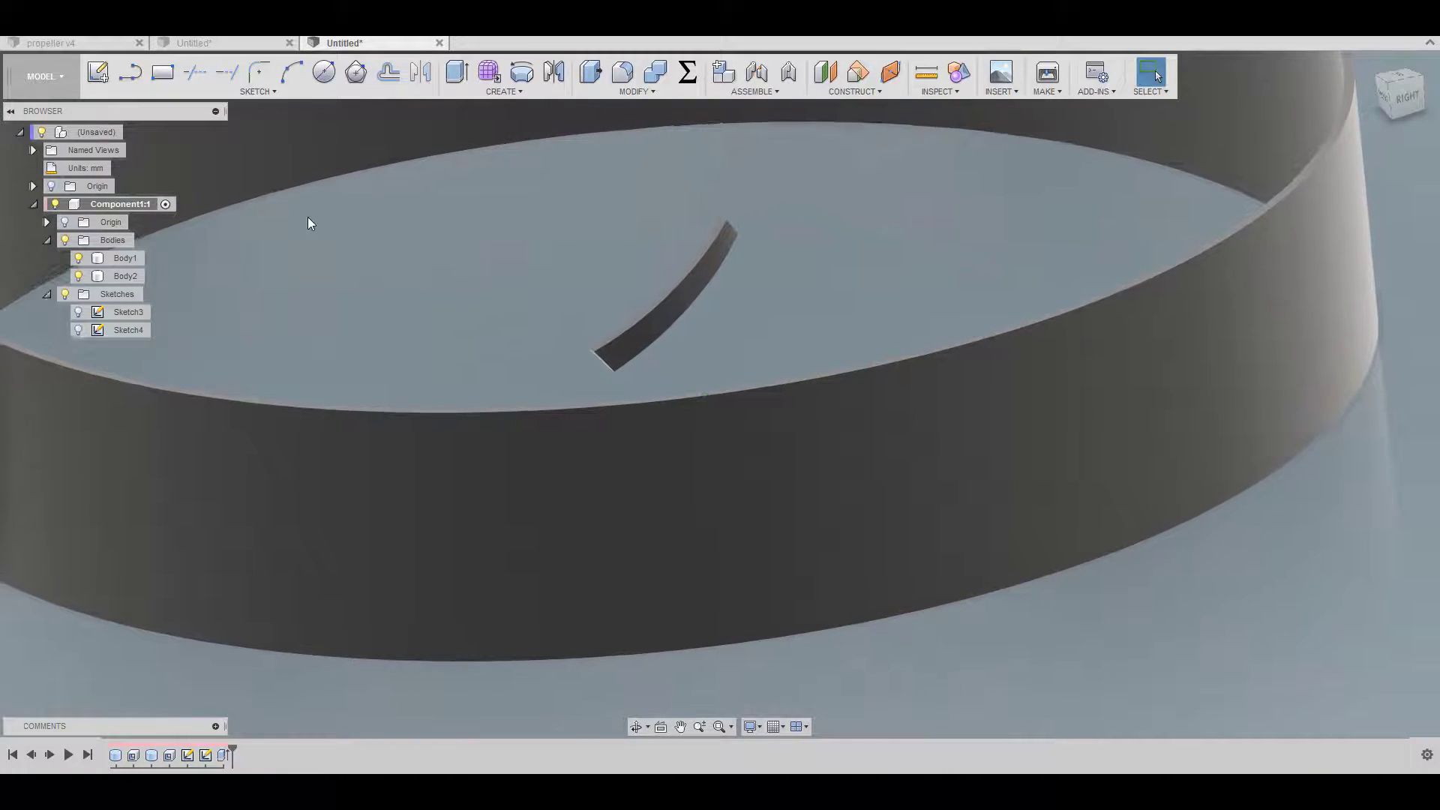
# Show Sketch4, extrude the 45° profile 185 mm as an Intersect, and unhide the curved sliver body.
pyautogui.click(124, 276)
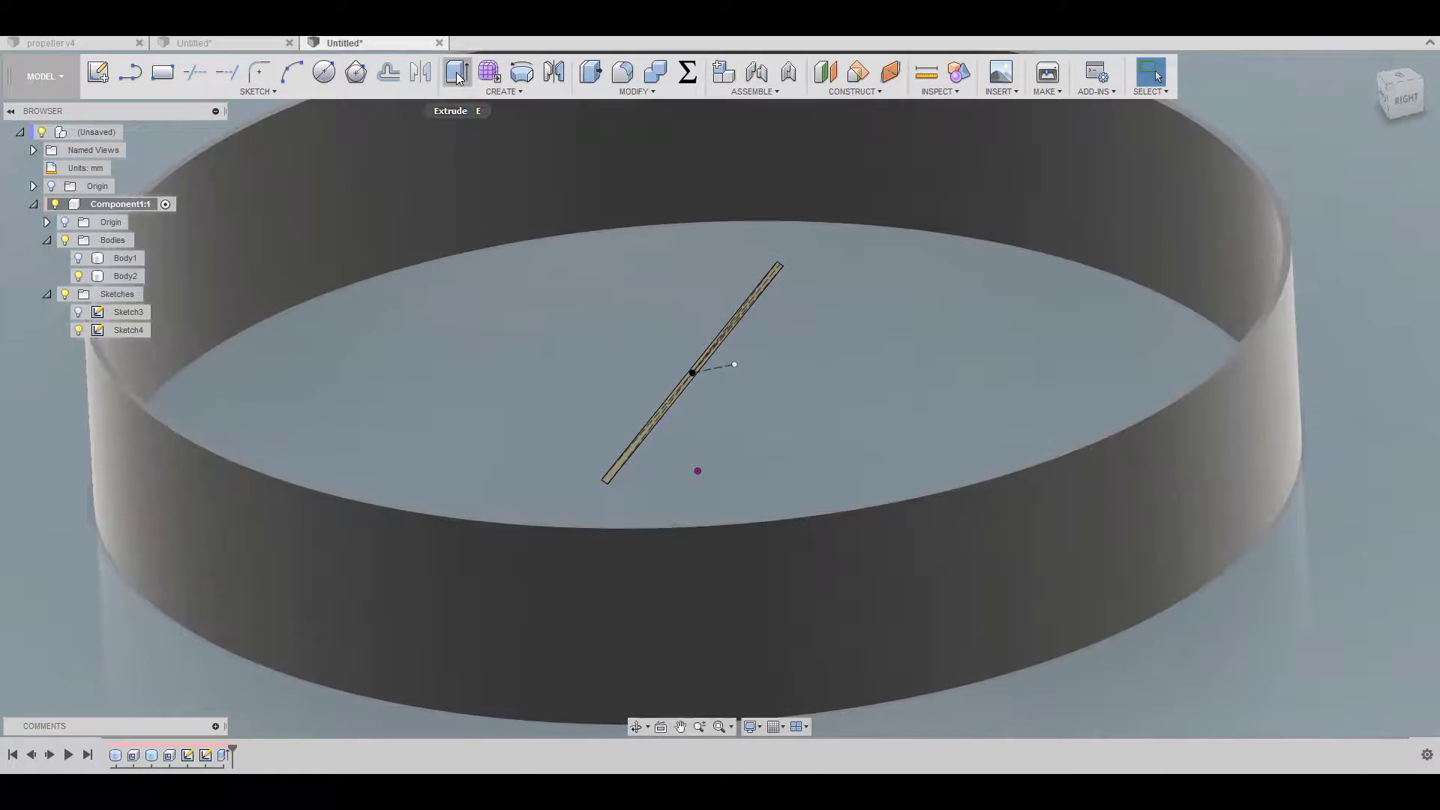
pyautogui.click(456, 72)
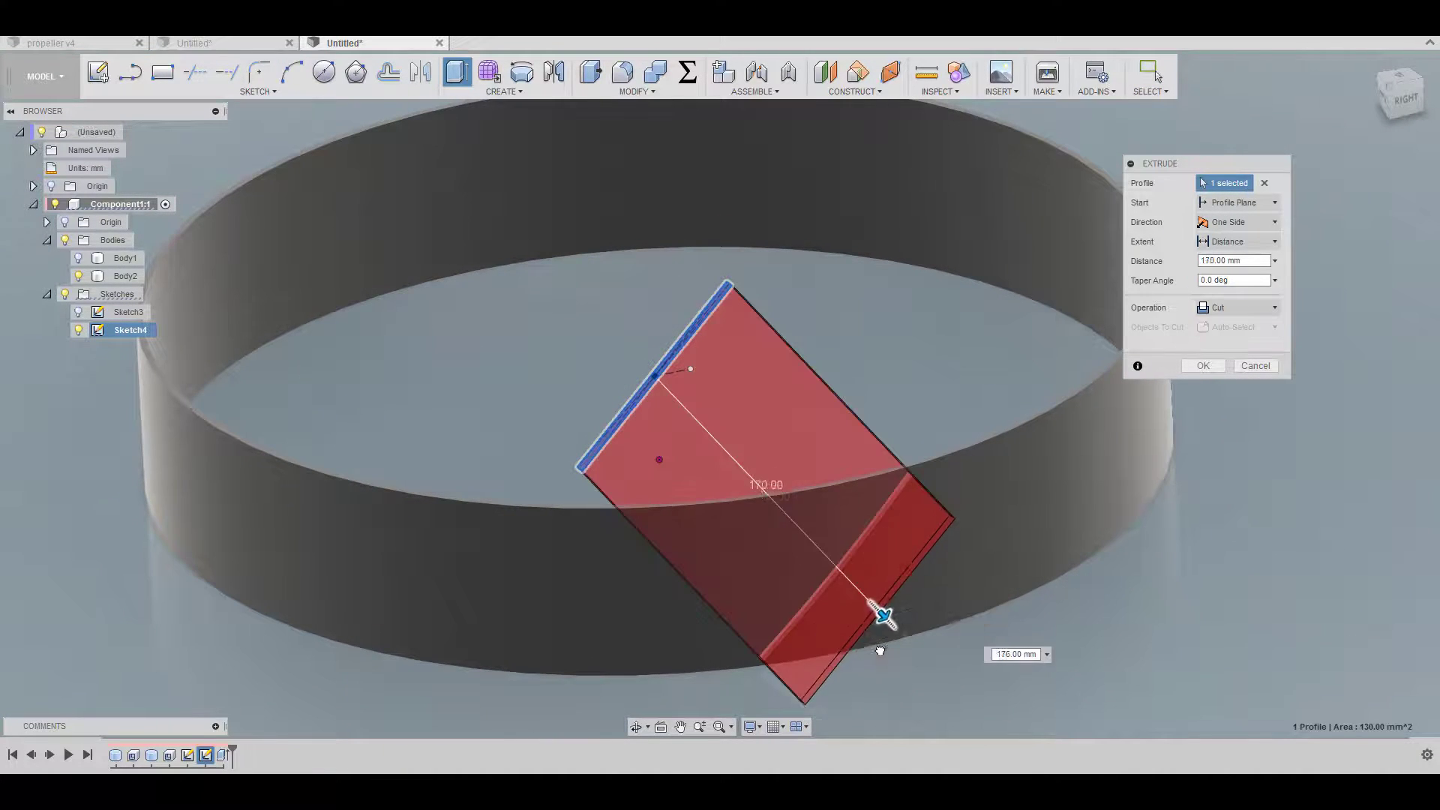
pyautogui.click(1273, 306)
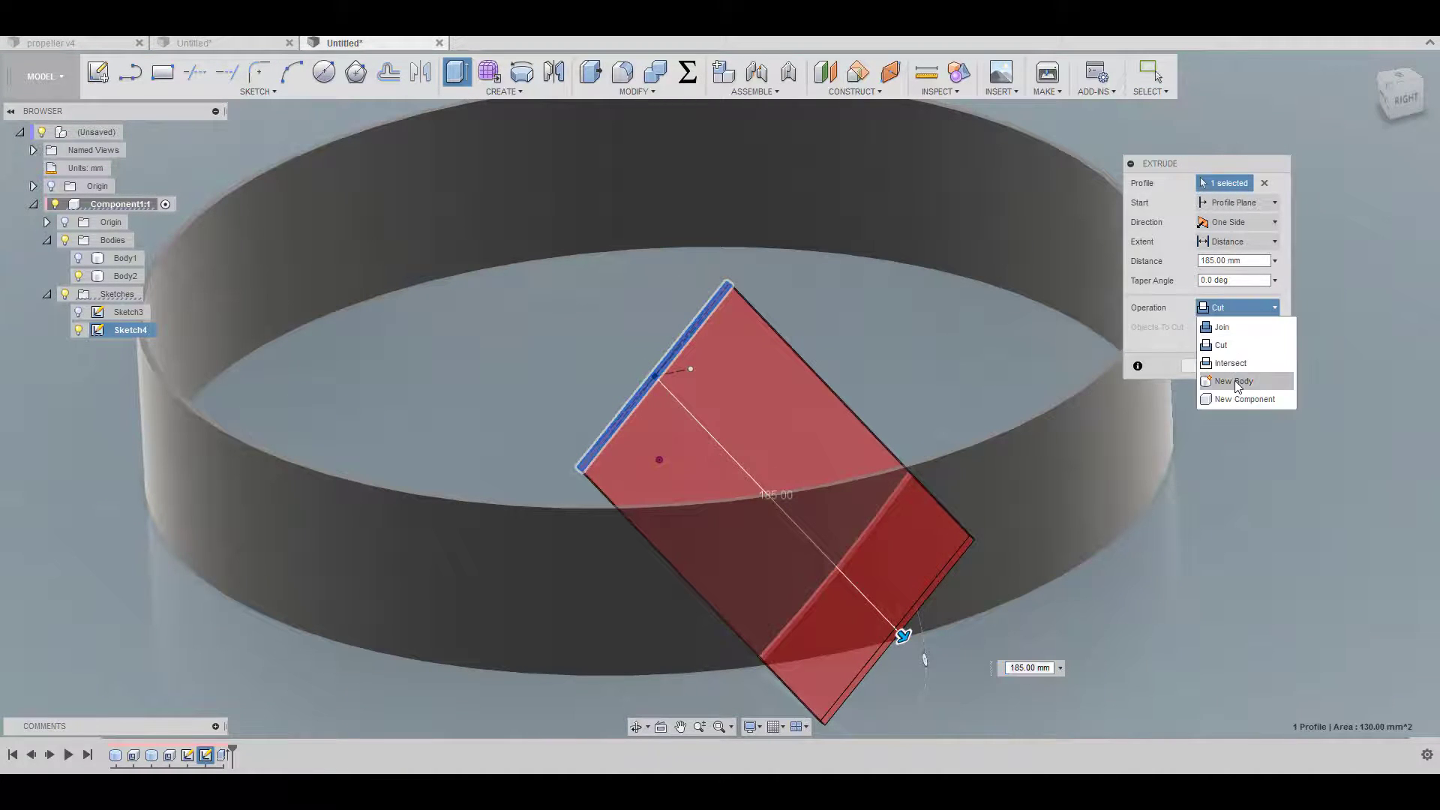
pyautogui.click(1230, 363)
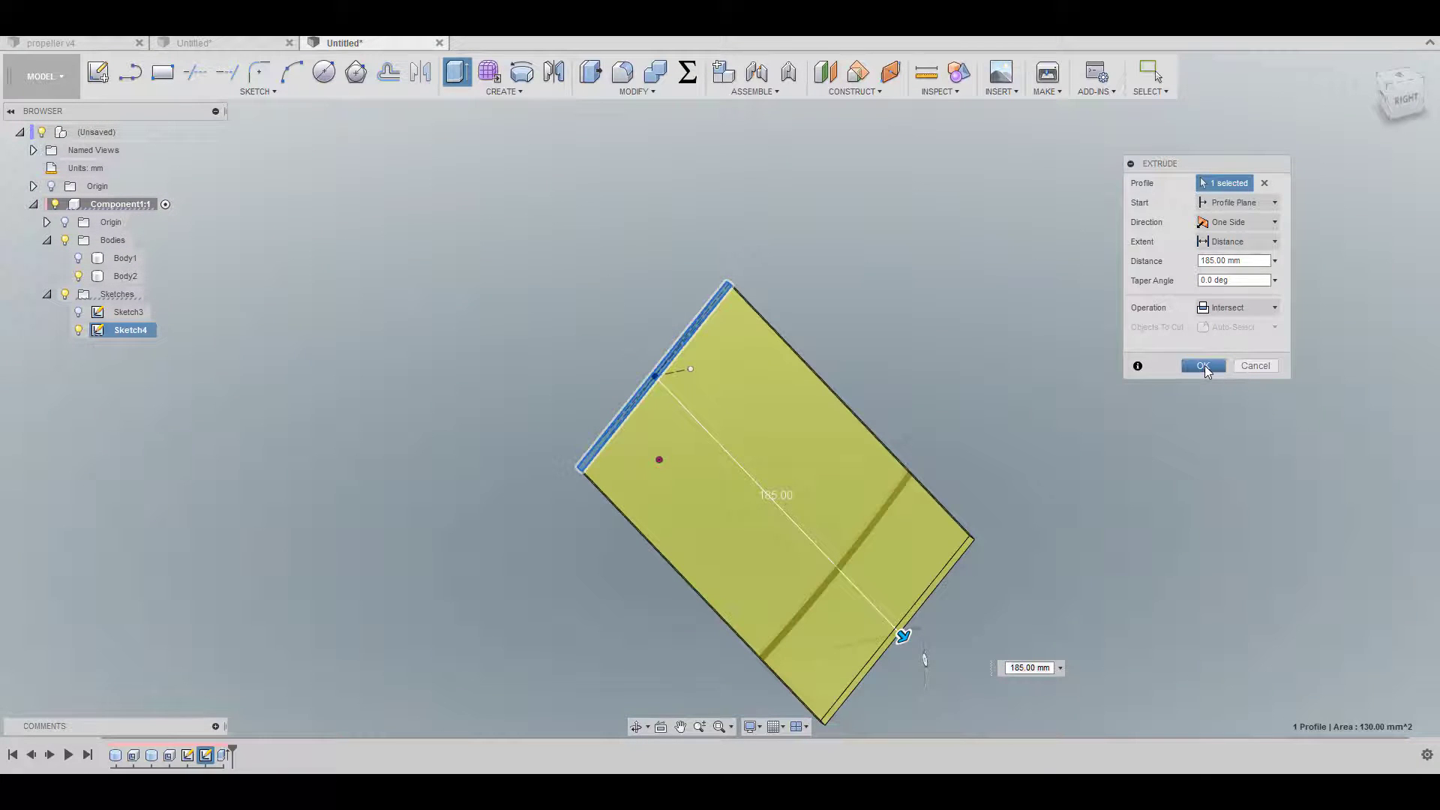
pyautogui.click(1201, 366)
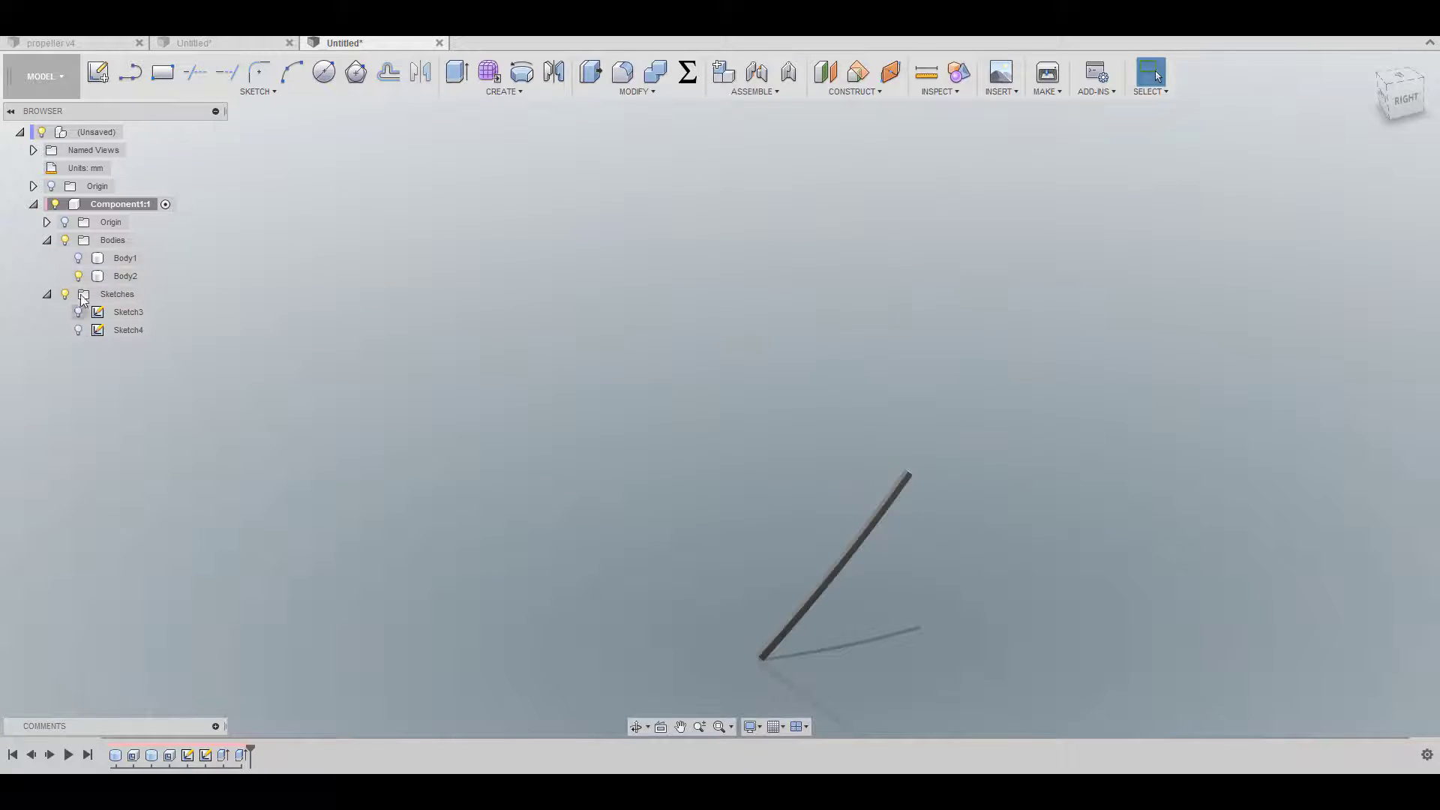
pyautogui.click(127, 312)
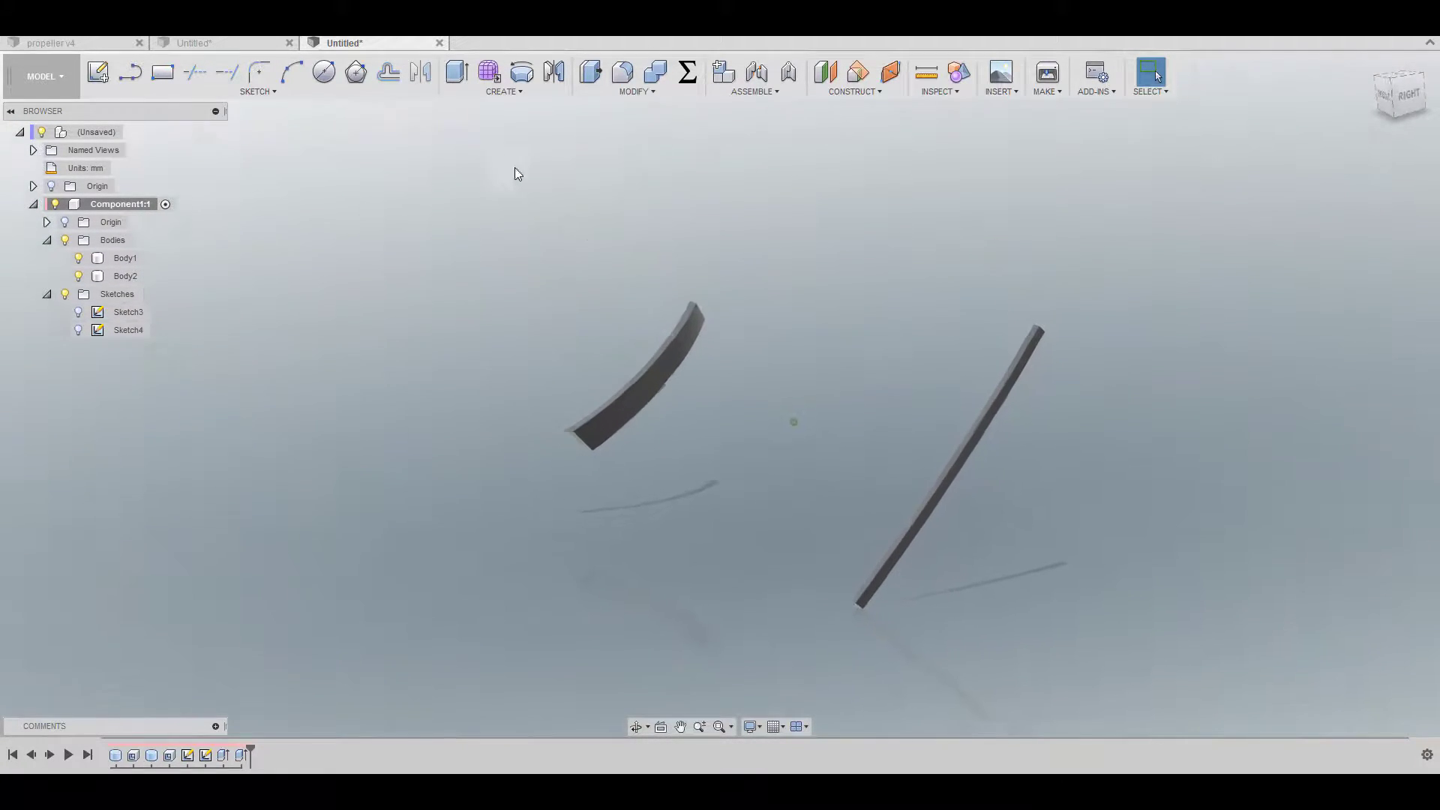
# Loft the curved sliver face to the straight strip face into one solid blade.
pyautogui.click(504, 75)
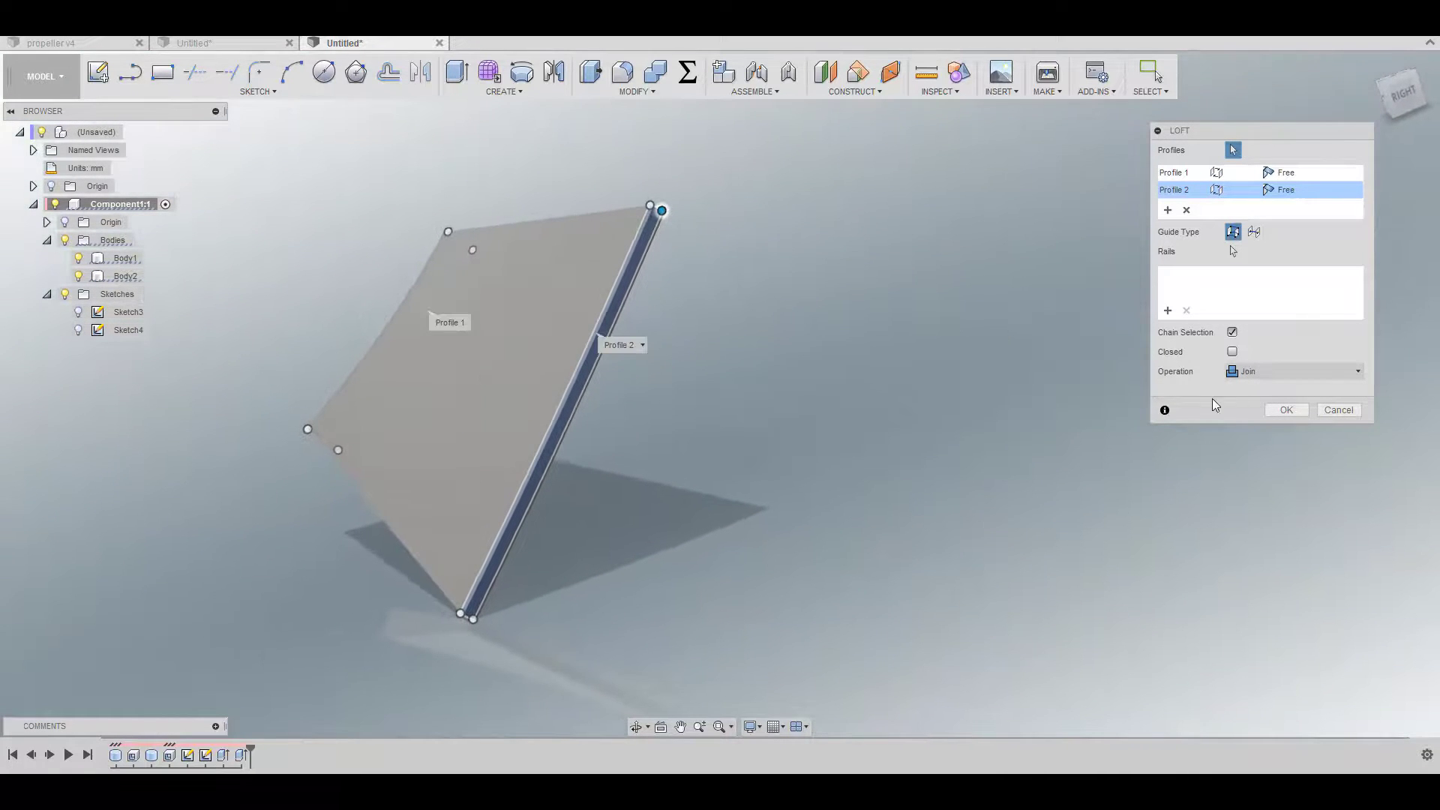
pyautogui.click(1286, 409)
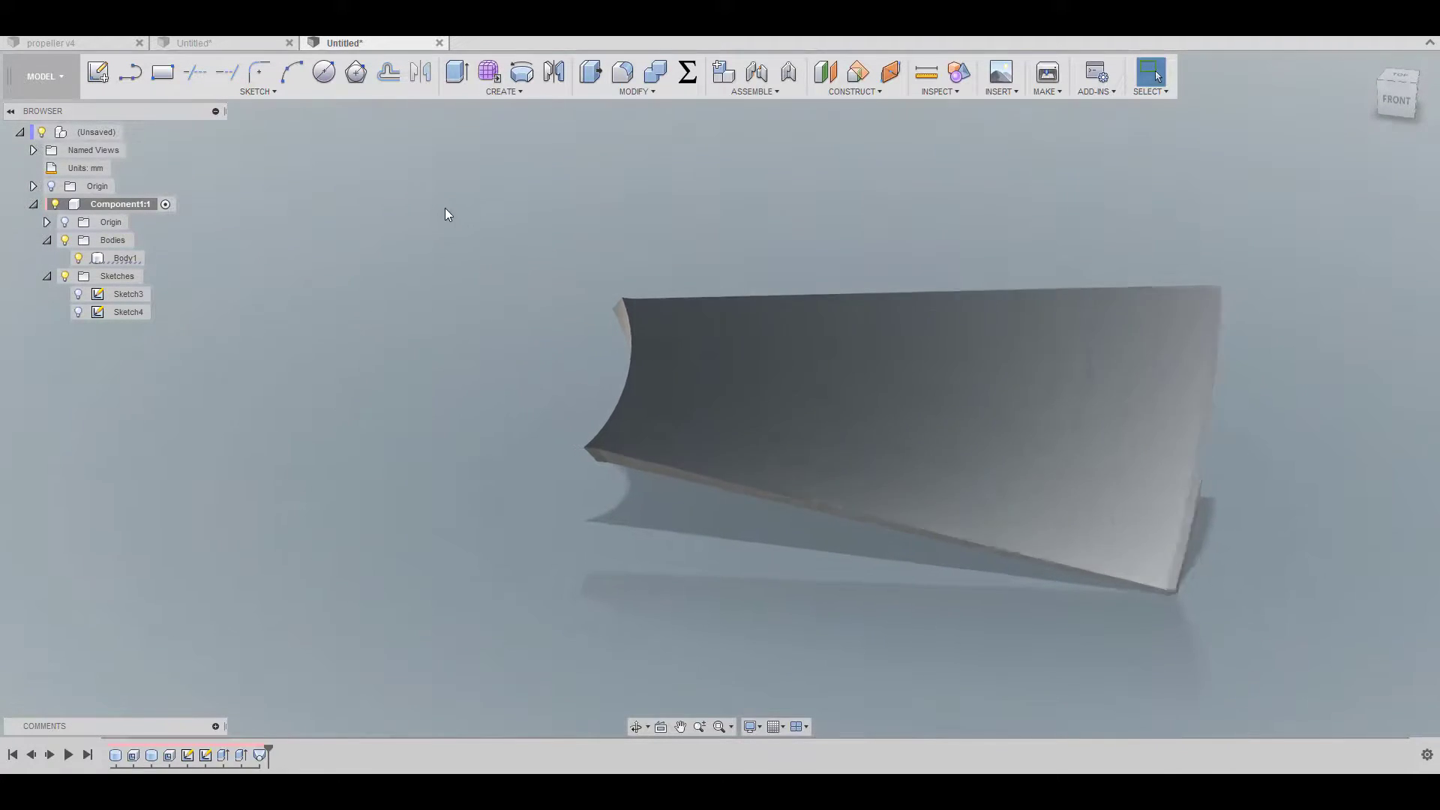
# Create a 51 mm diameter, 50 mm tall cylinder as a new hub body at the blade root.
pyautogui.click(504, 78)
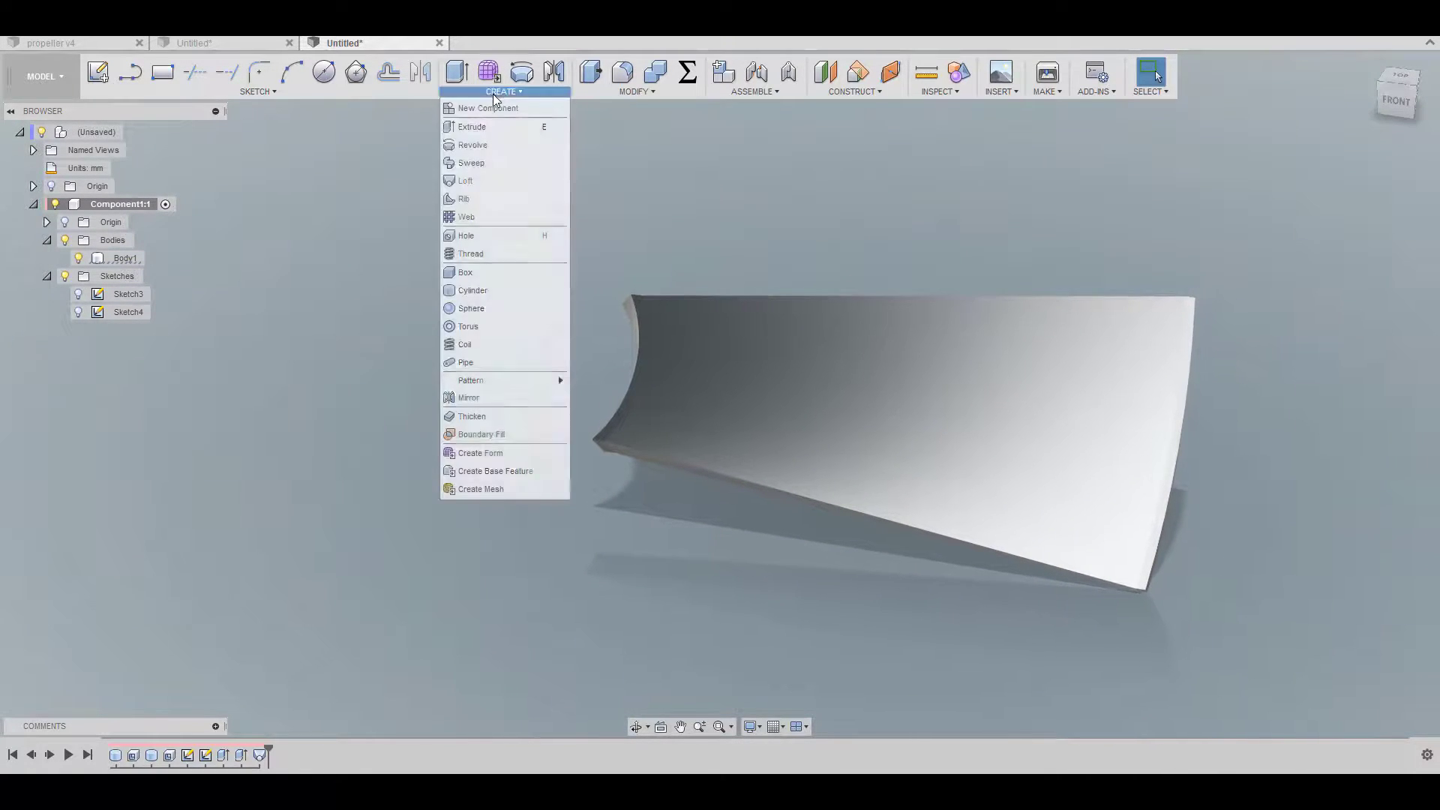
pyautogui.moveTo(471, 307)
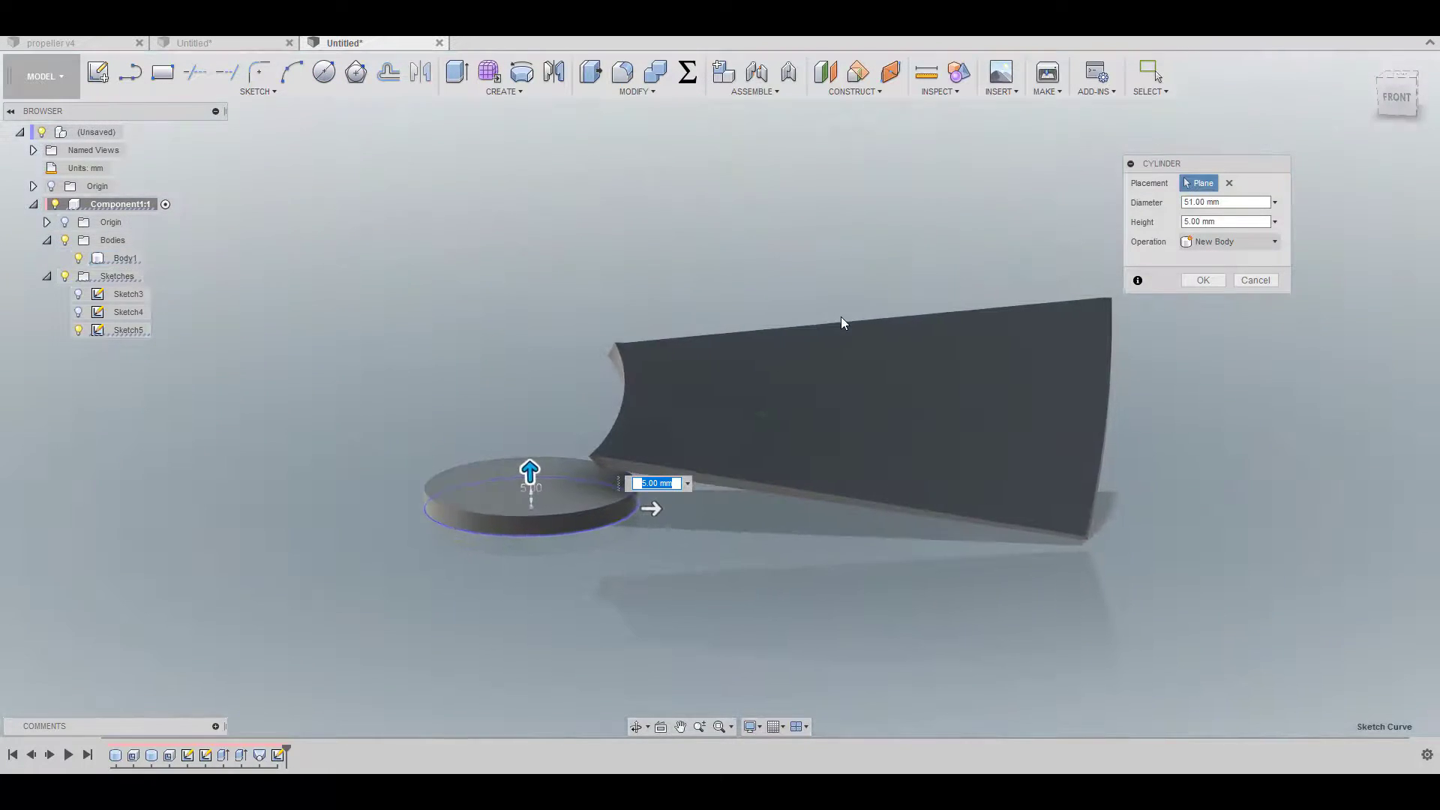
pyautogui.click(1254, 280)
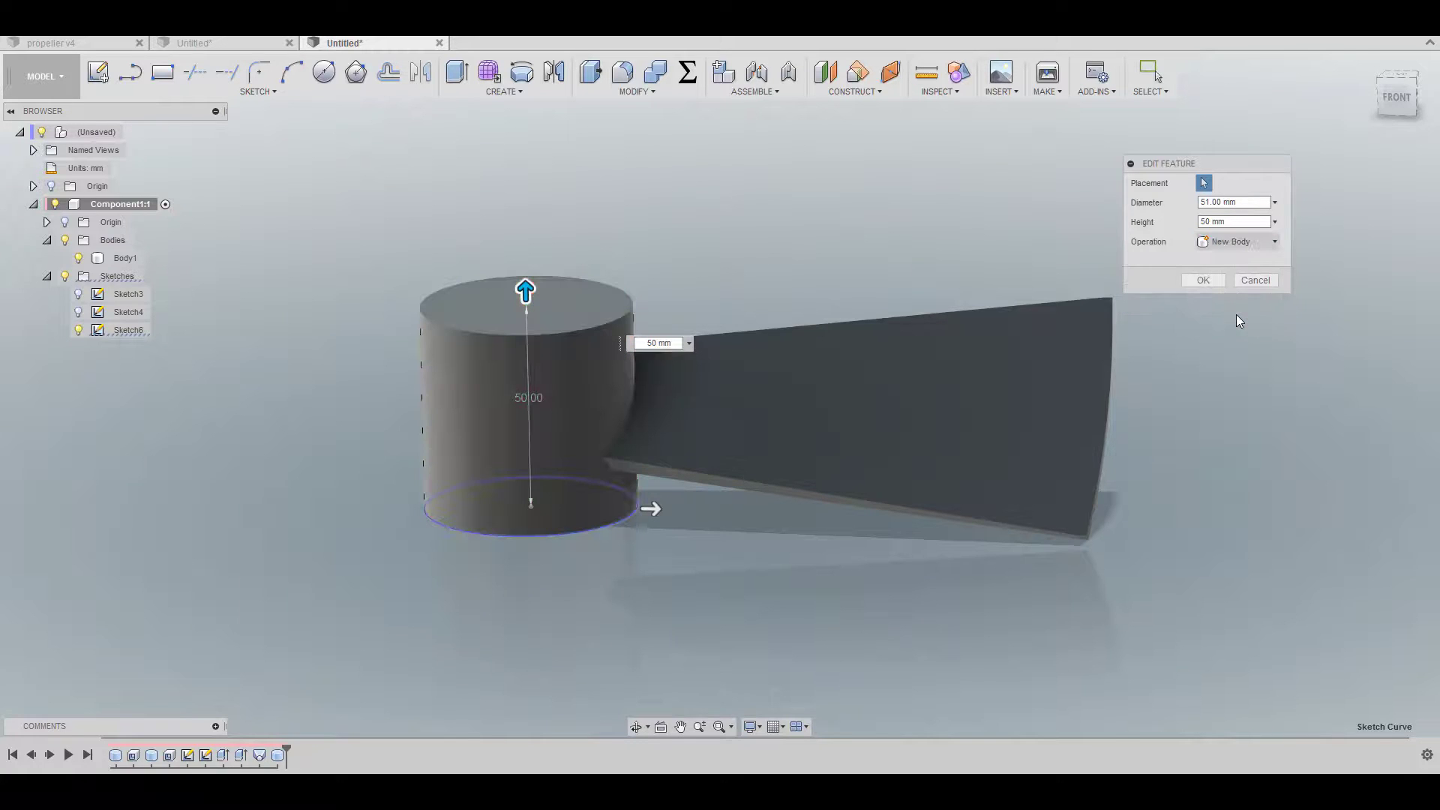
pyautogui.click(1201, 280)
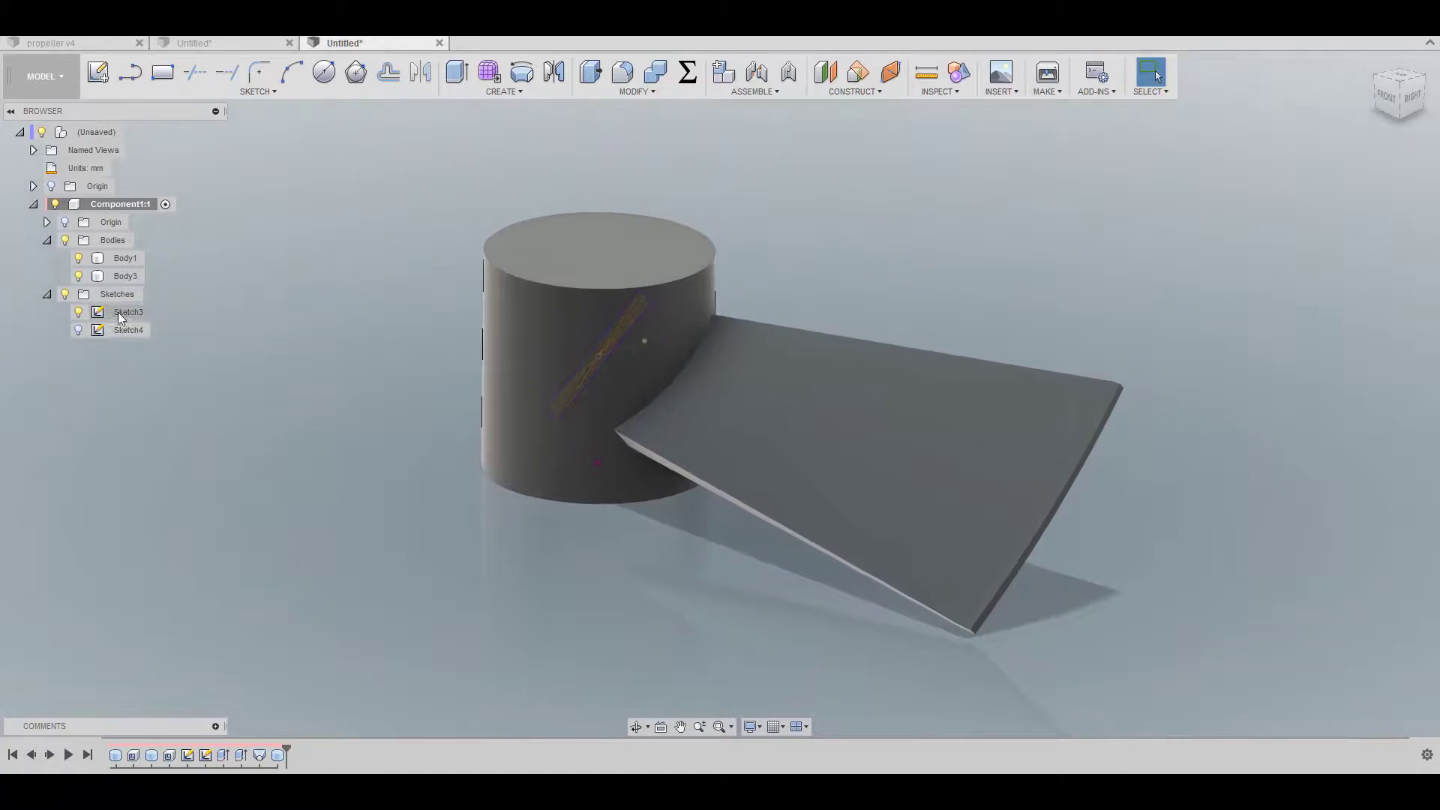
# Hide Sketch3 and Sketch4 in the Browser so only the blade and hub bodies show.
pyautogui.click(127, 311)
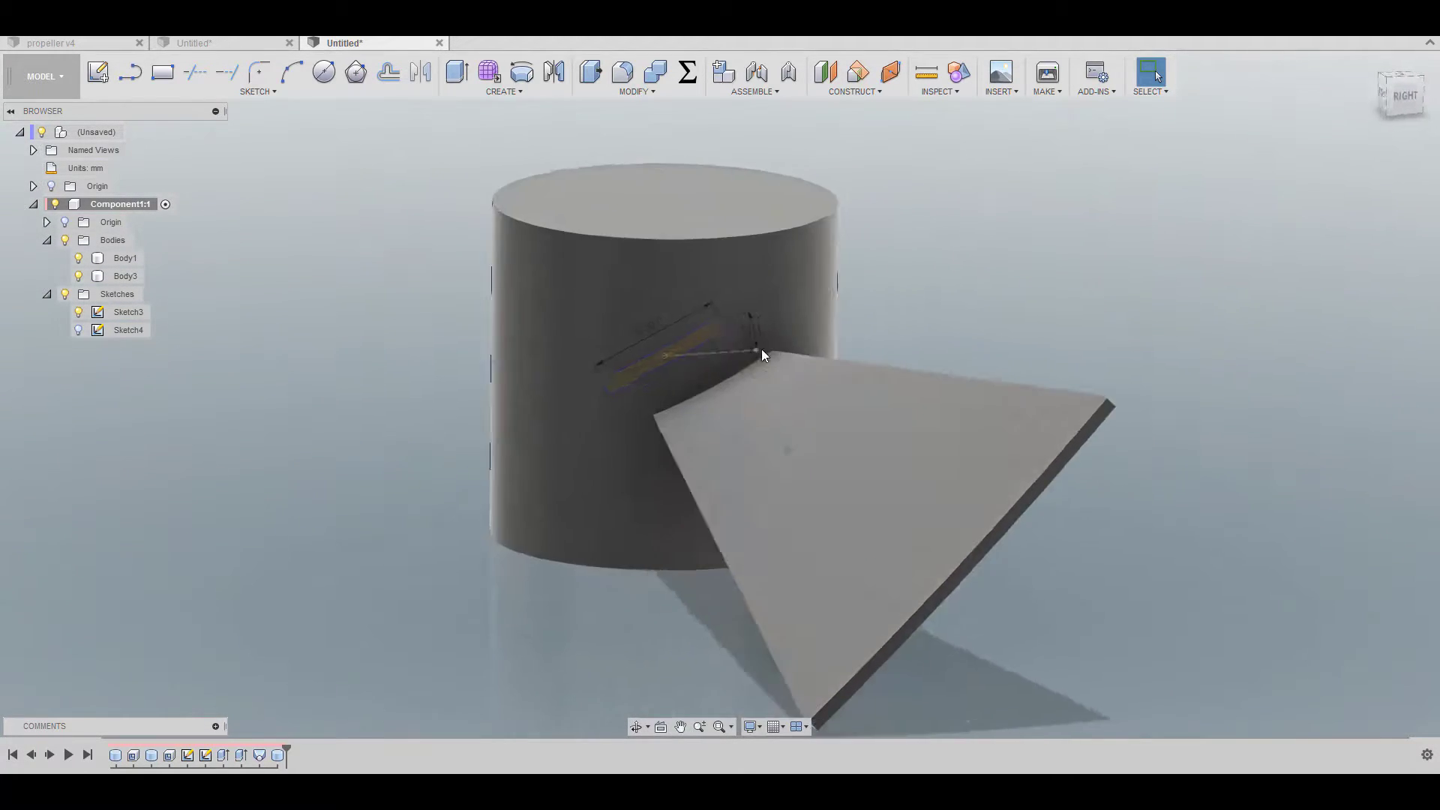
pyautogui.moveTo(762, 355); pyautogui.dragTo(954, 347)
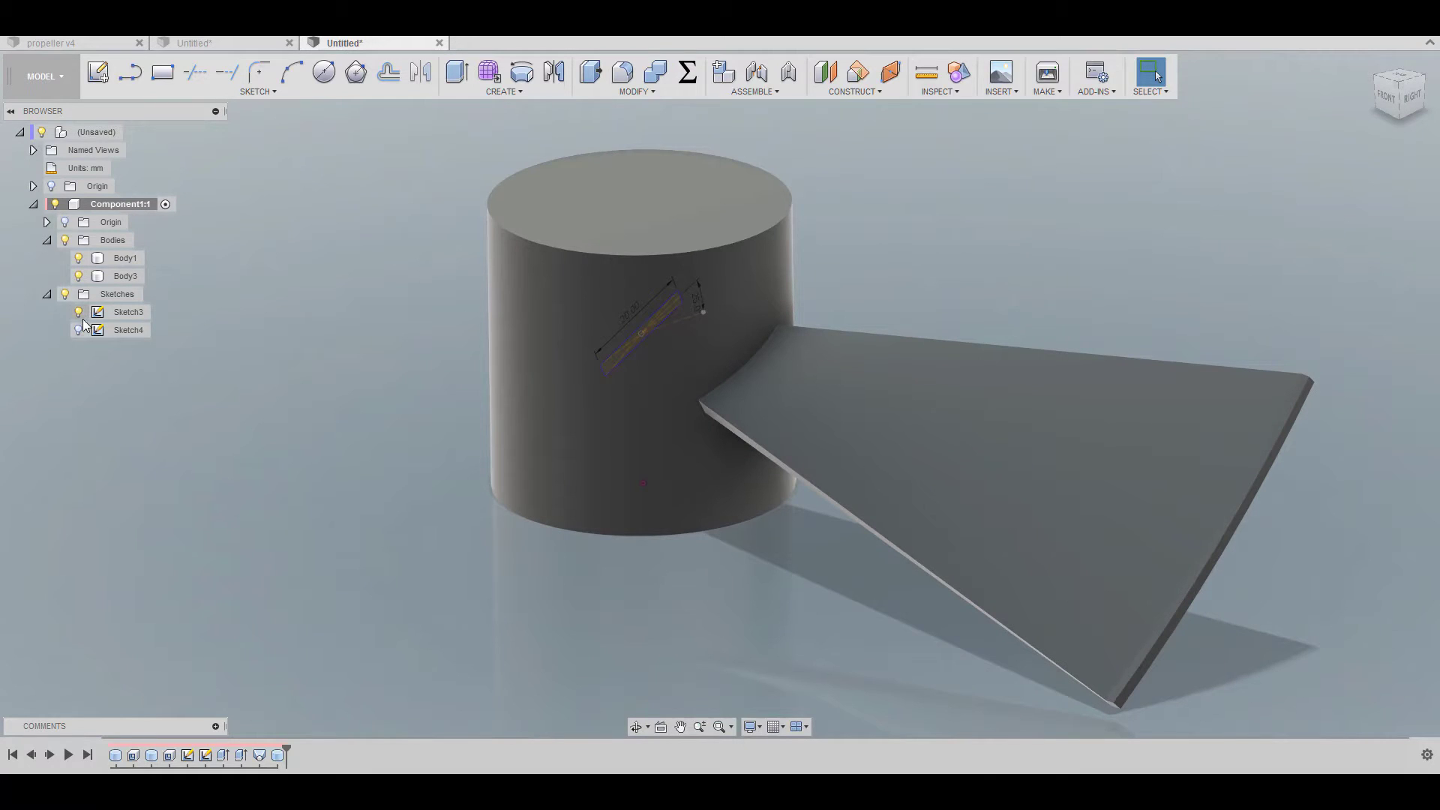
pyautogui.click(78, 311)
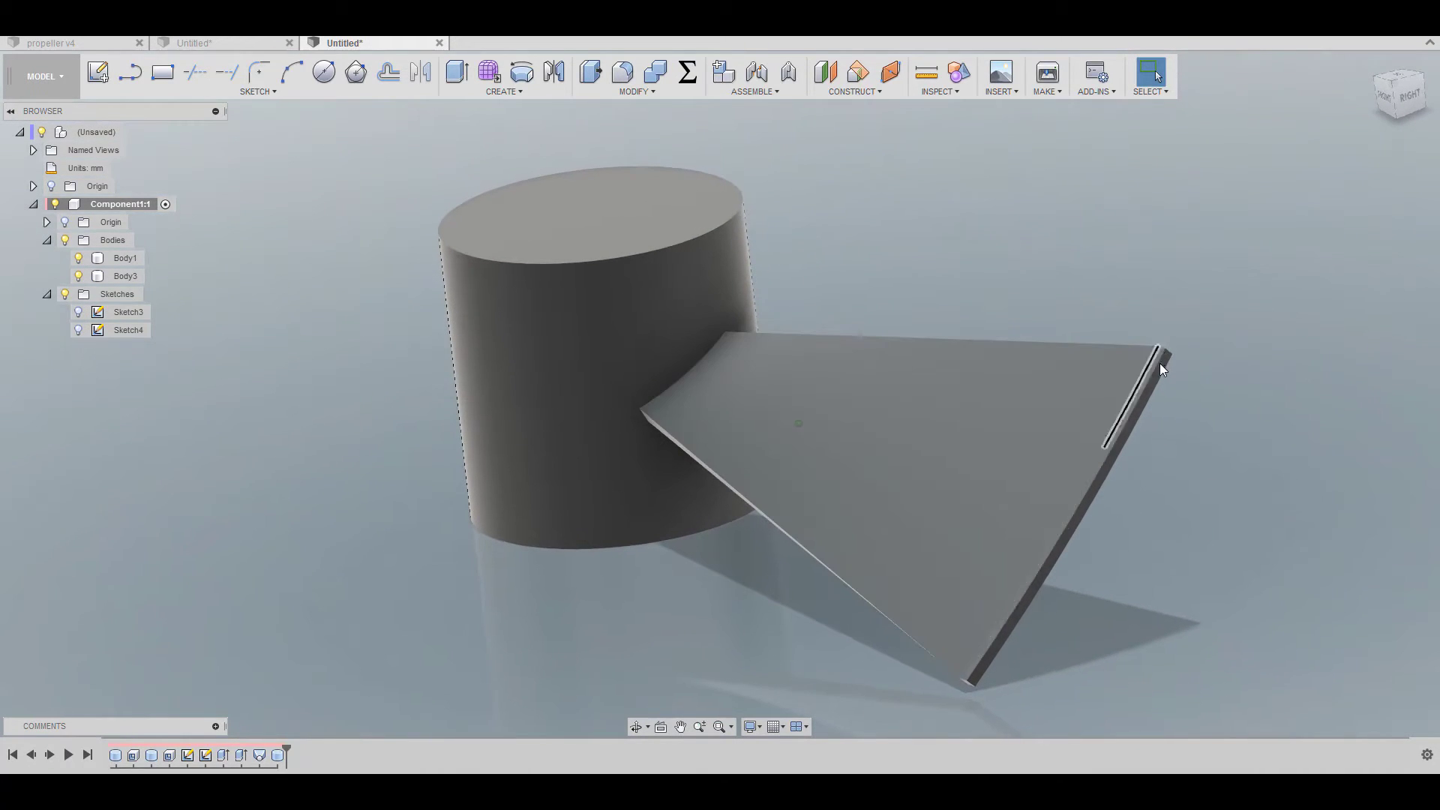
pyautogui.click(125, 258)
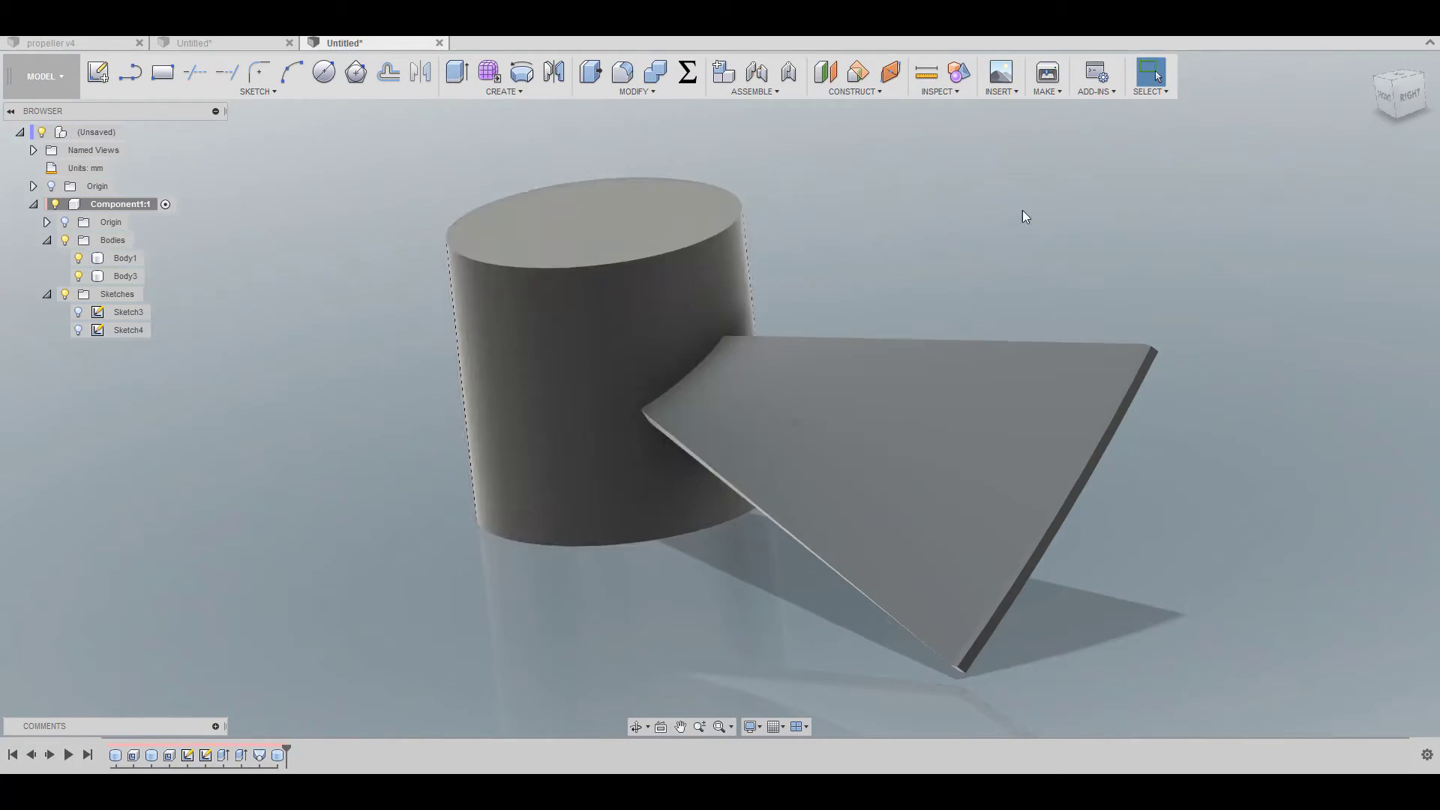
# Open the Create menu in preparation for patterning the blade around the hub.
pyautogui.click(504, 77)
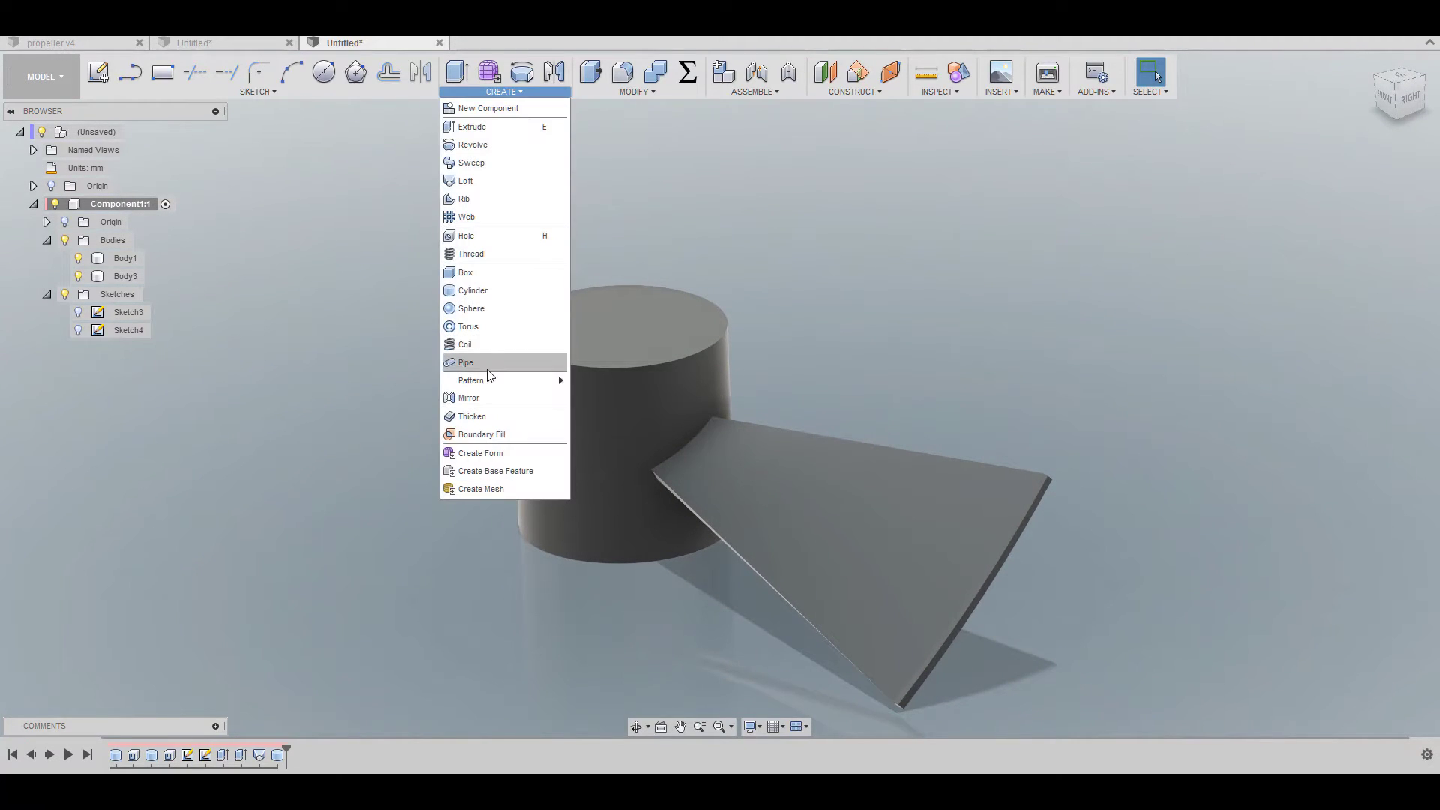
pyautogui.click(124, 276)
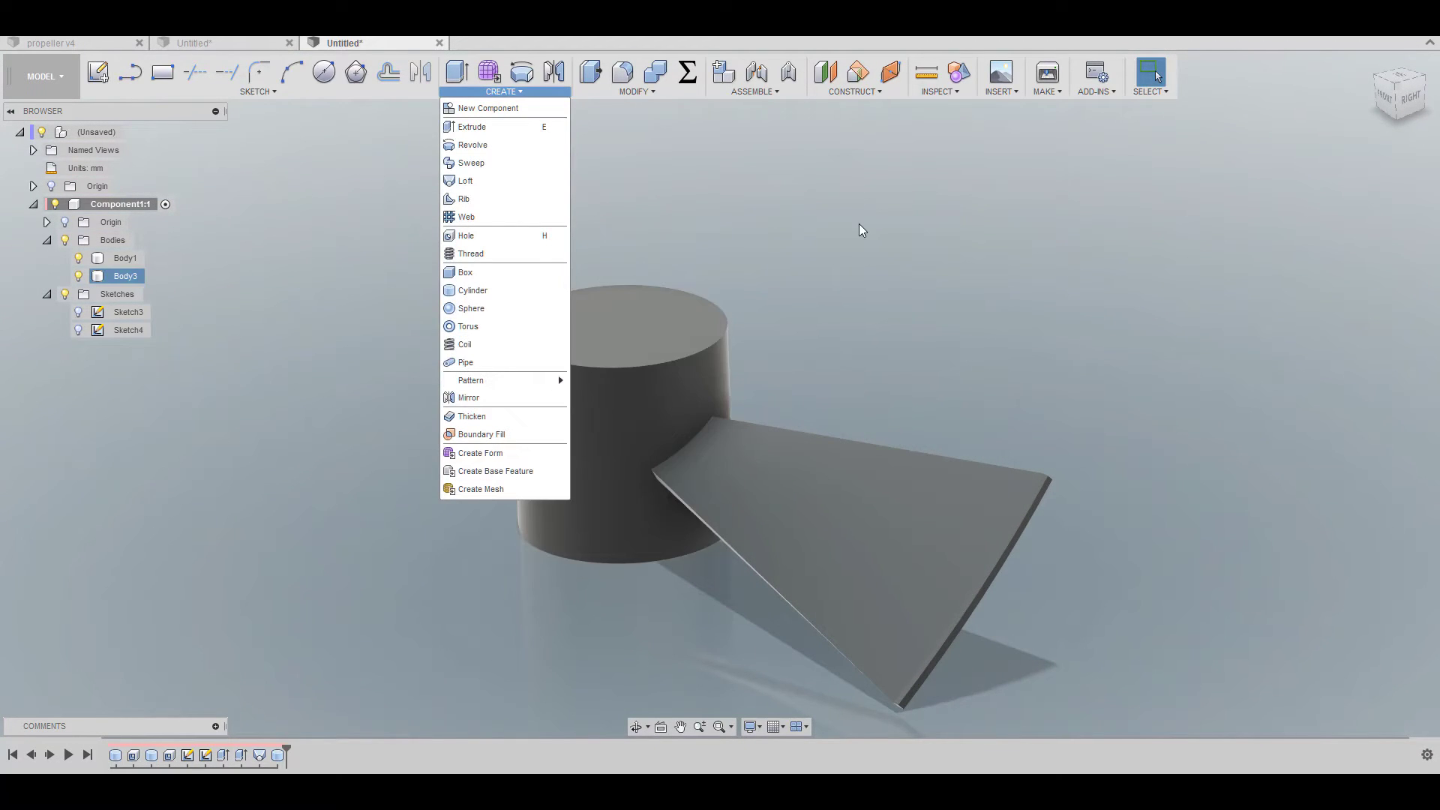